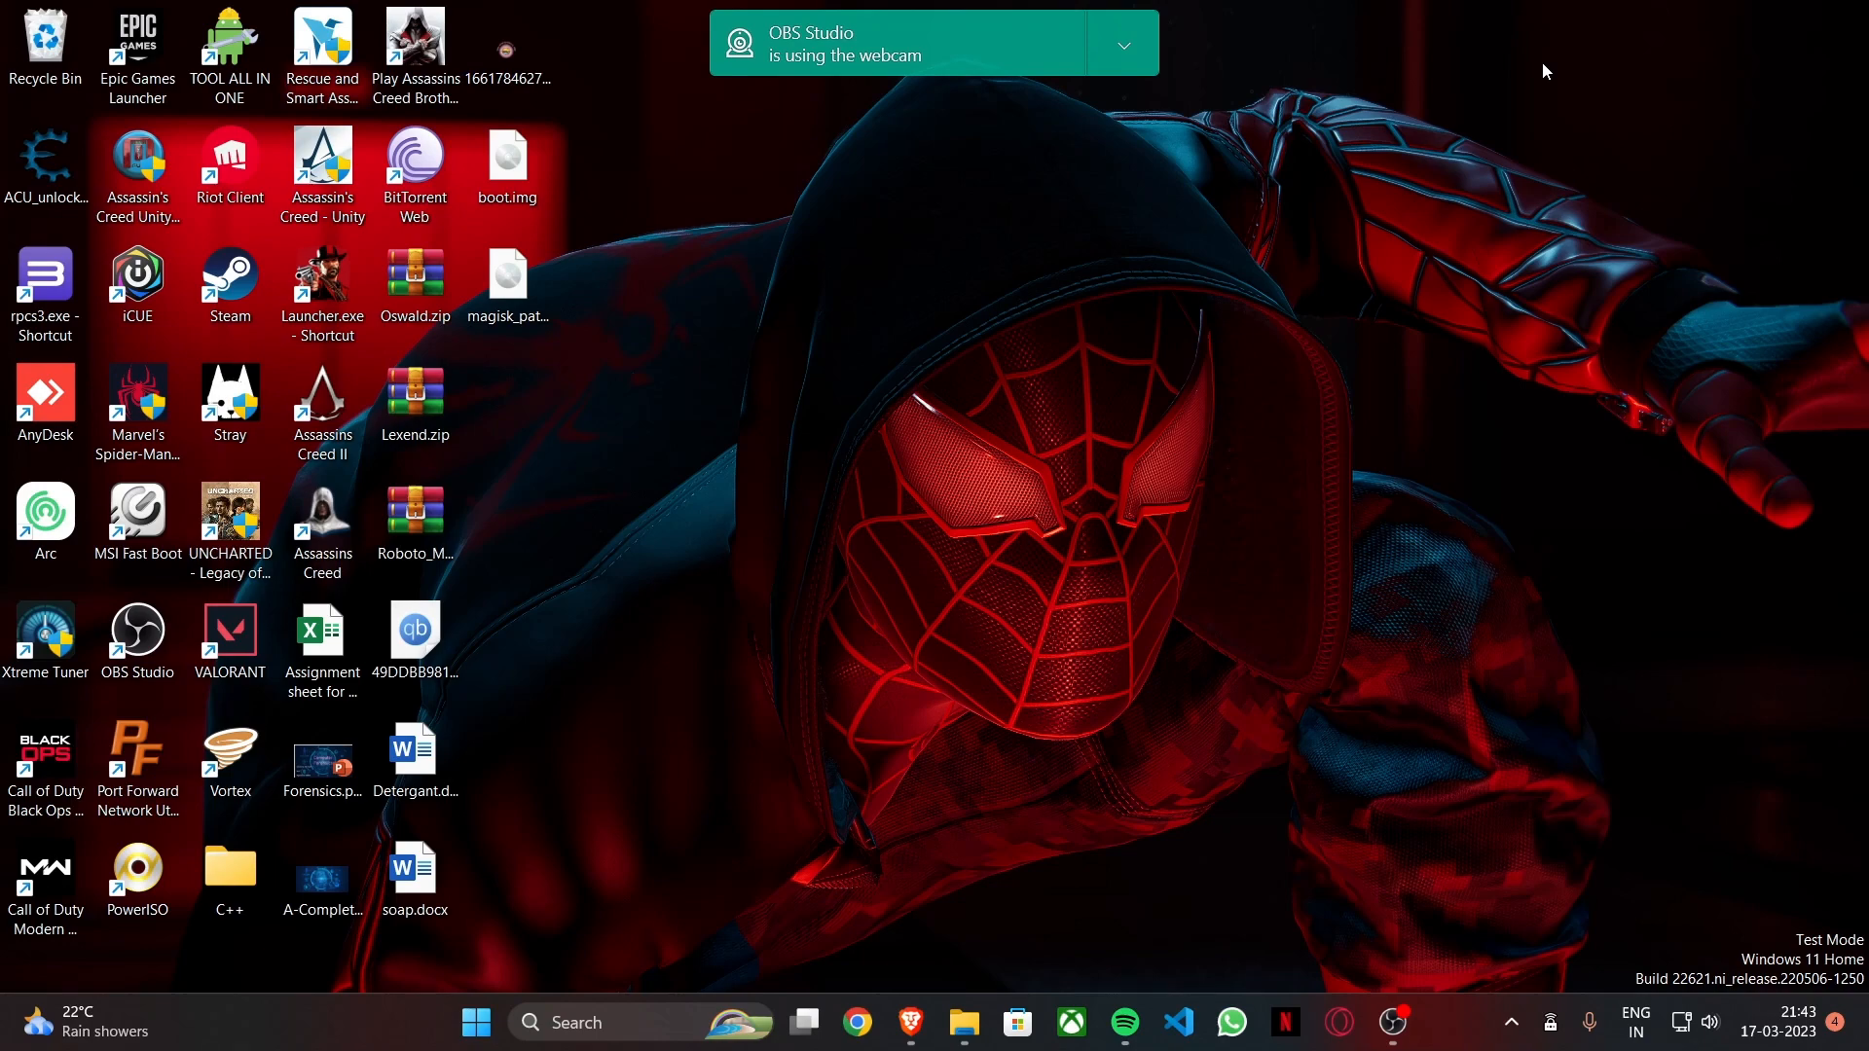
mouse_move(1549, 50)
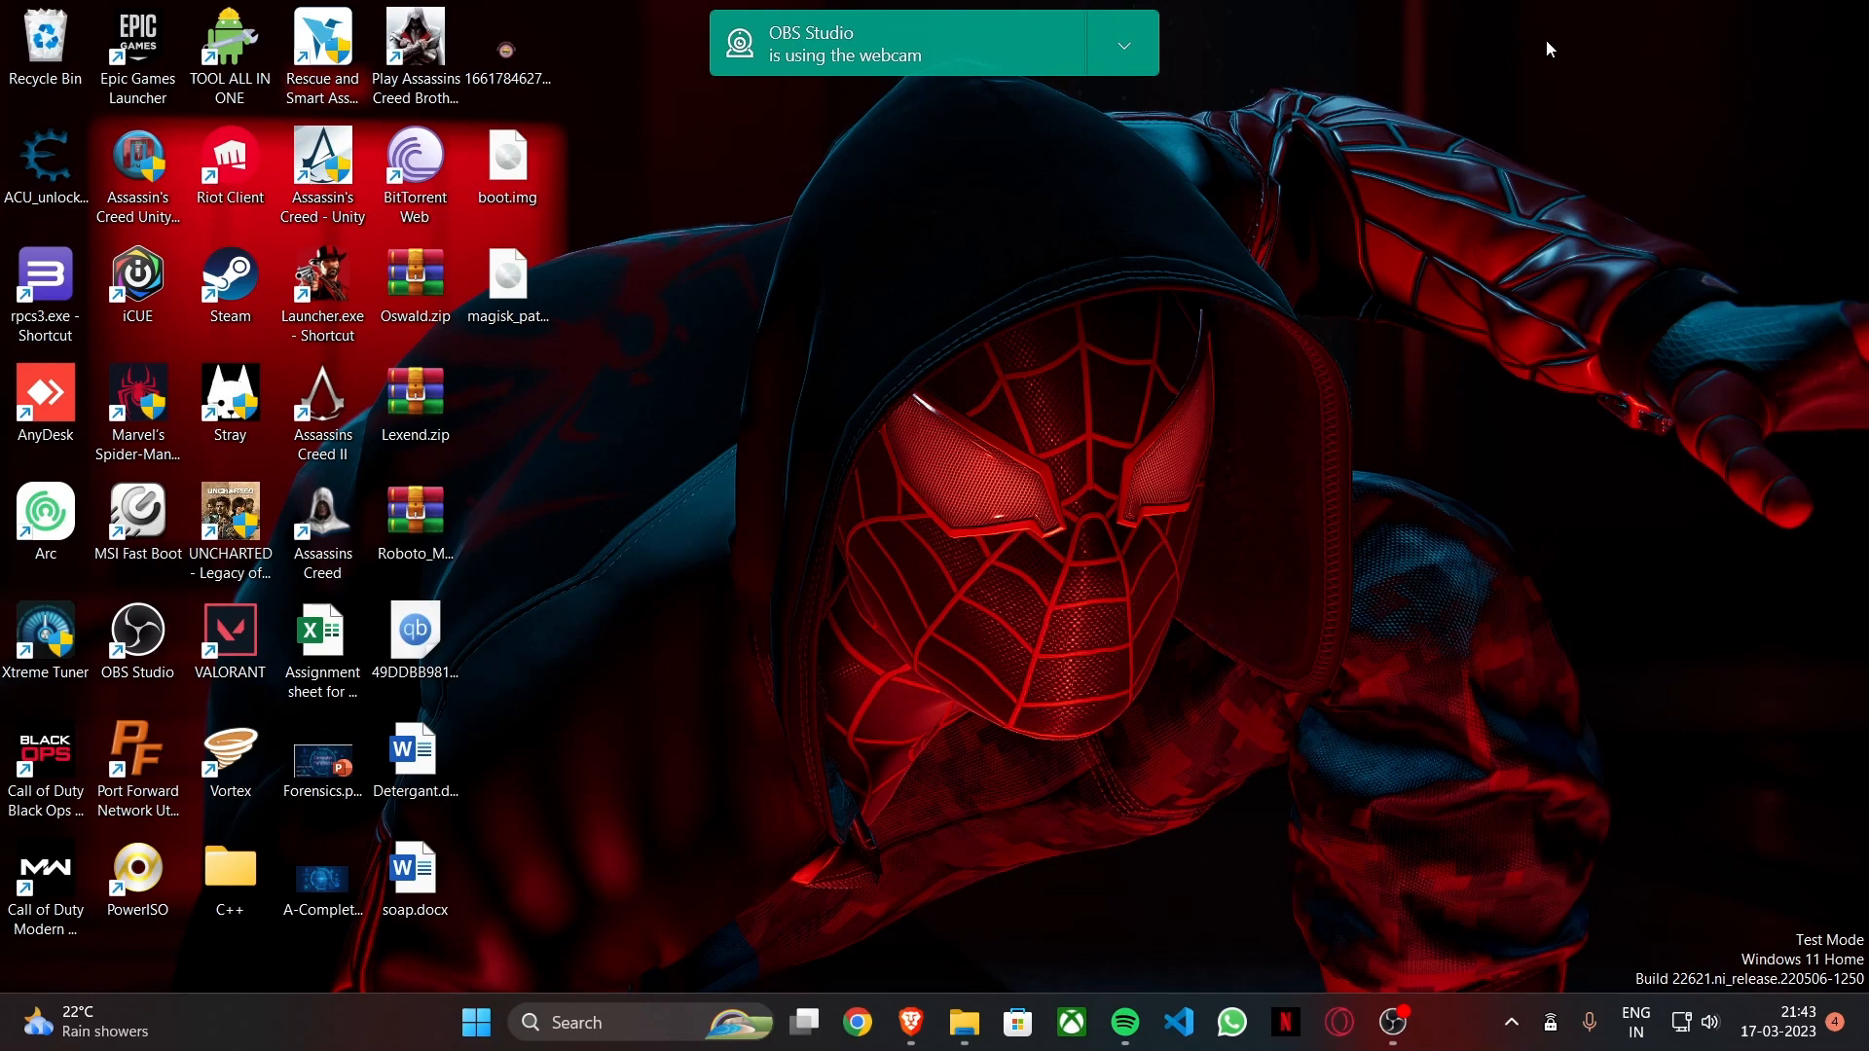
mouse_move(1067, 812)
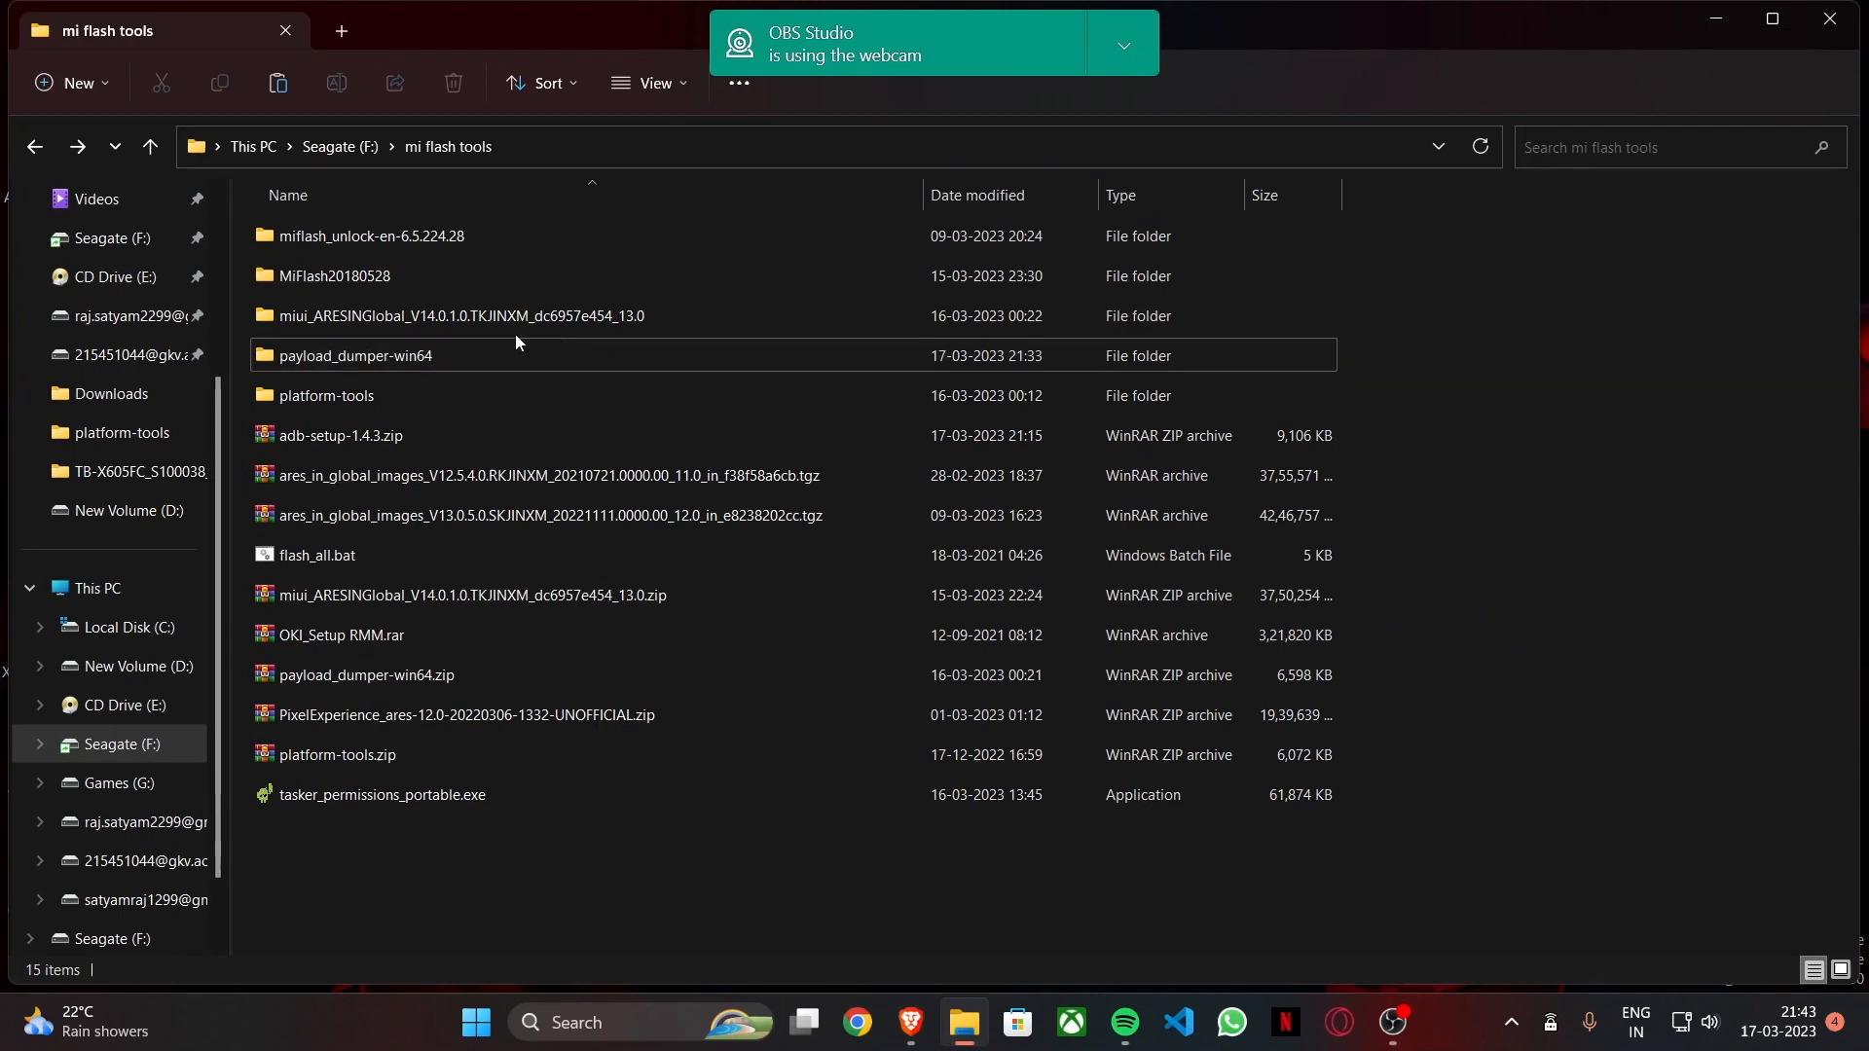
click(453, 314)
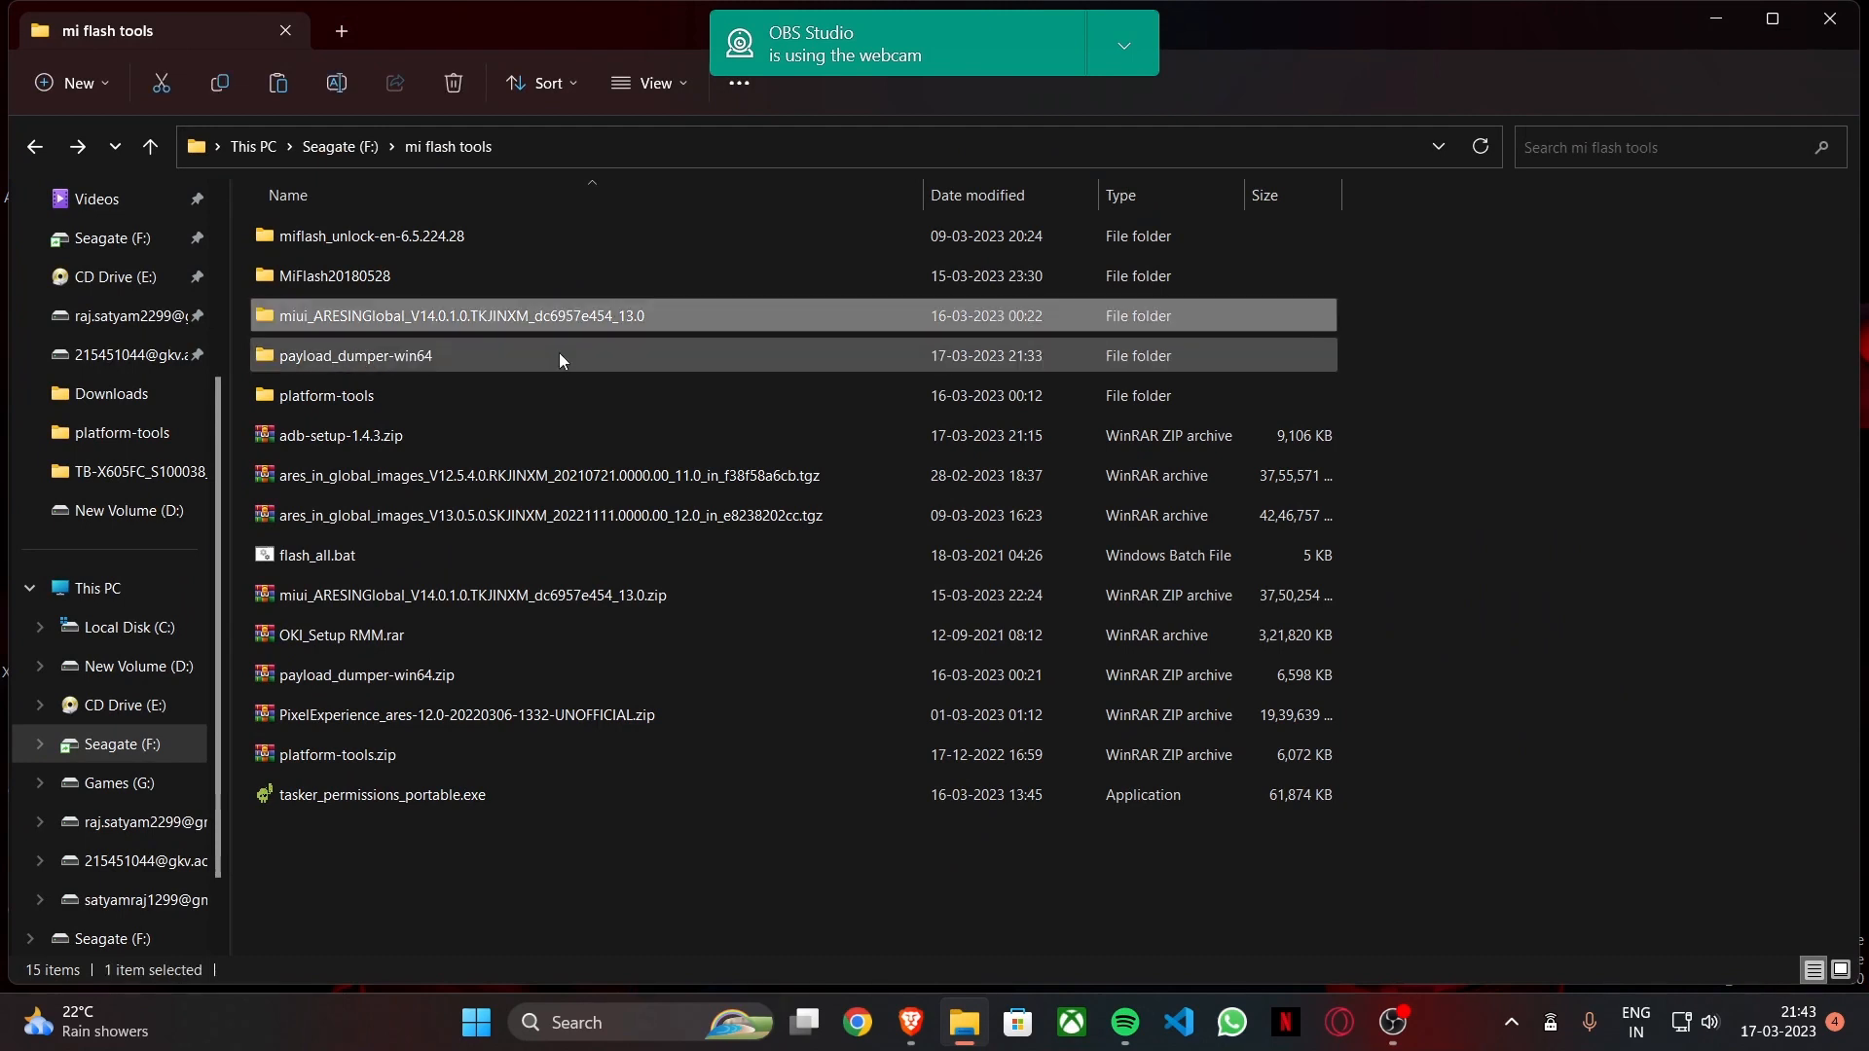
mouse_move(532, 366)
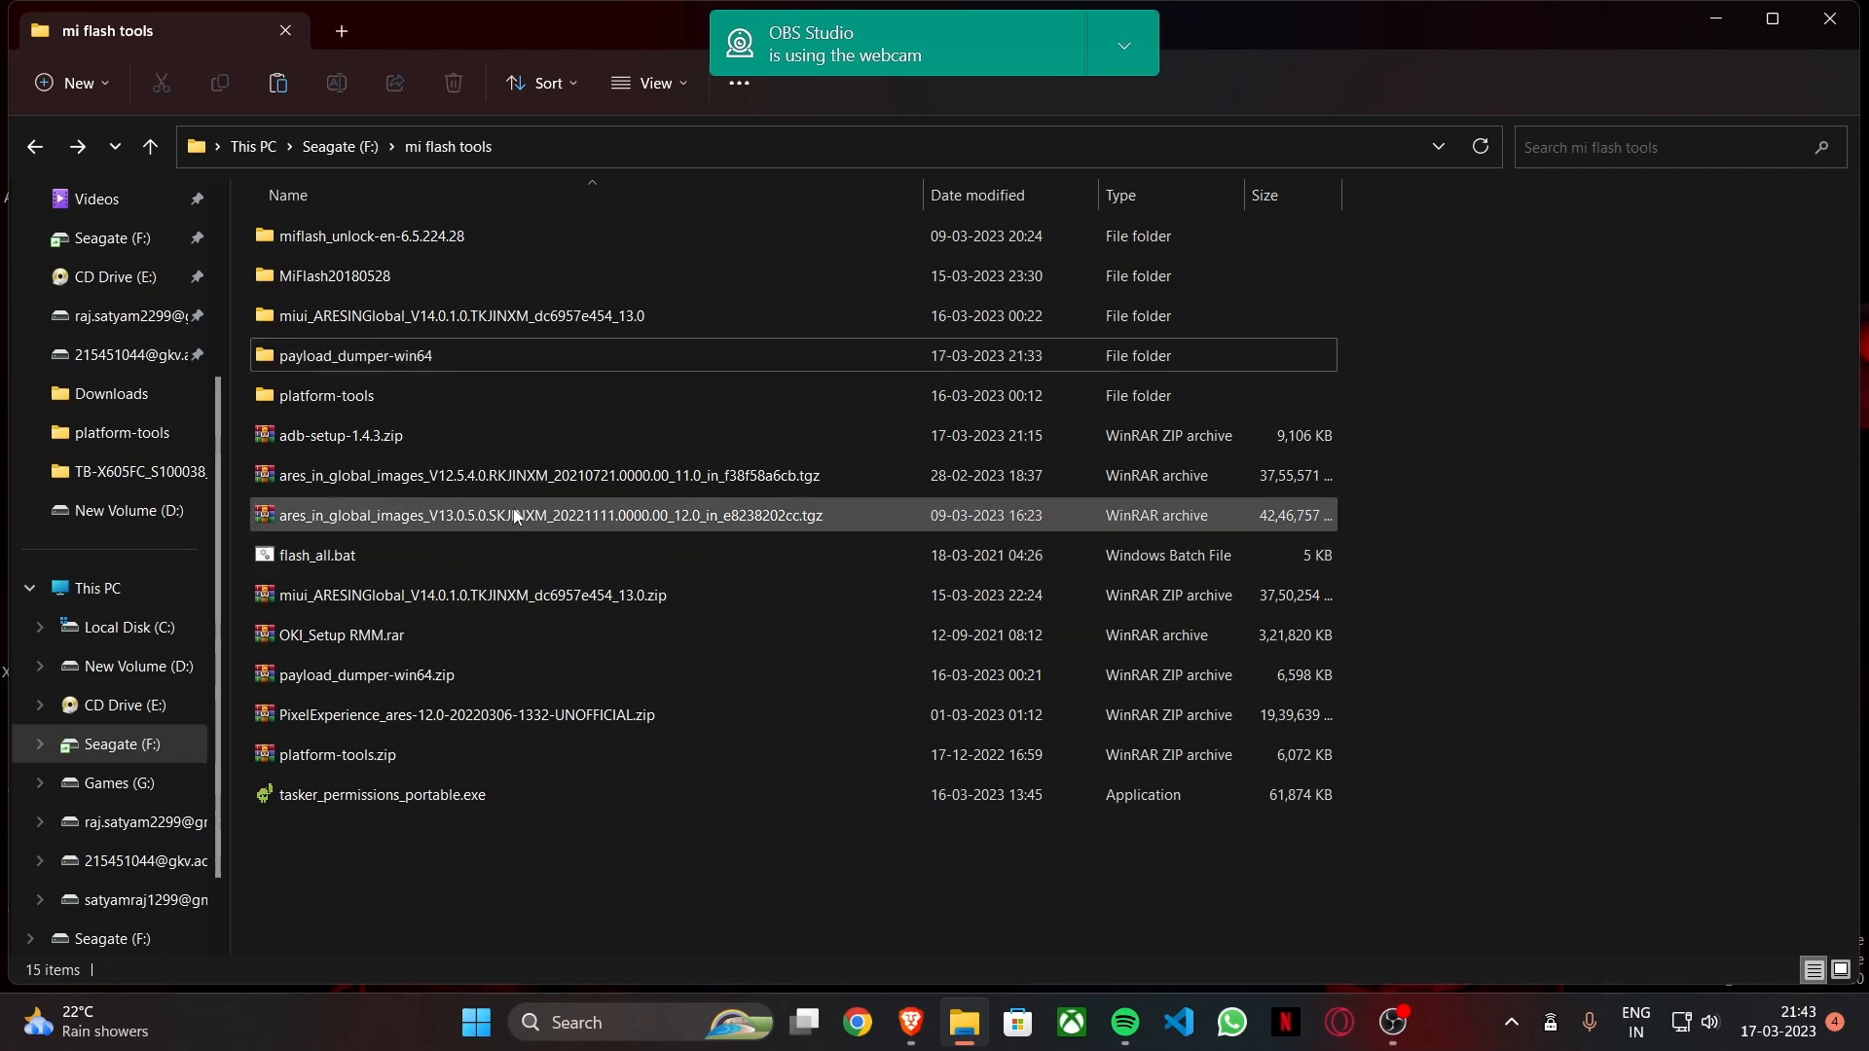
mouse_move(582, 561)
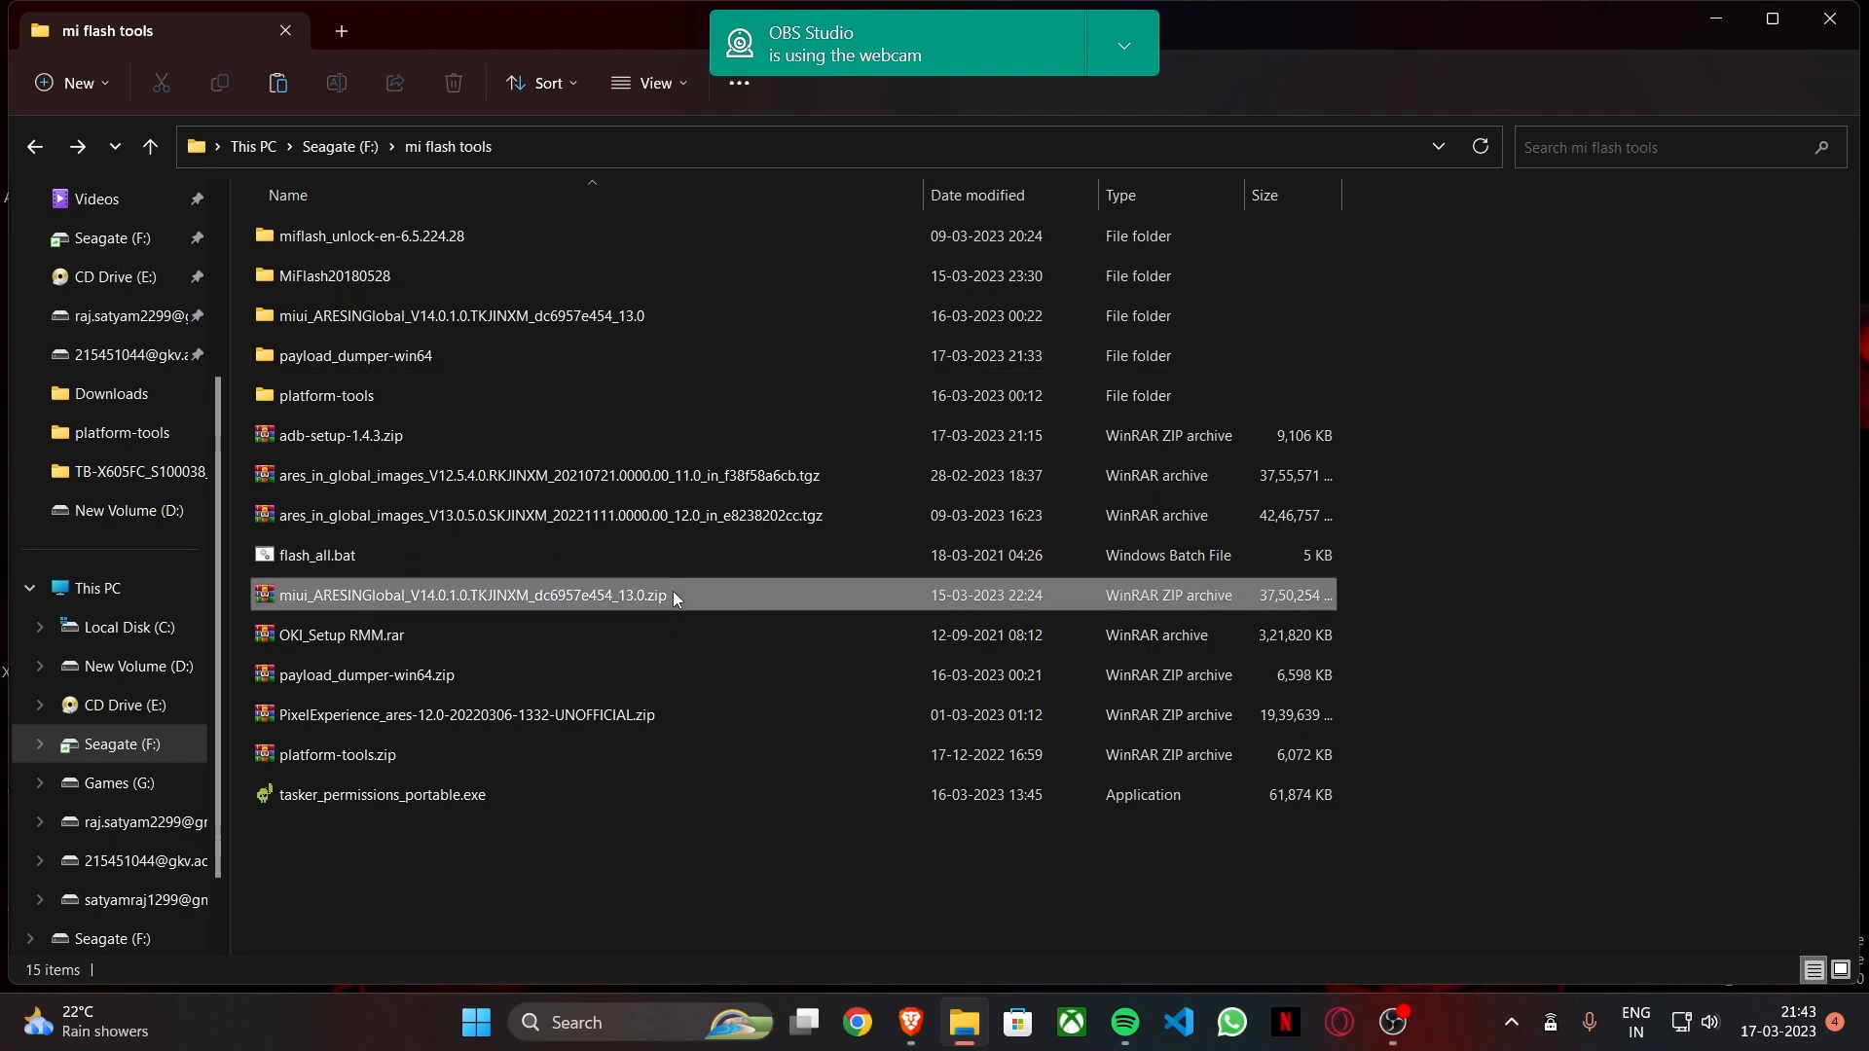
click(477, 595)
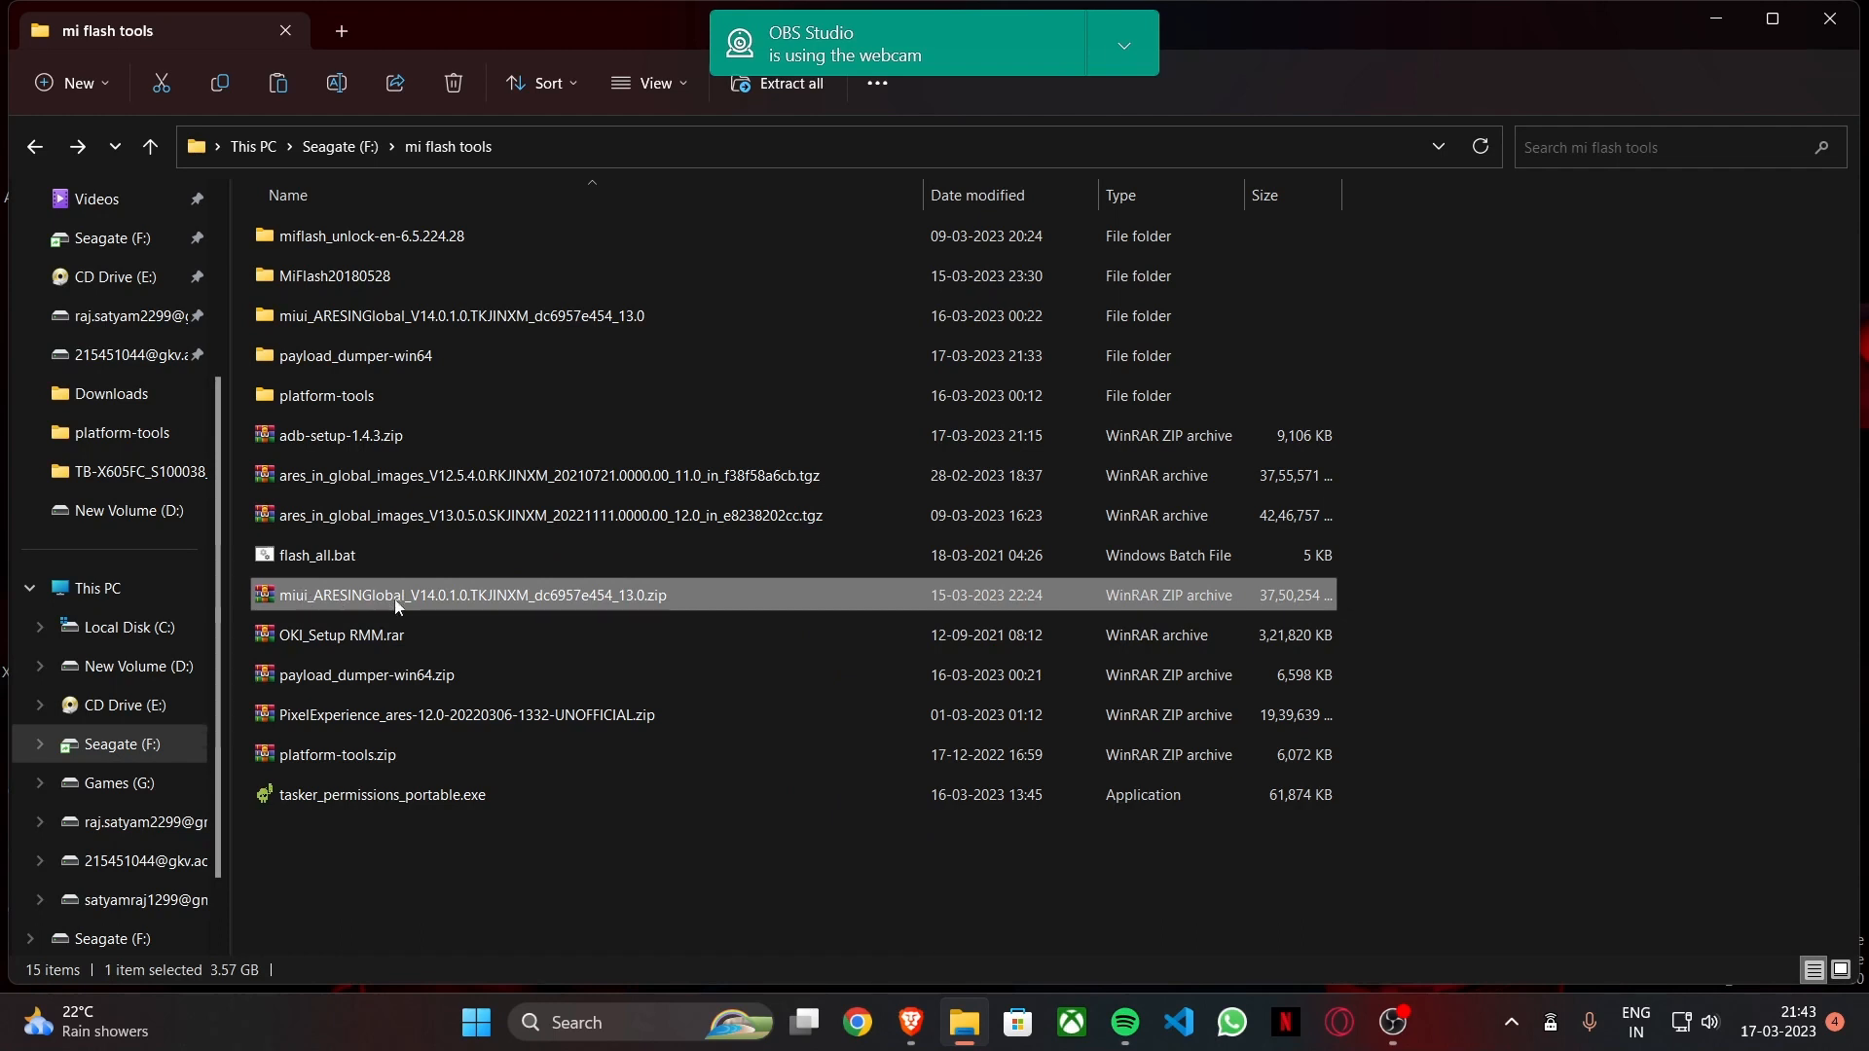
mouse_move(423, 607)
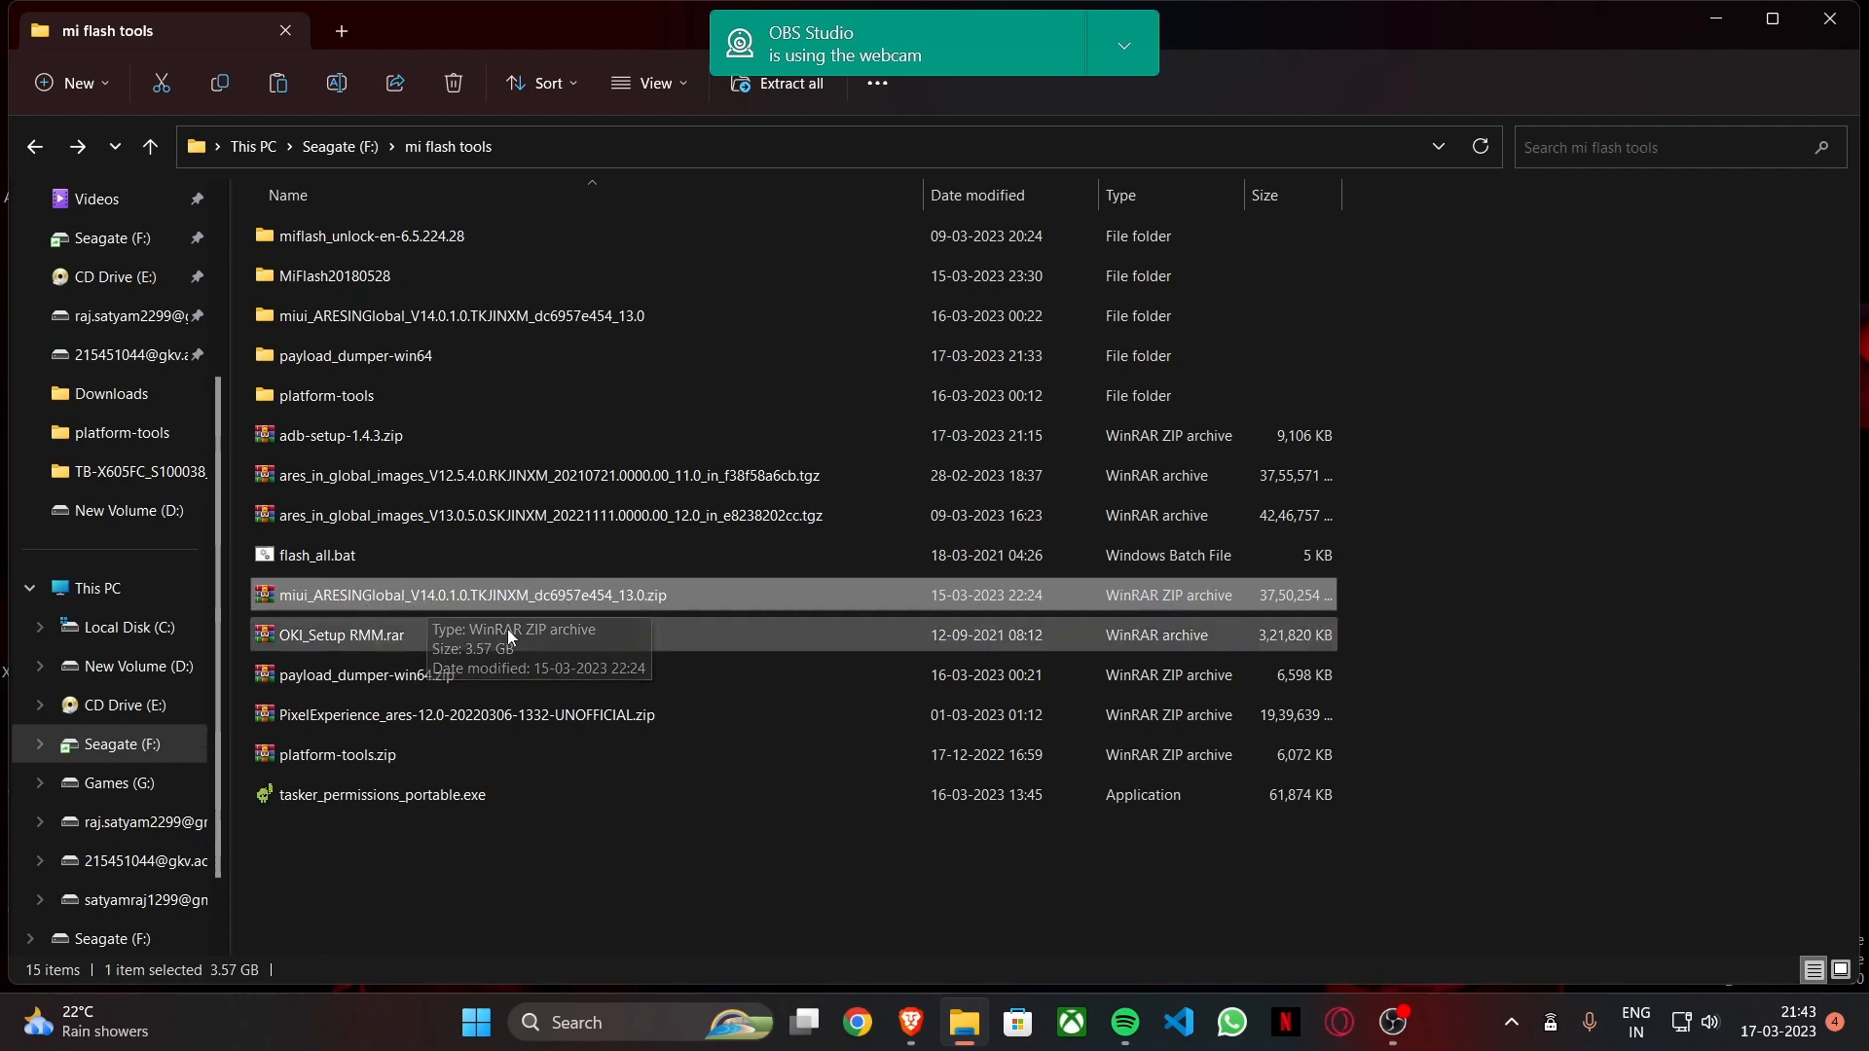
click(418, 675)
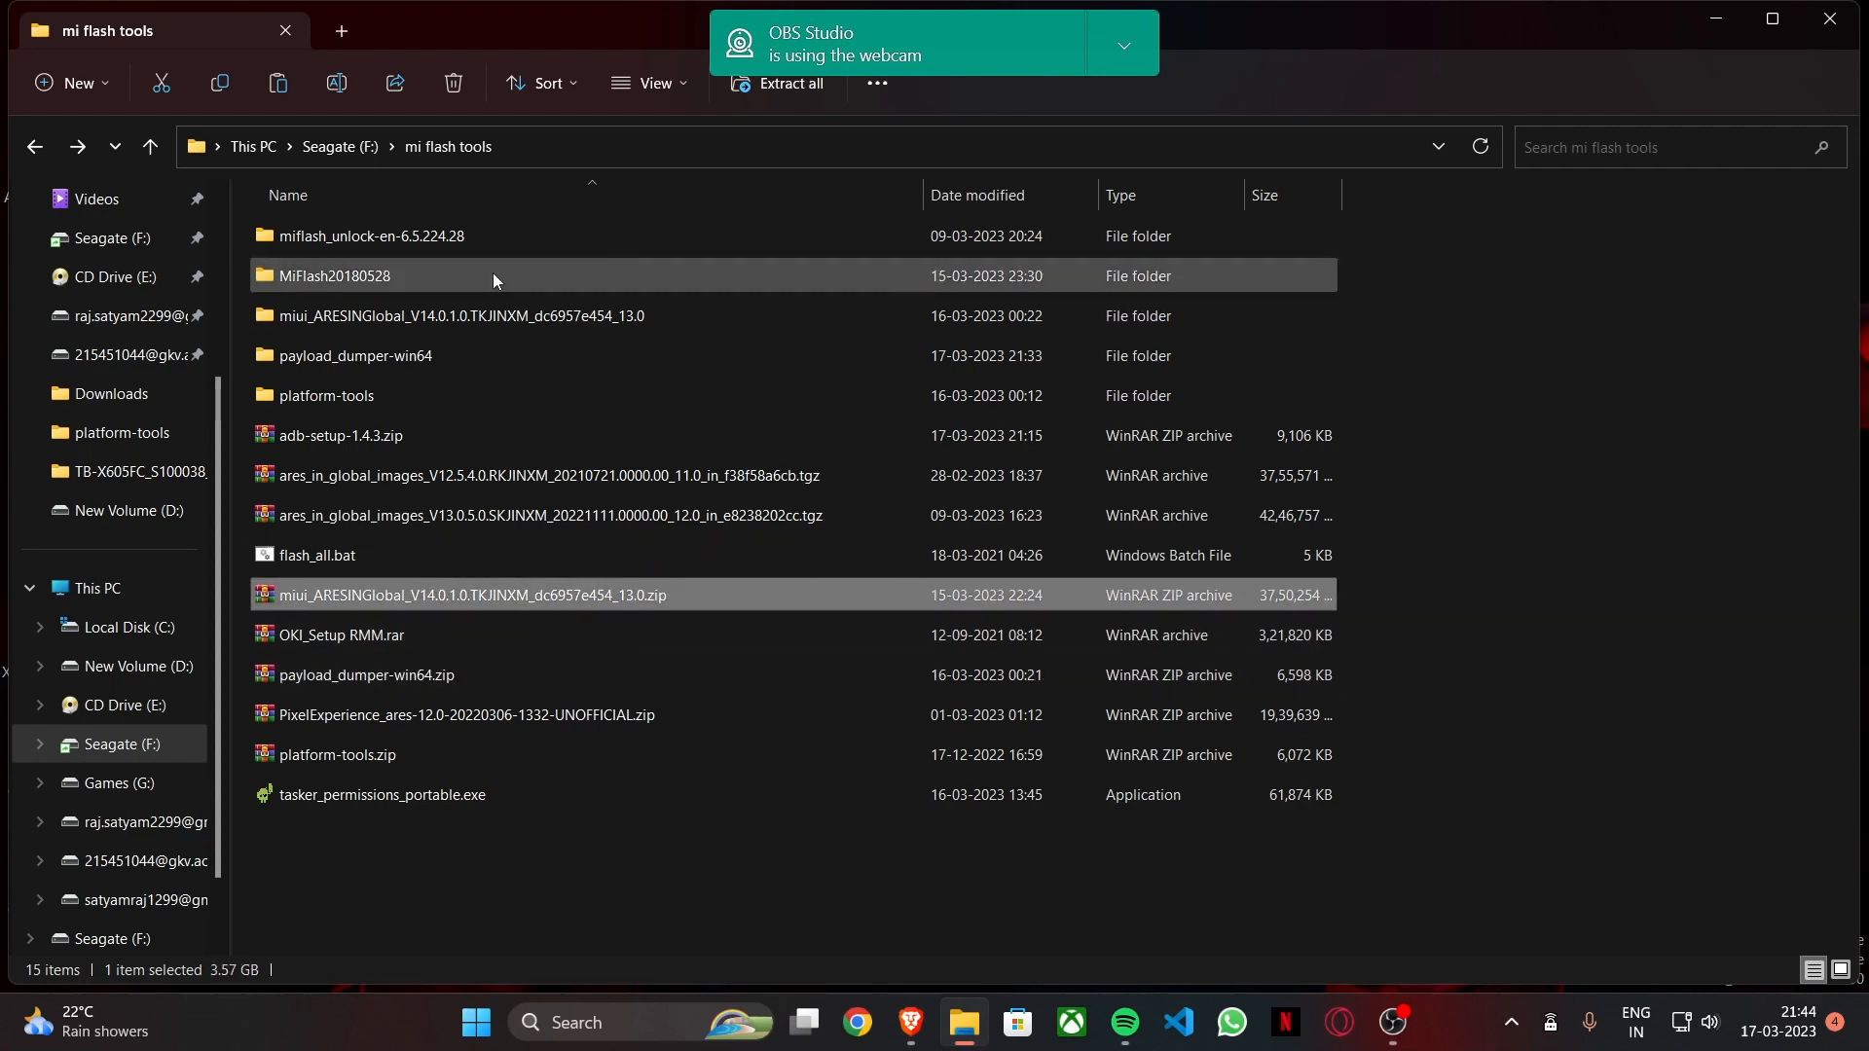
click(460, 315)
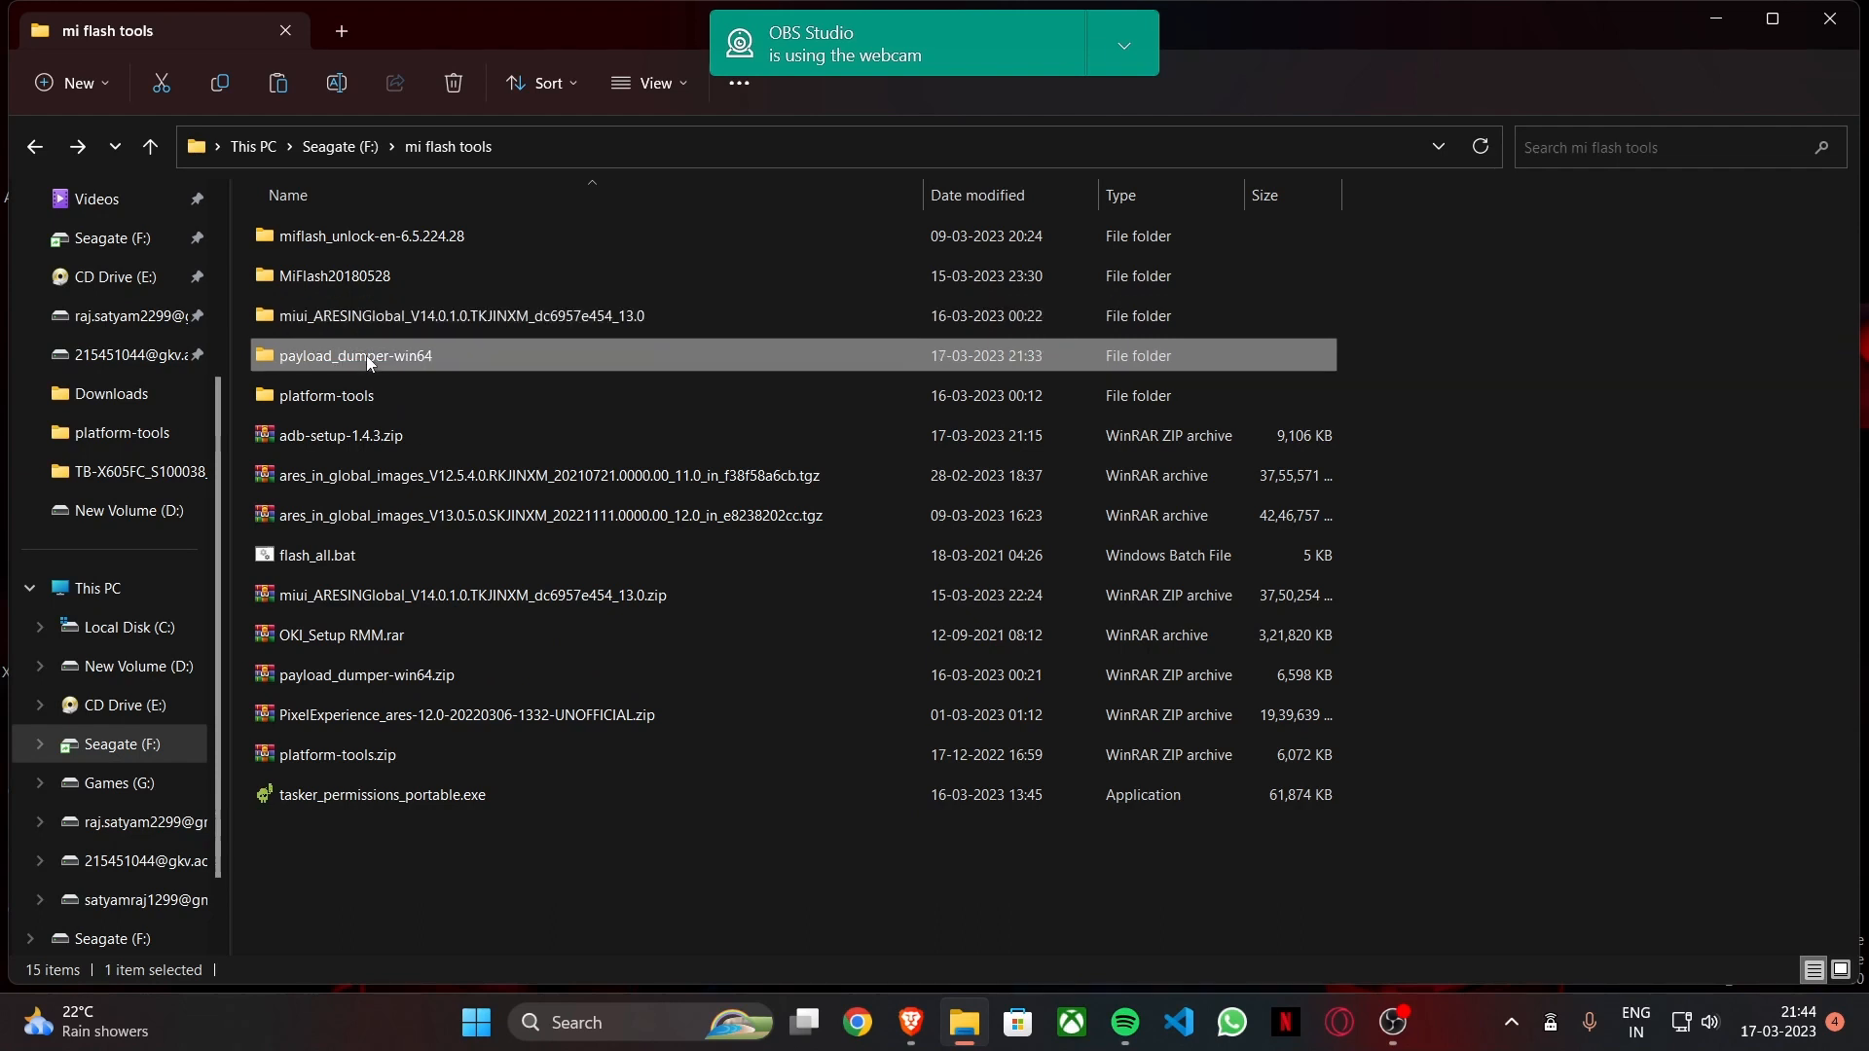
click(458, 314)
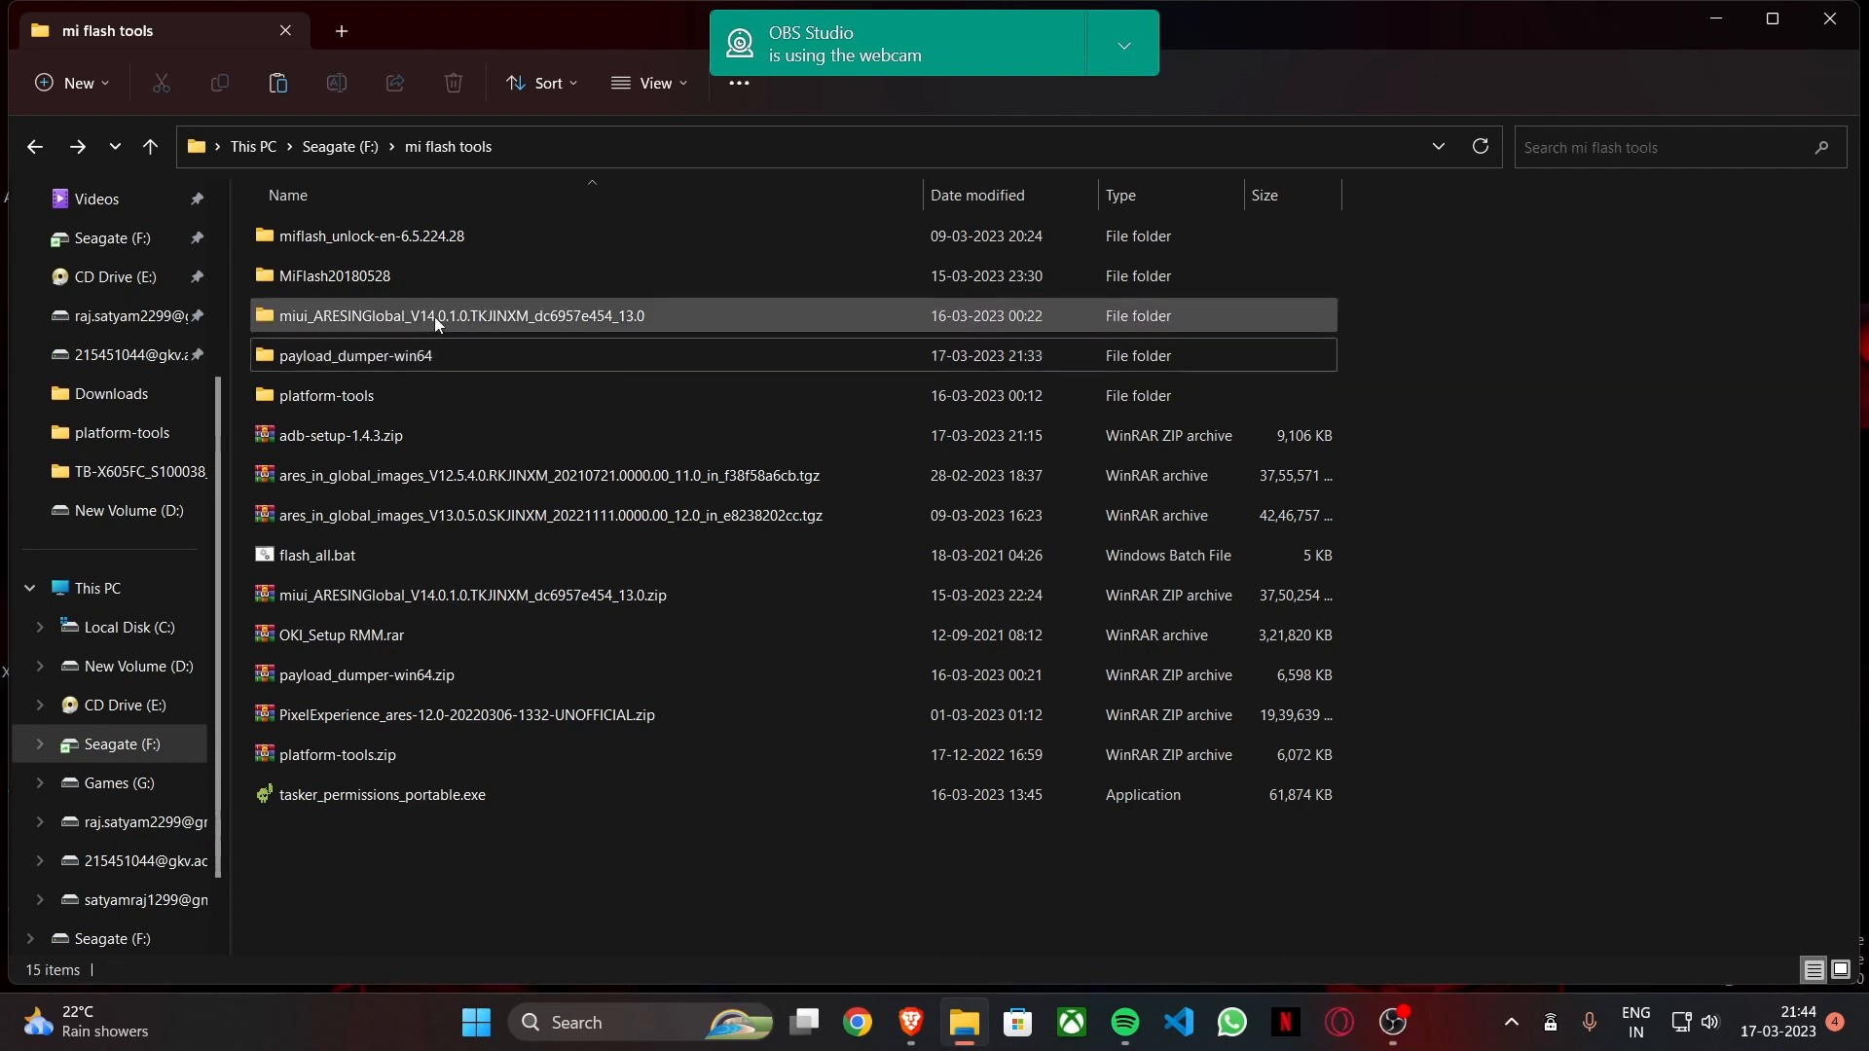
click(458, 315)
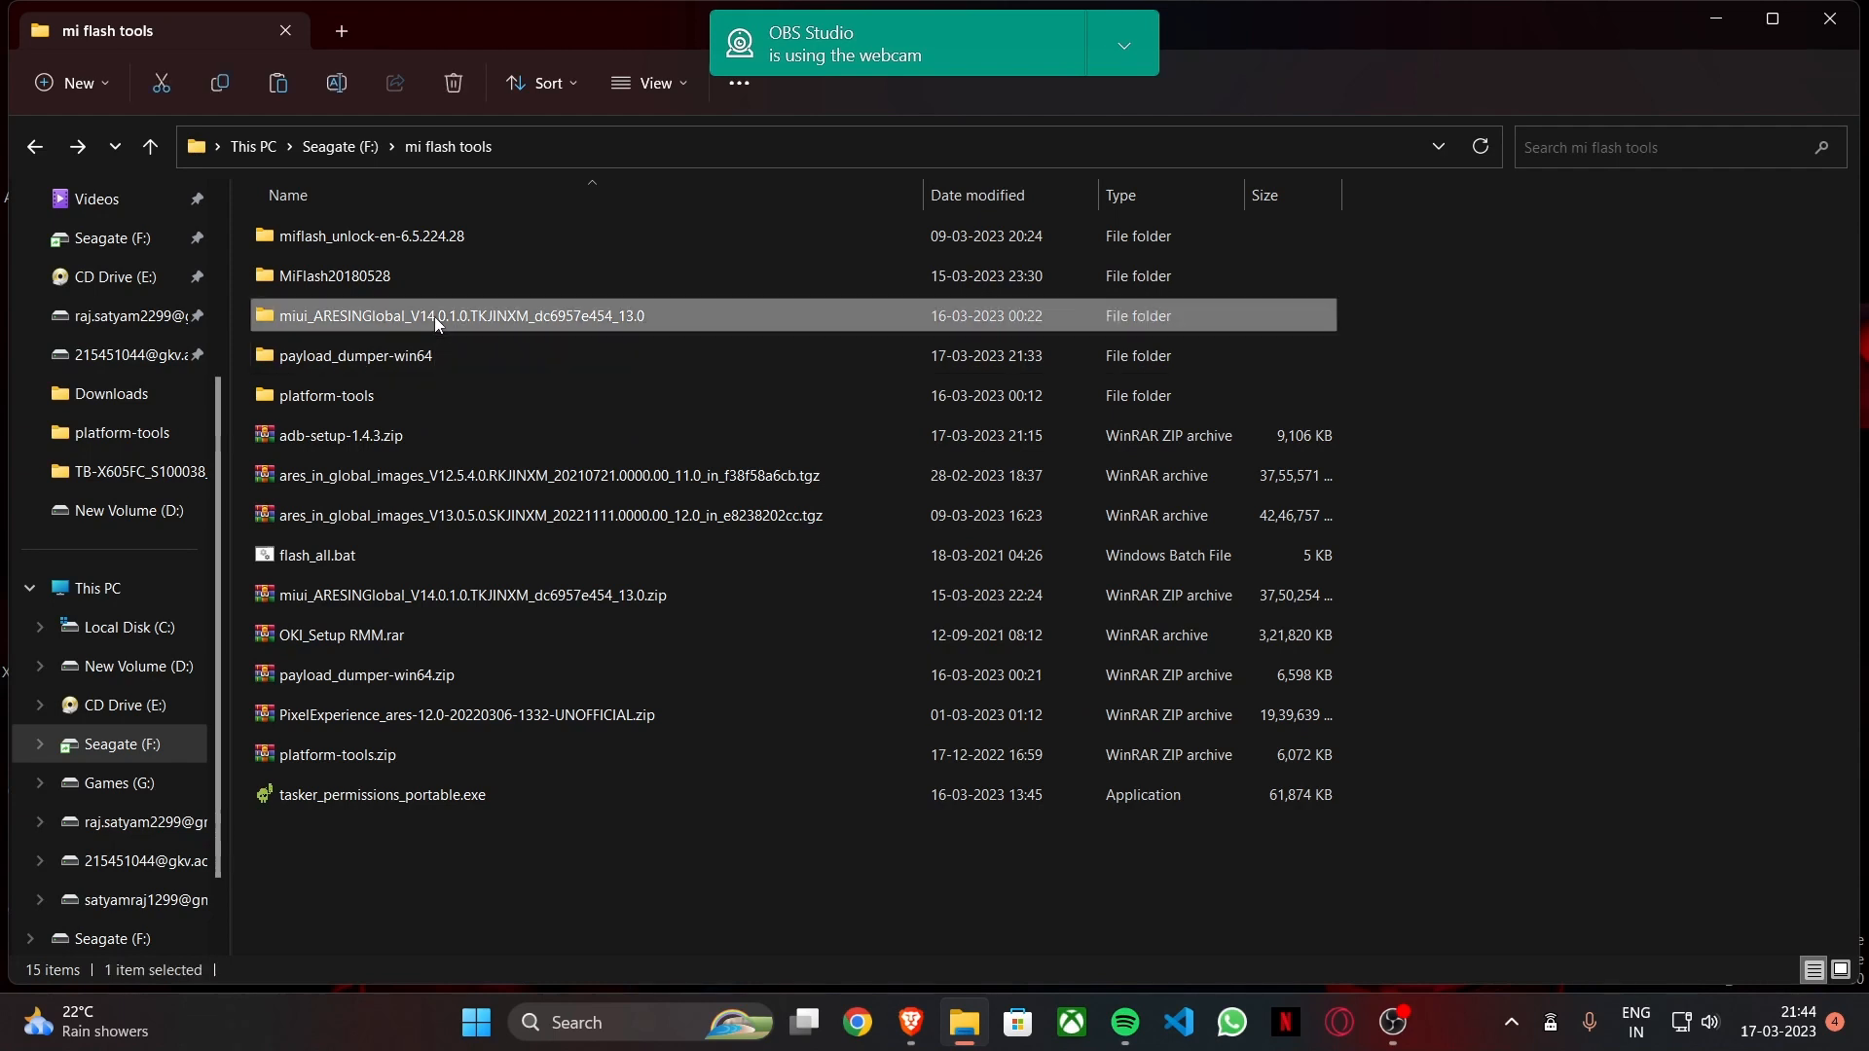
double_click(458, 315)
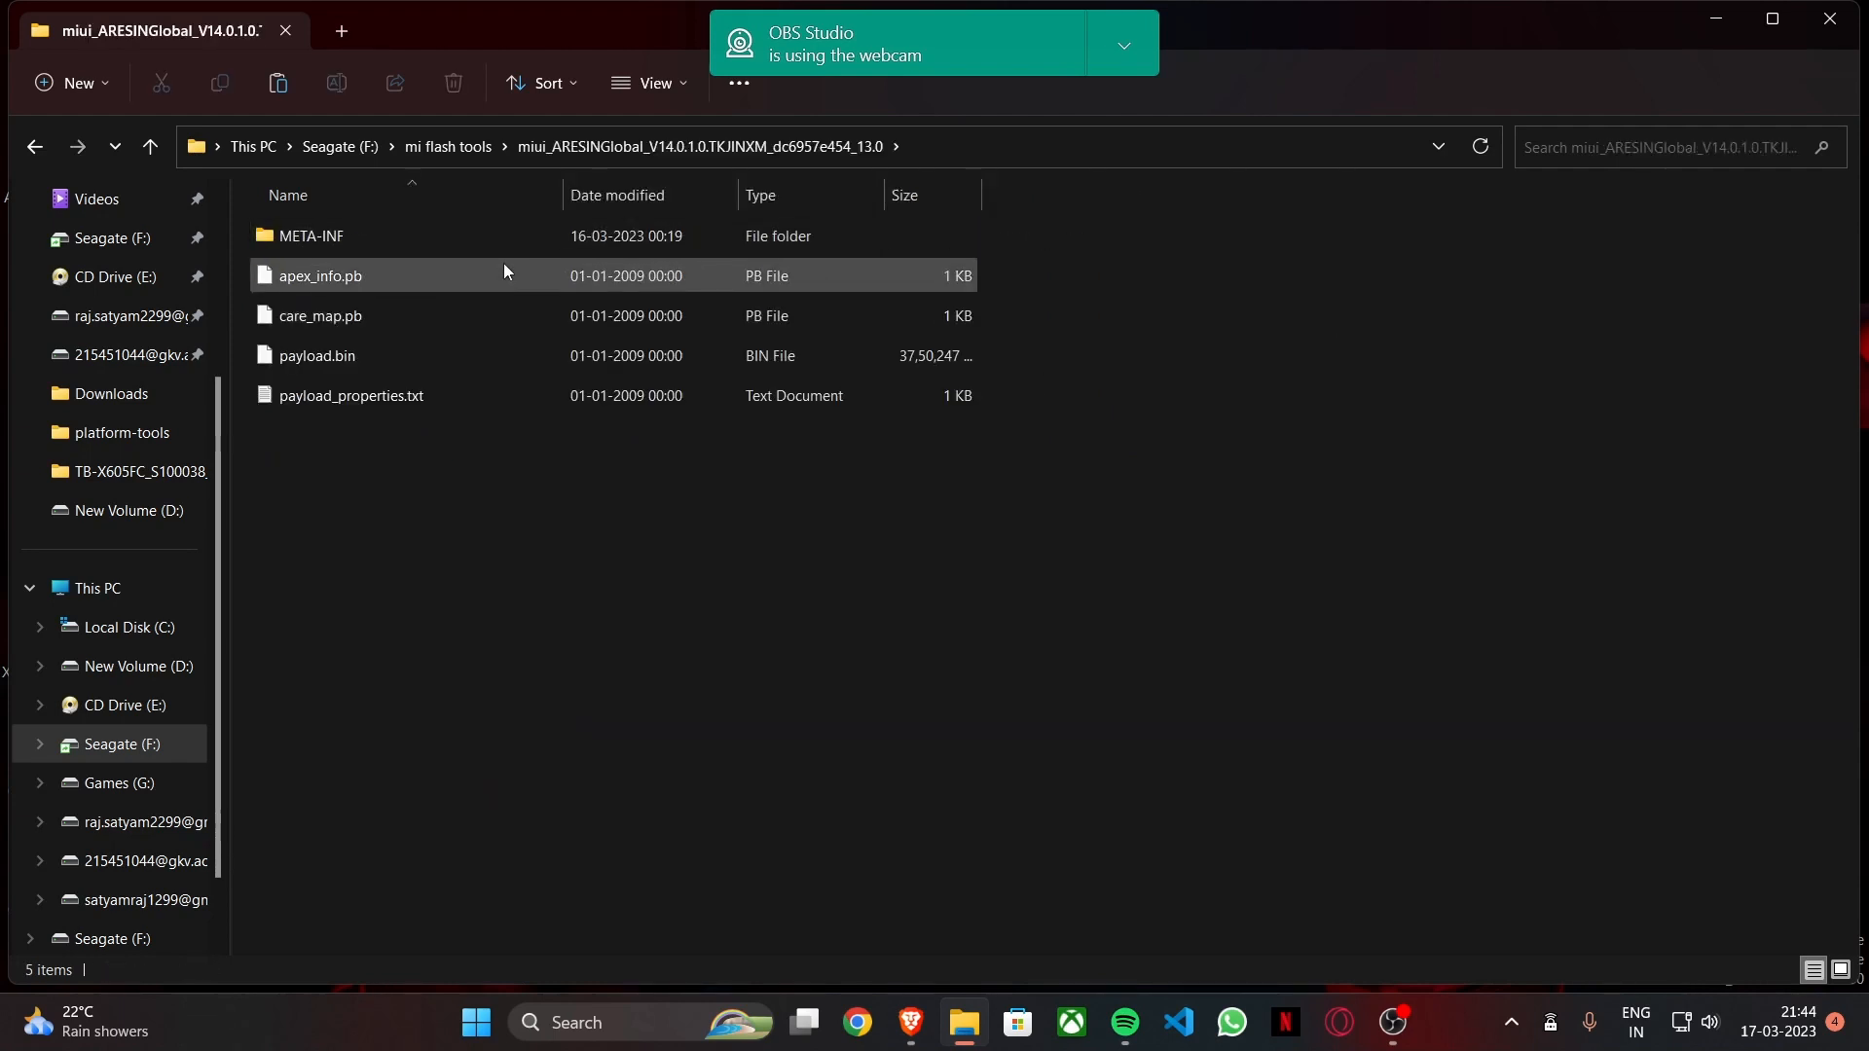
click(316, 355)
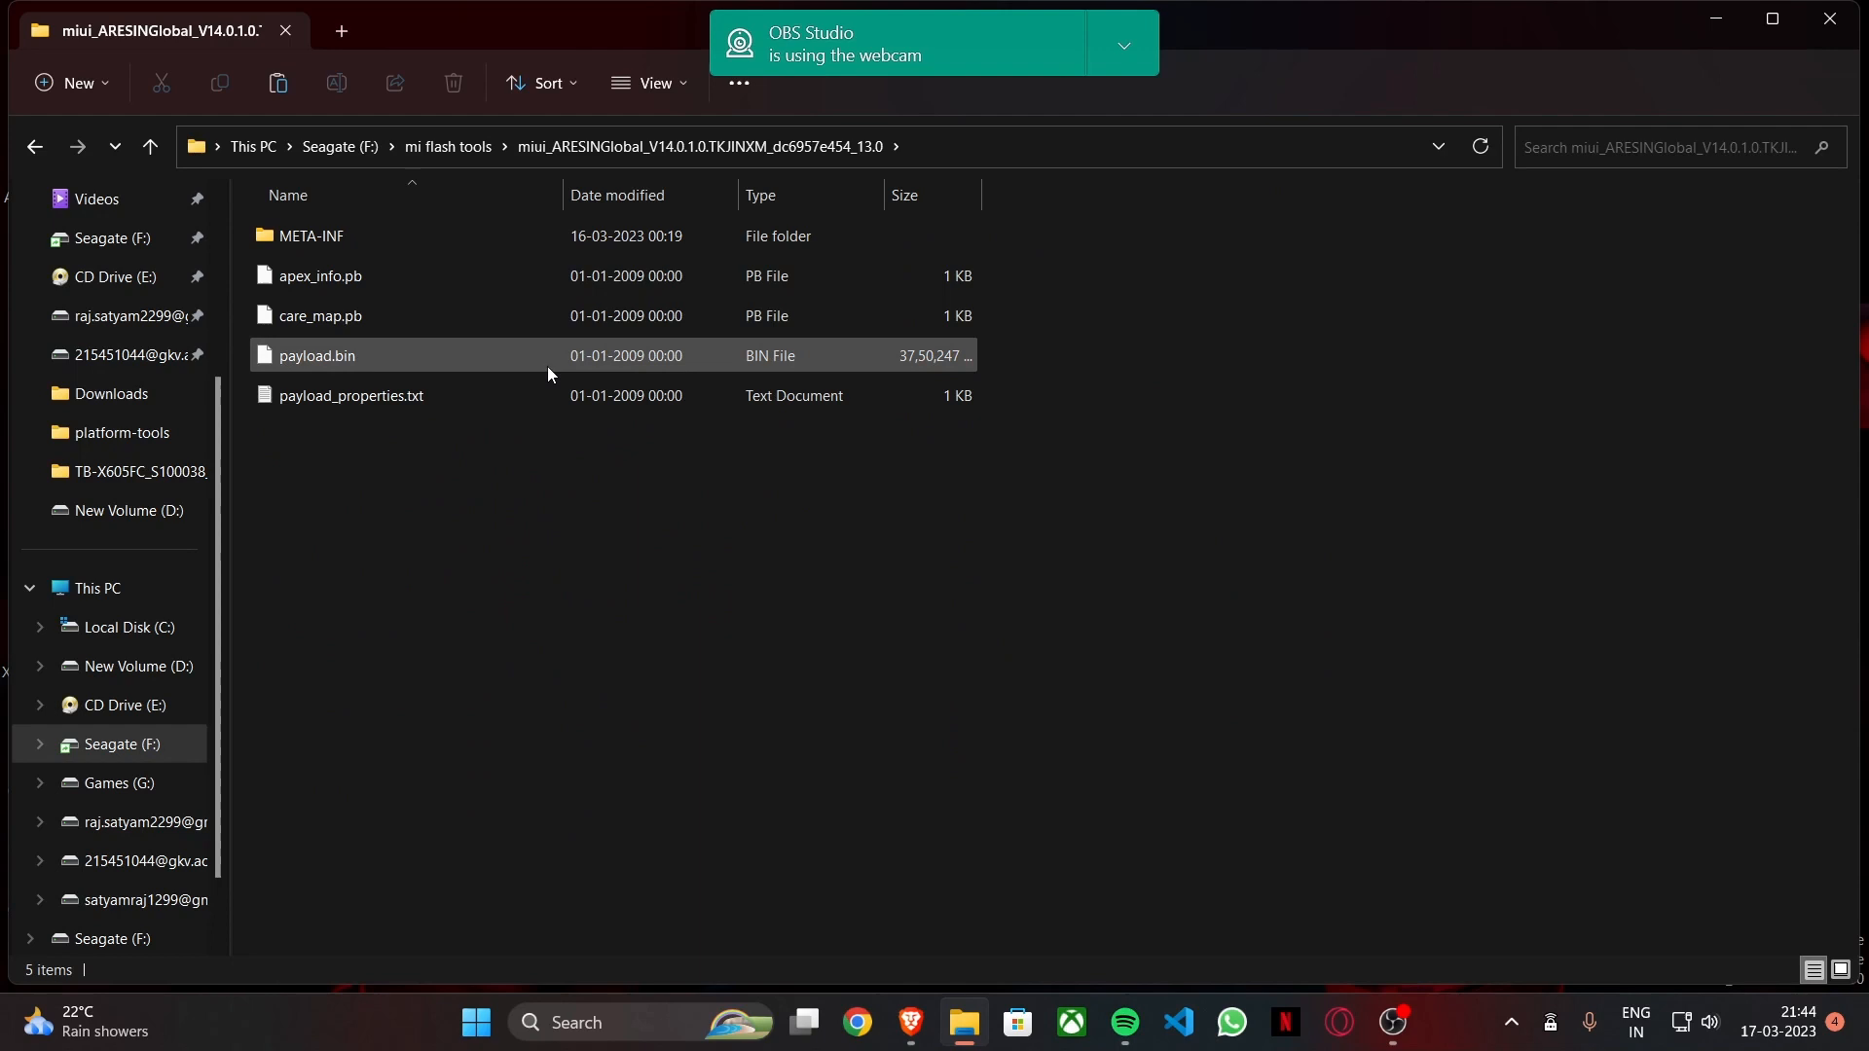
click(315, 356)
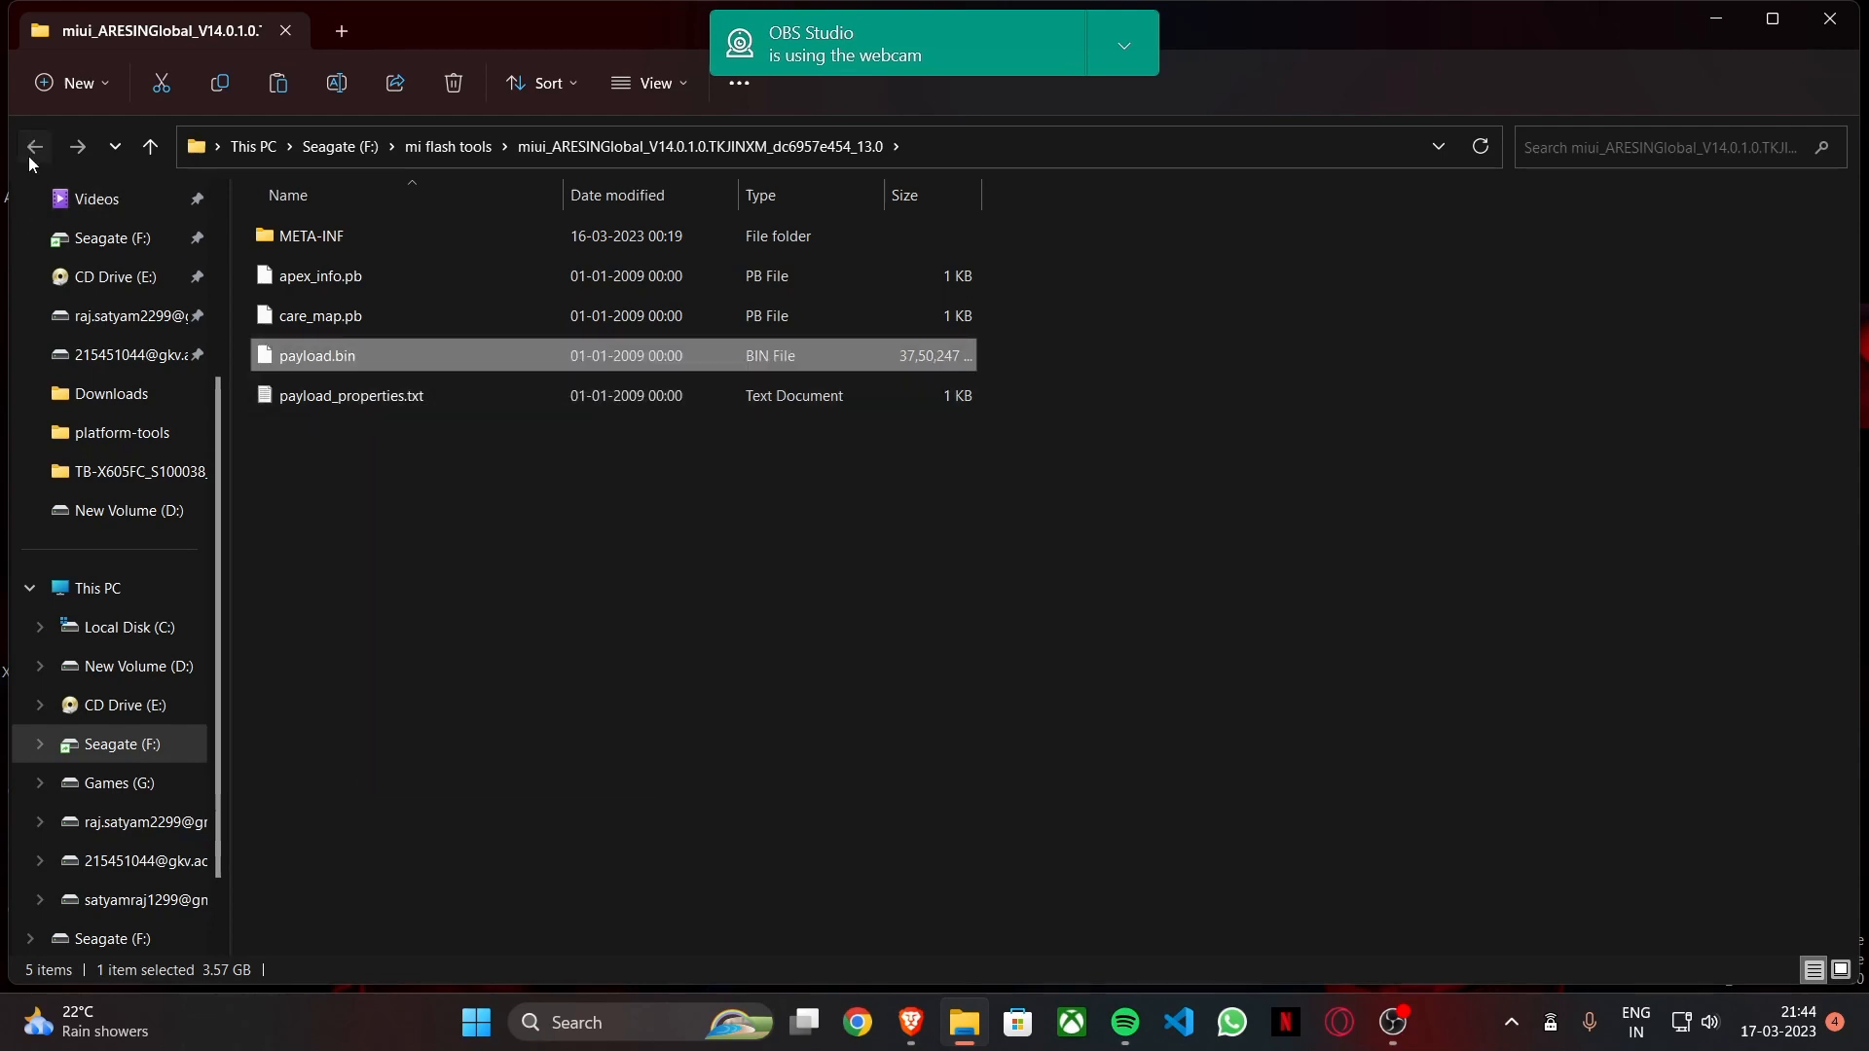
click(33, 147)
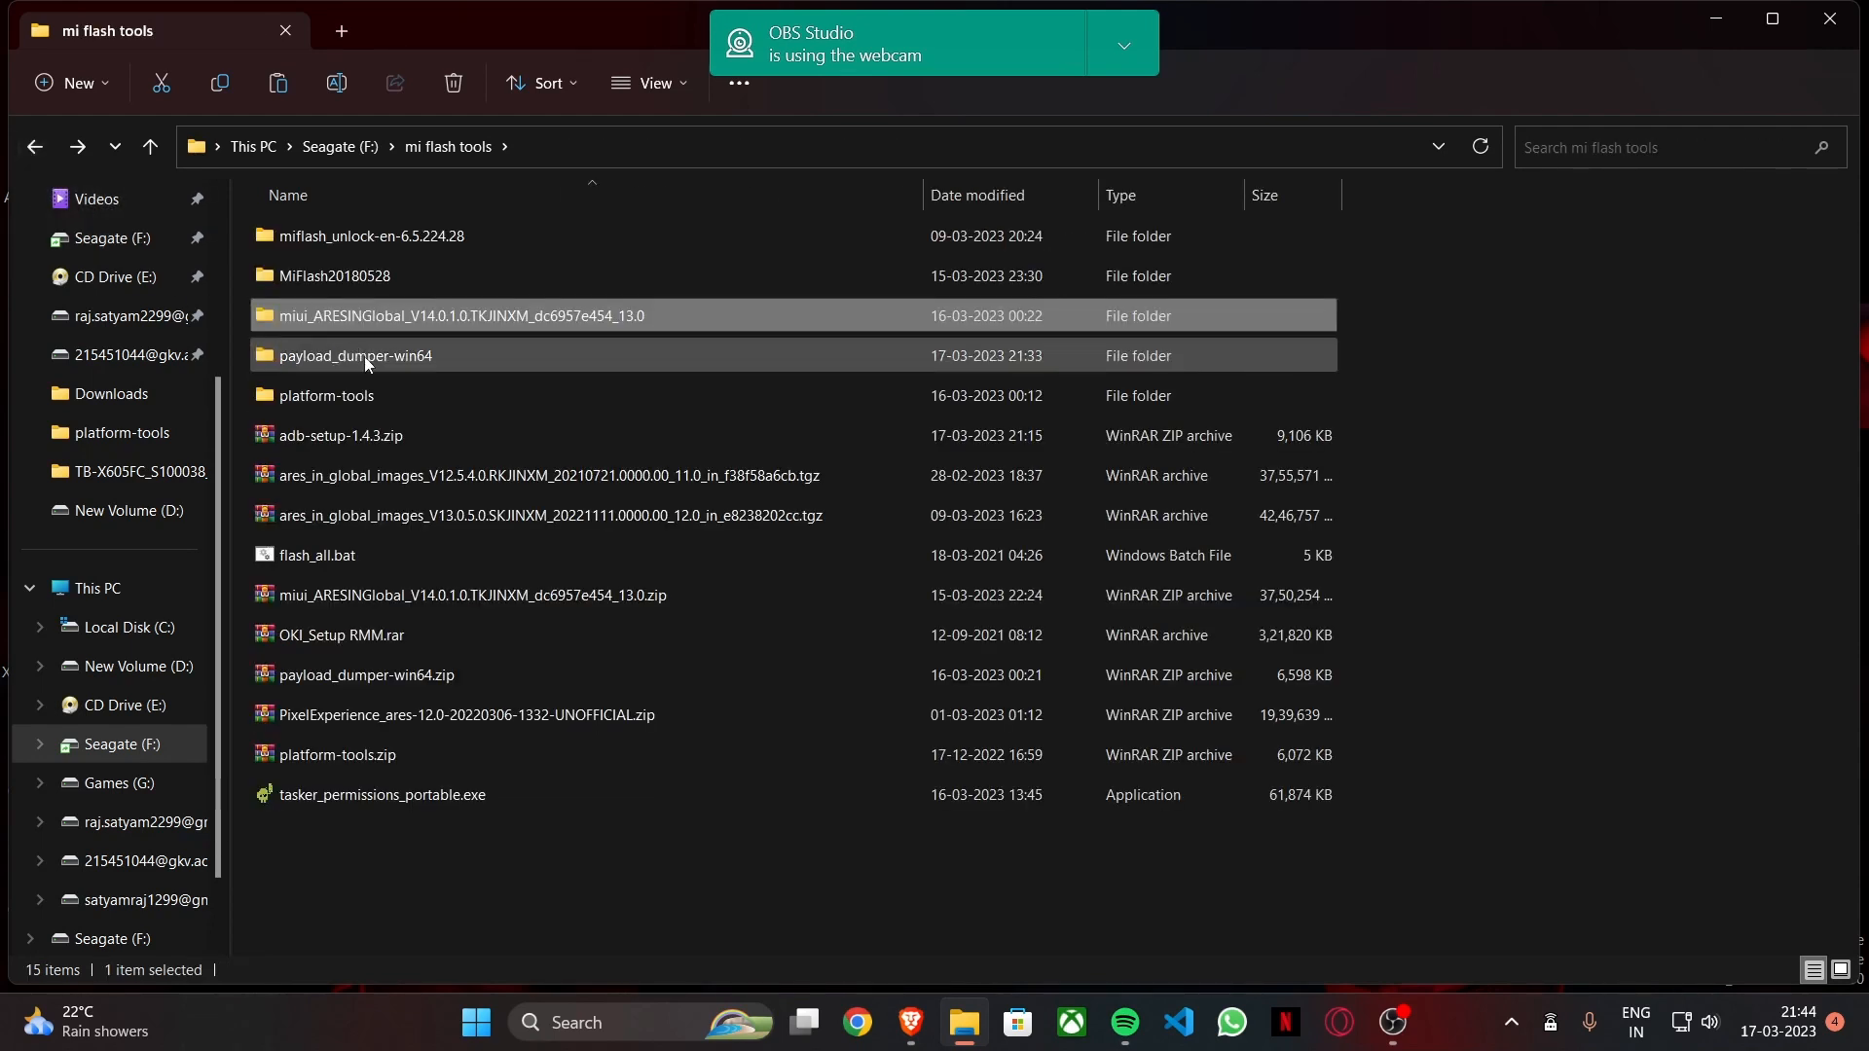
Paste payload.bin into payload_dumper-win64's empty payload_input folder, then return to the dumper folder
double_click(355, 356)
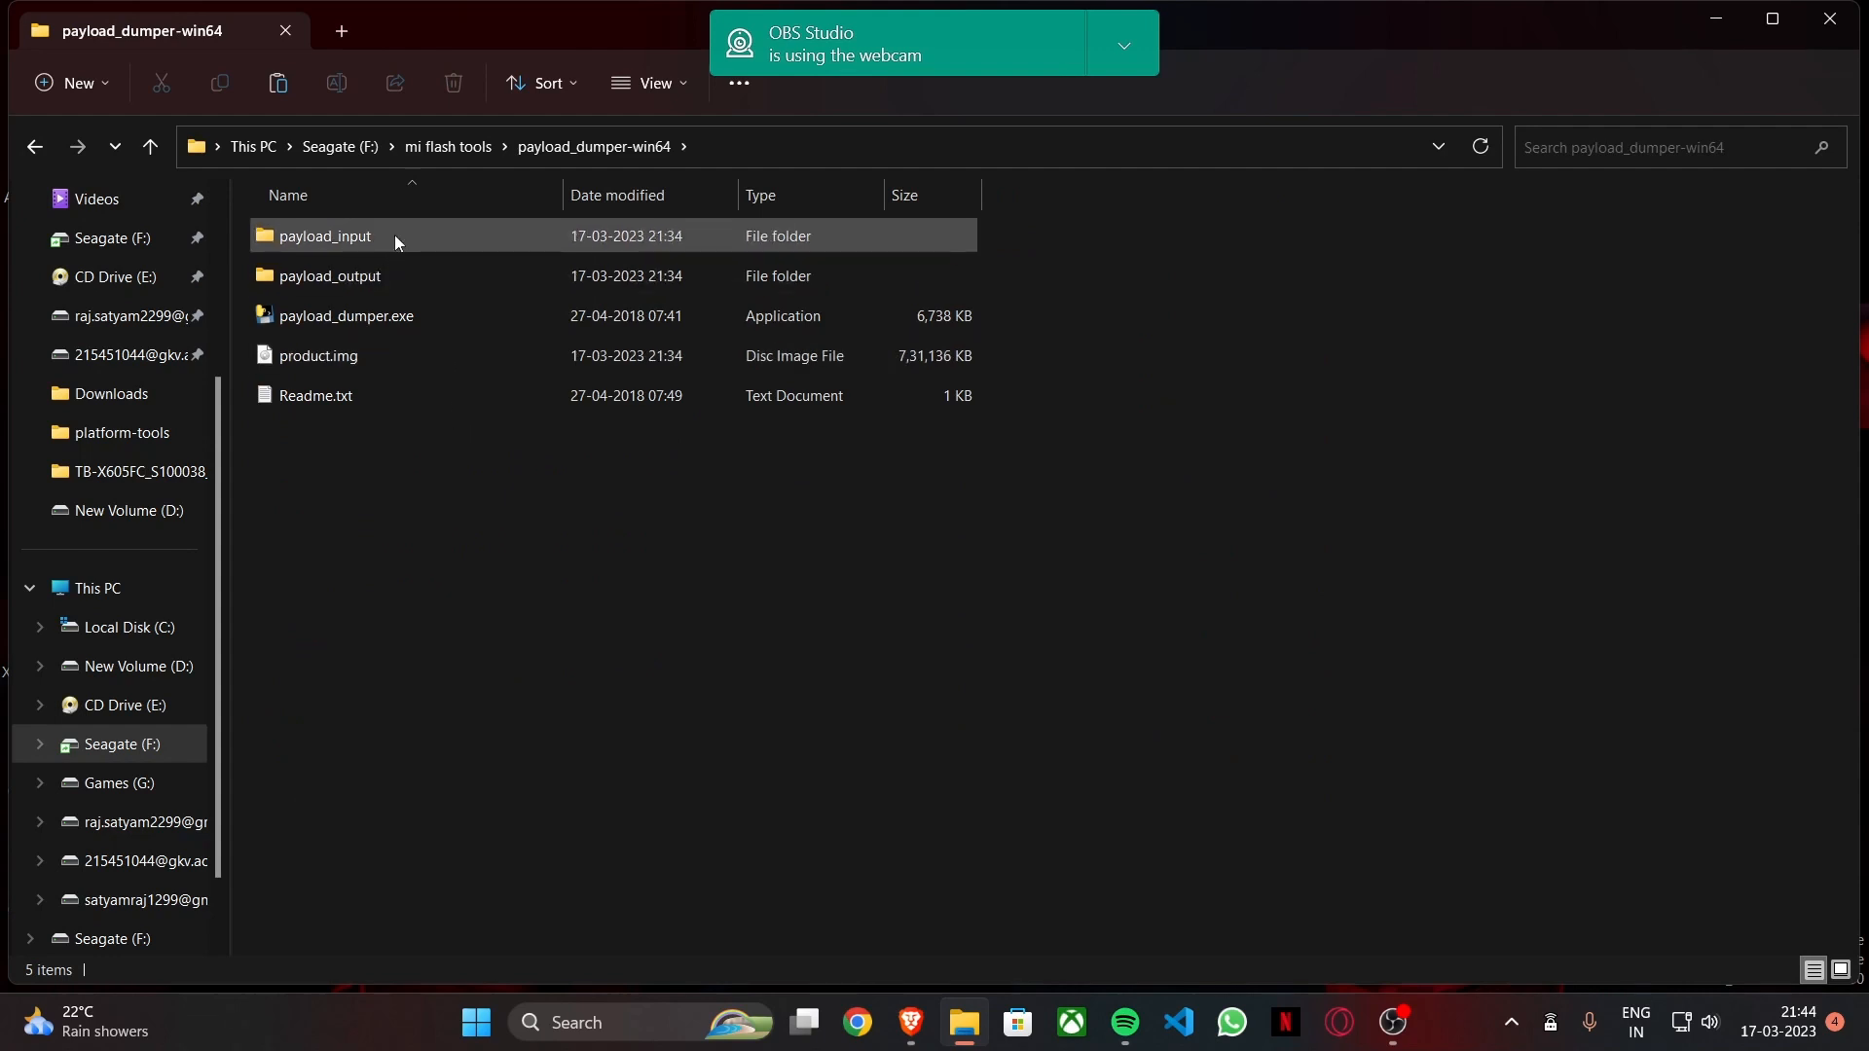
click(329, 276)
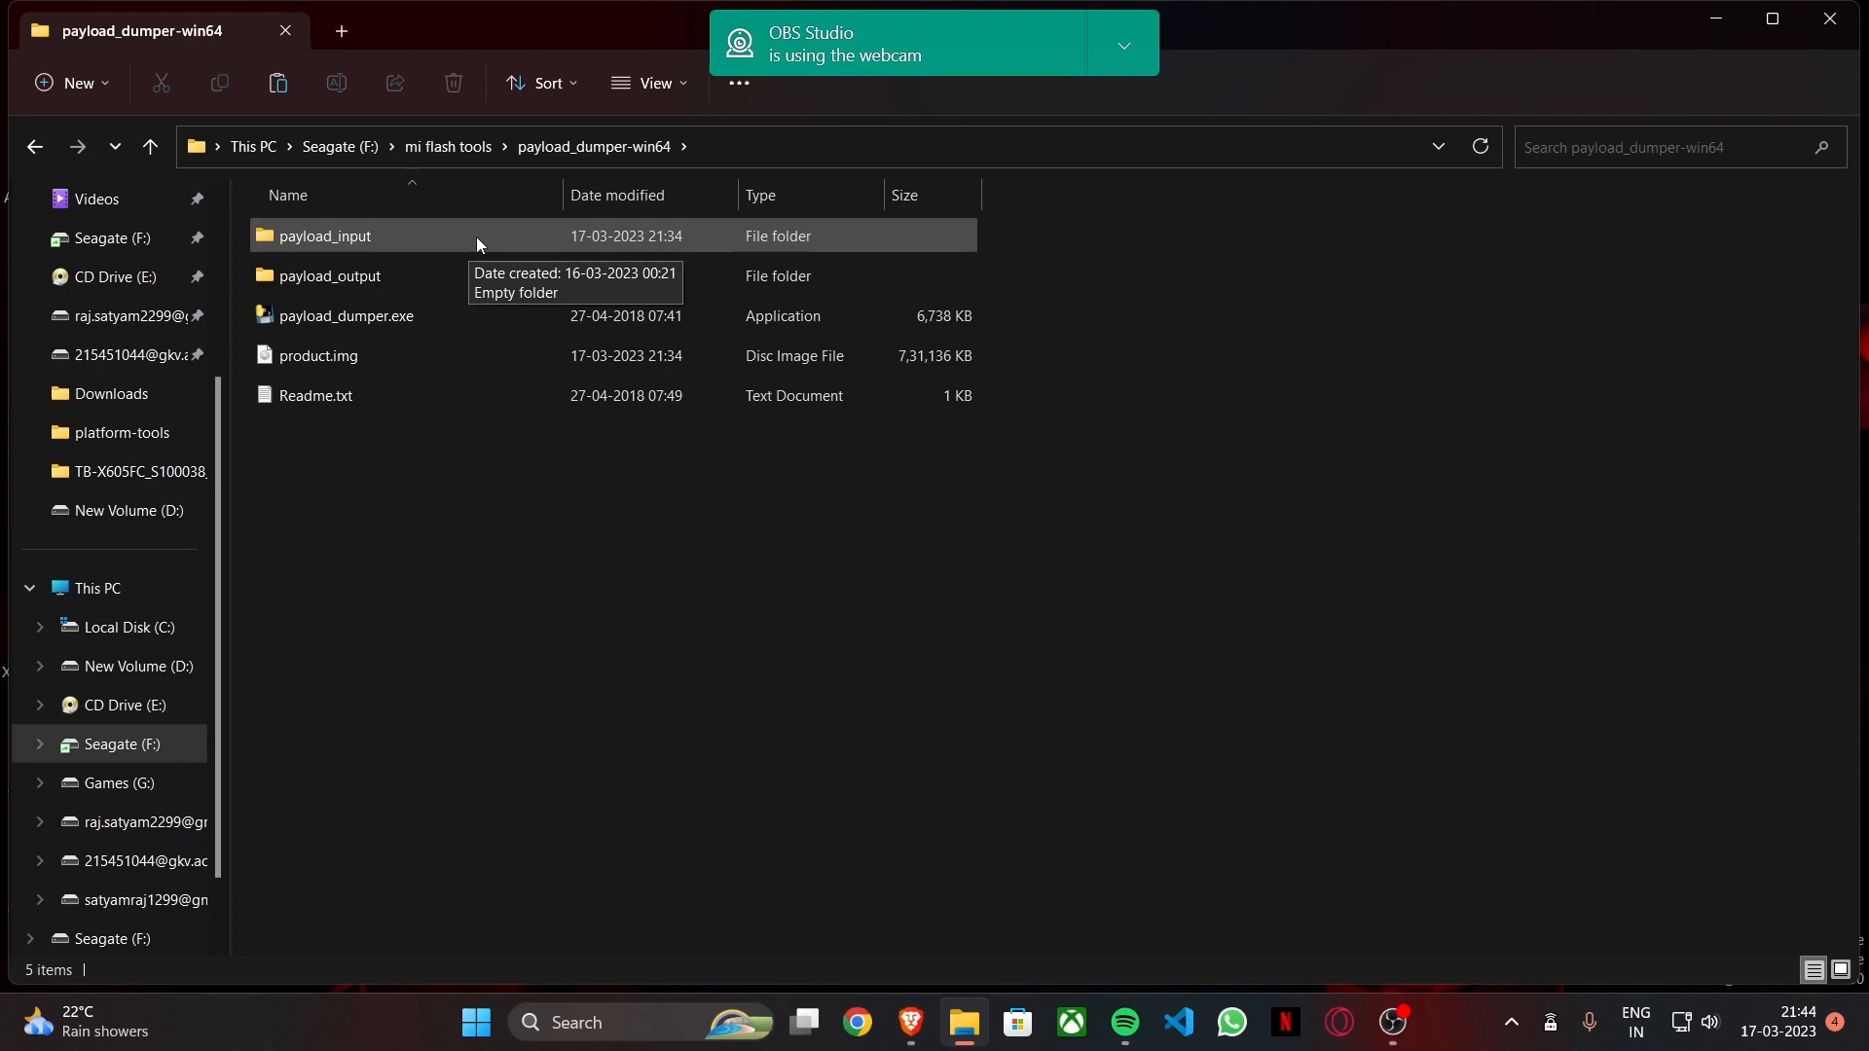
click(324, 235)
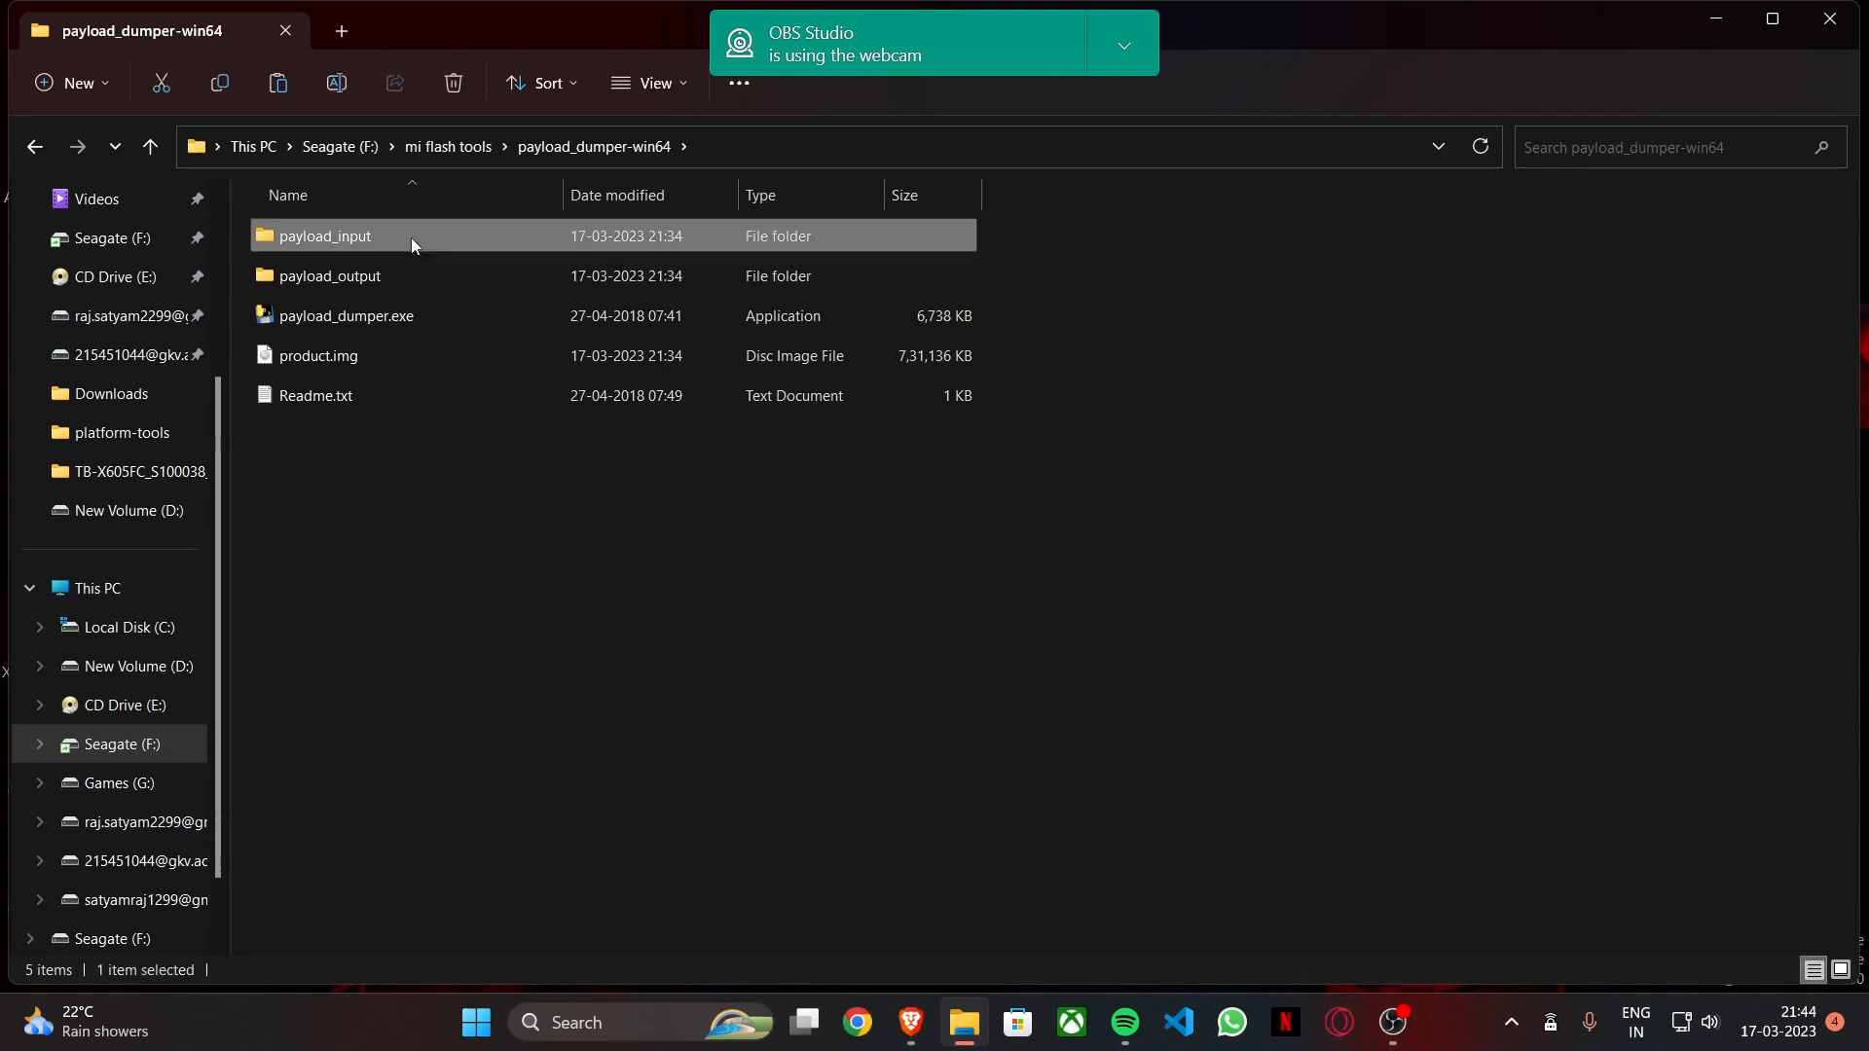
double_click(323, 234)
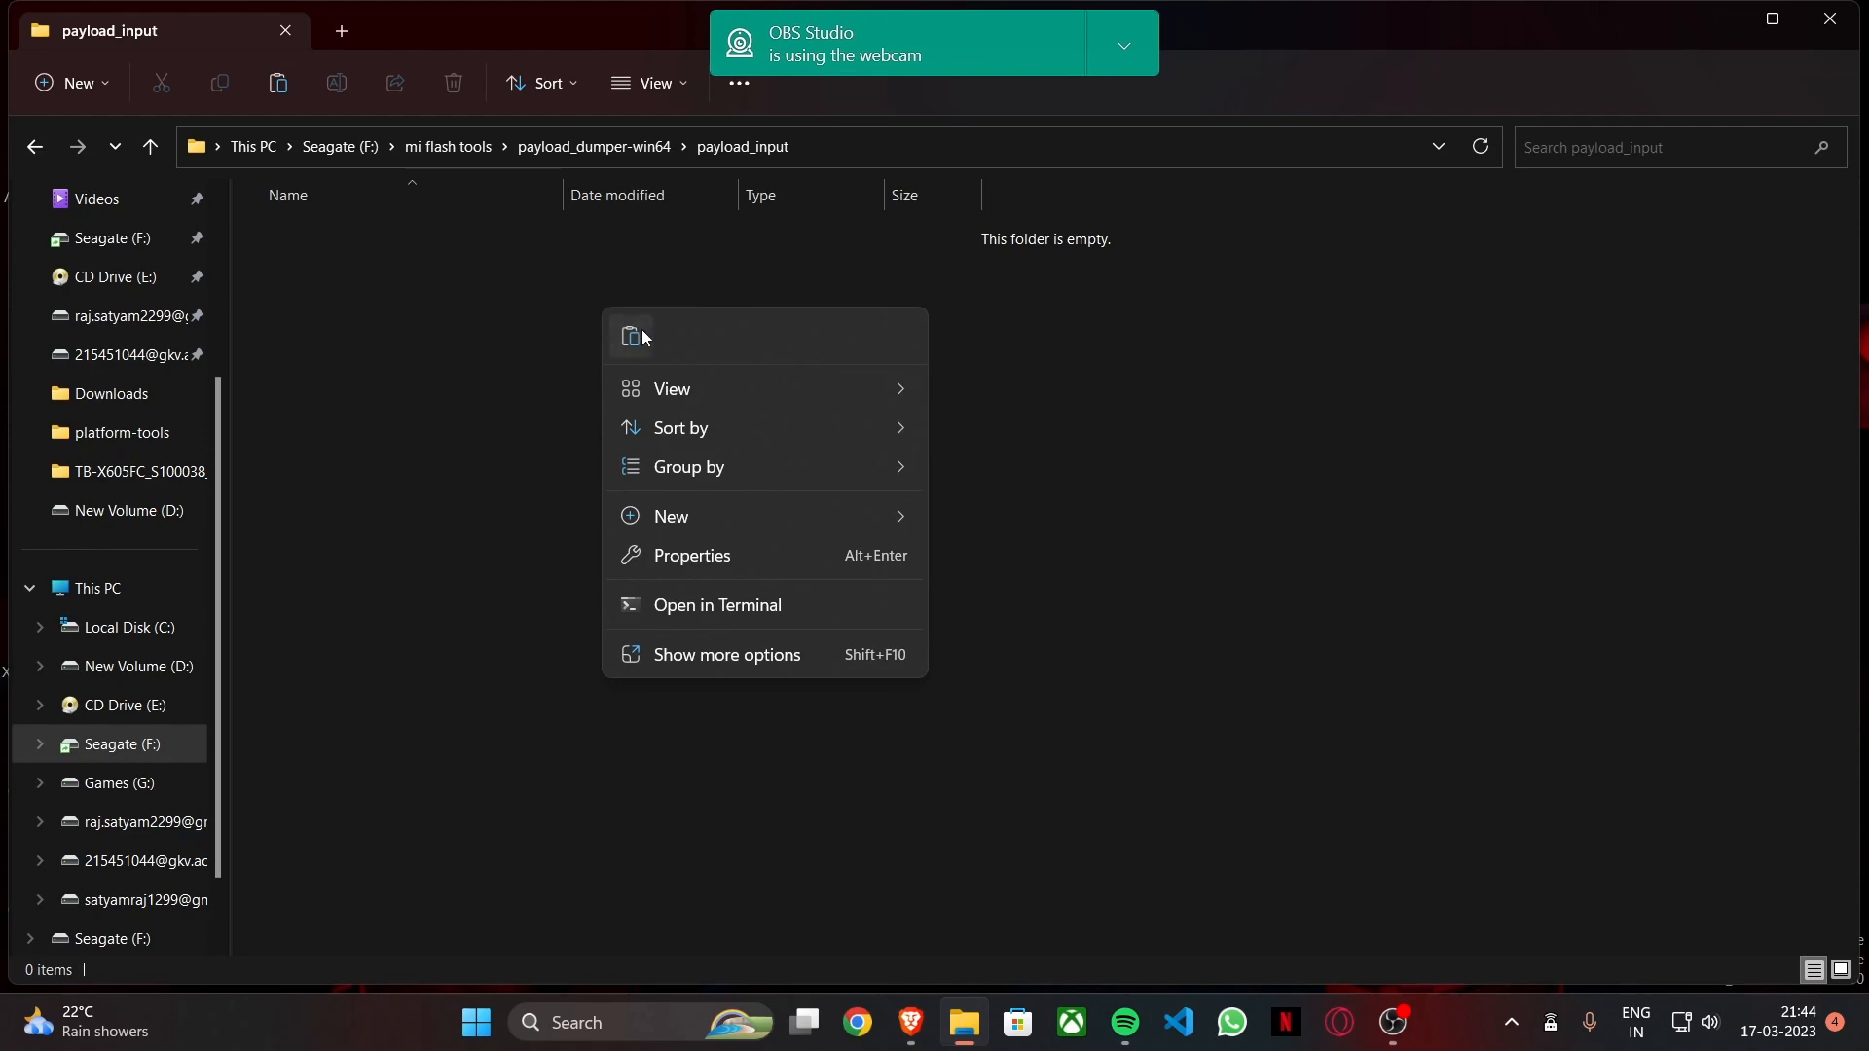
click(641, 338)
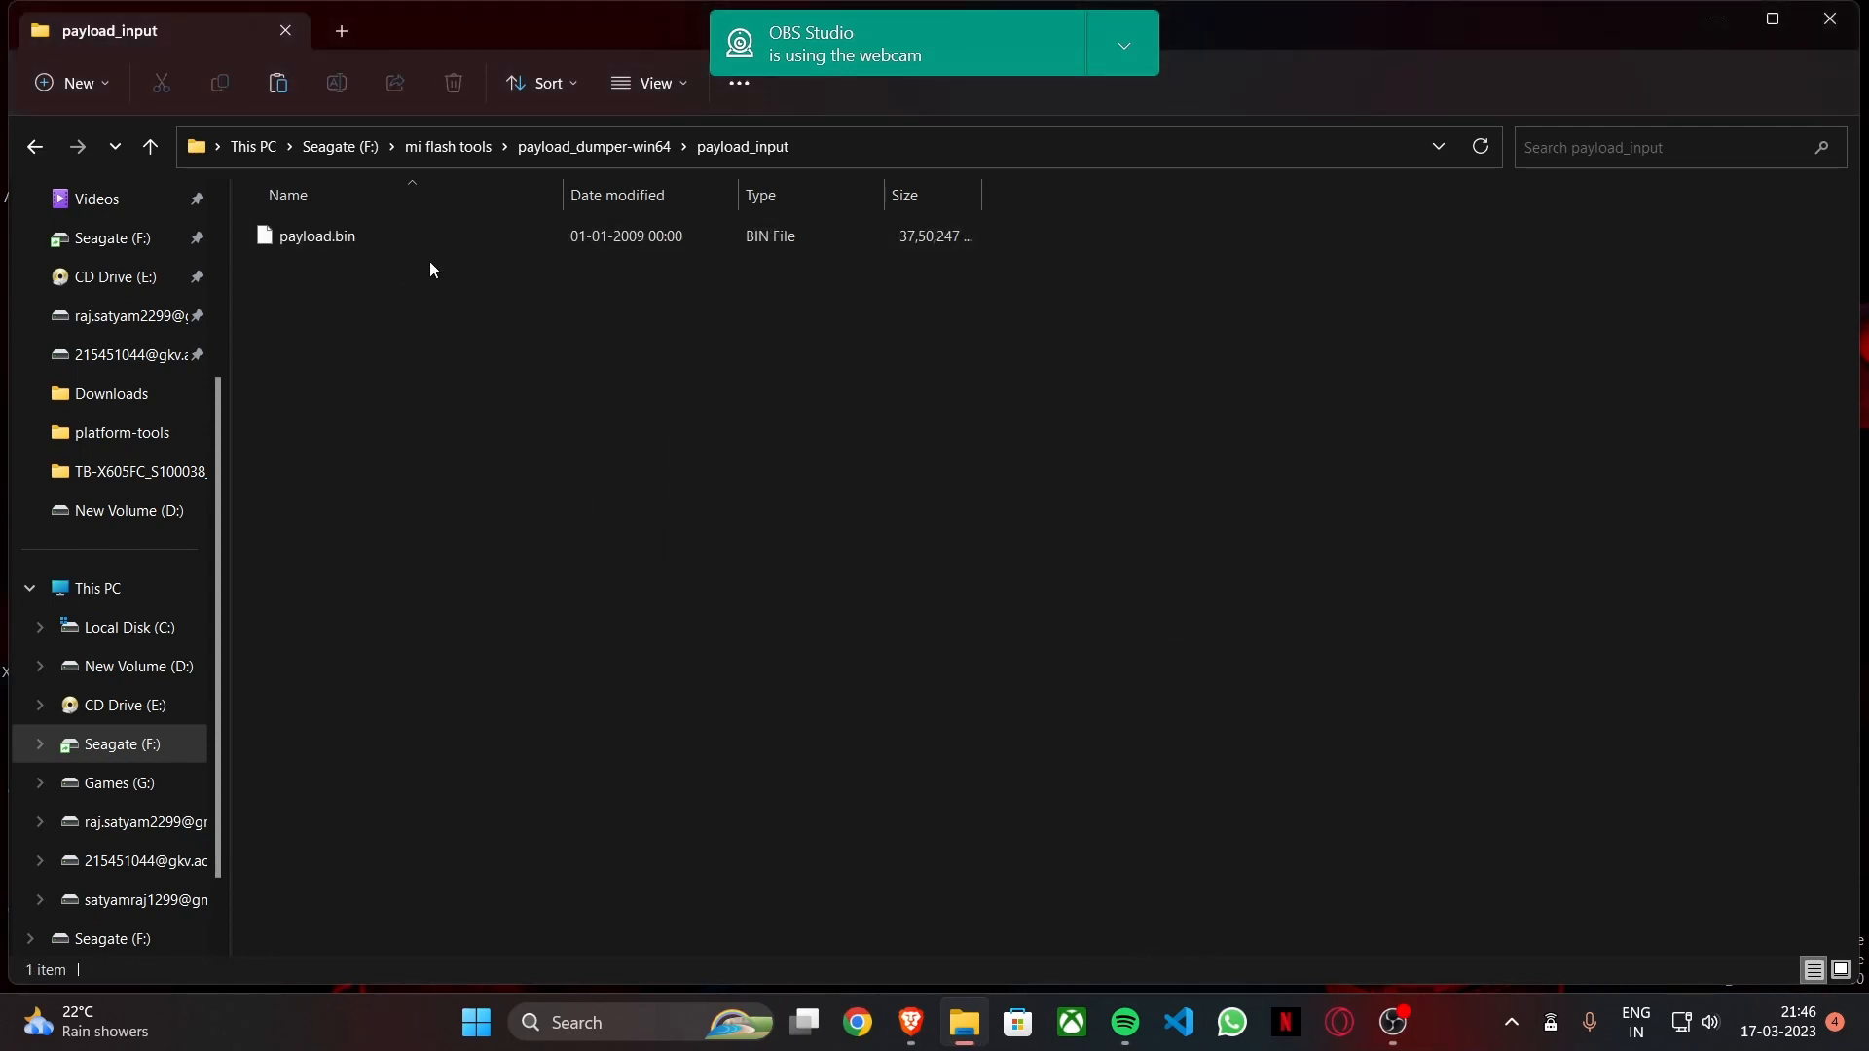
click(316, 236)
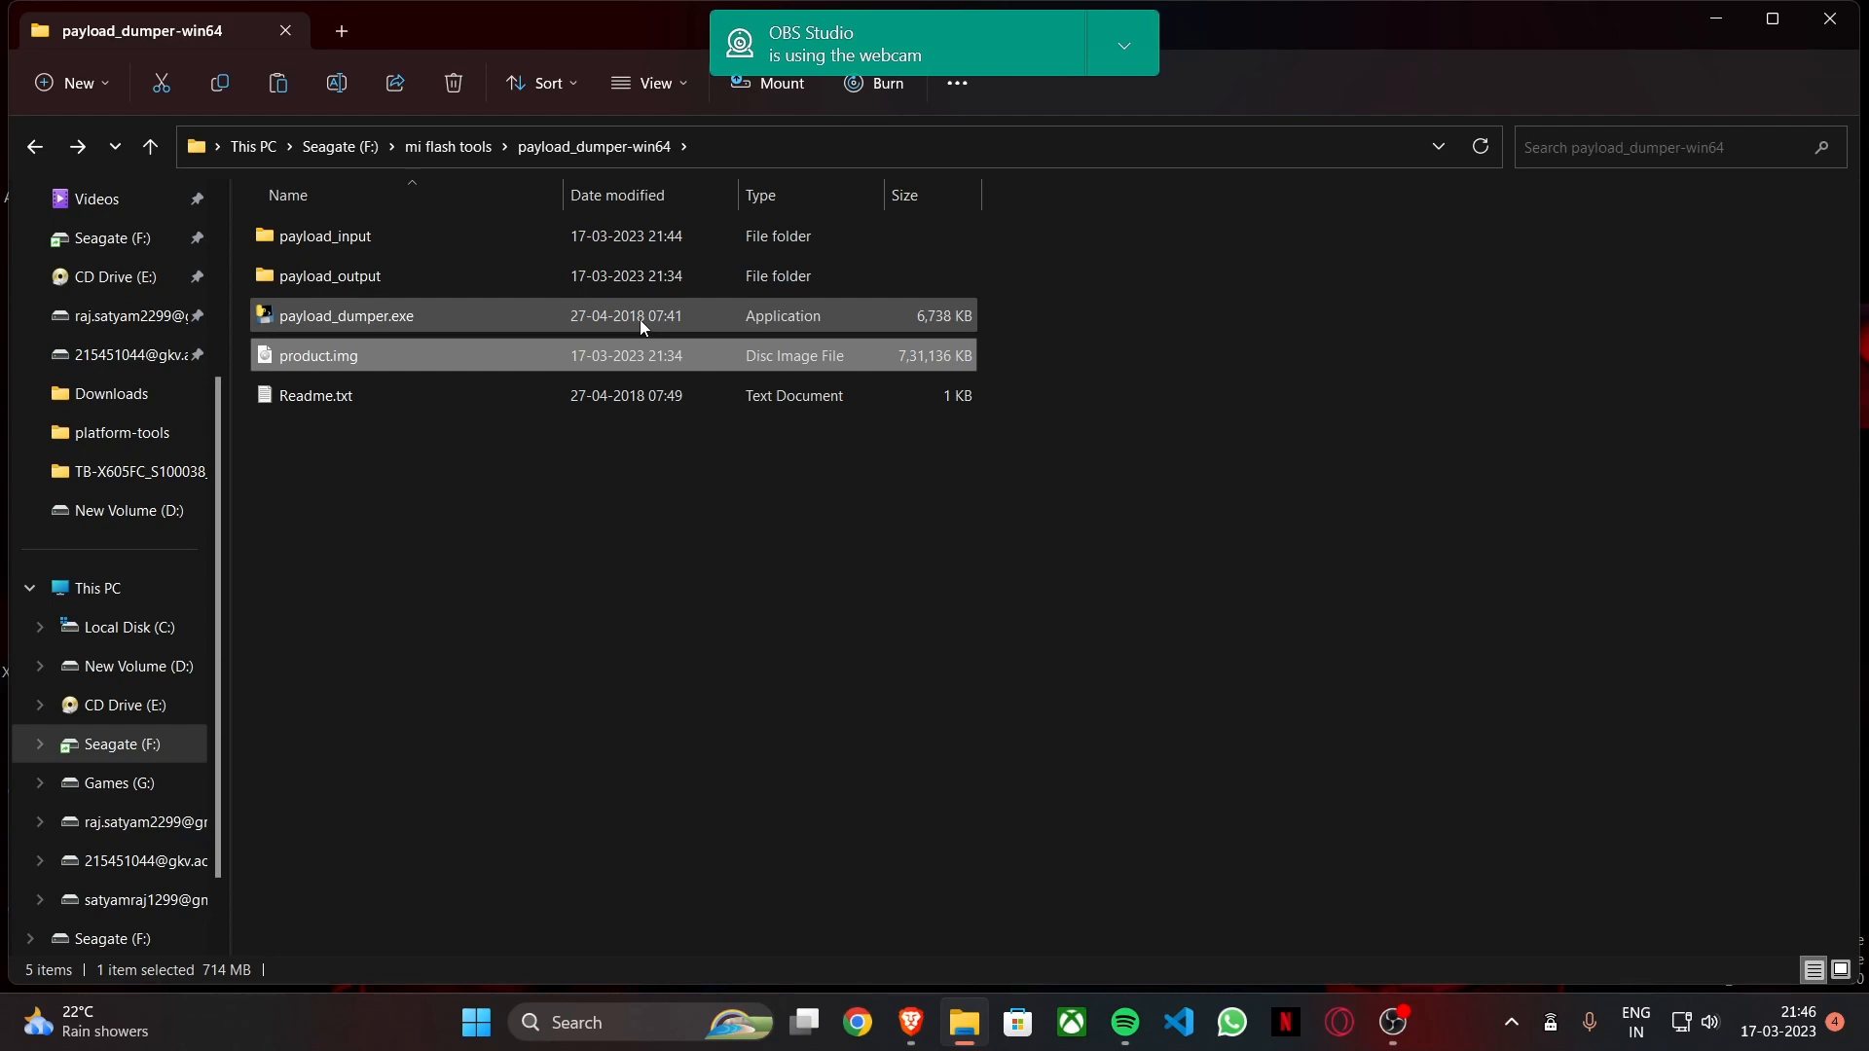
mouse_move(399, 325)
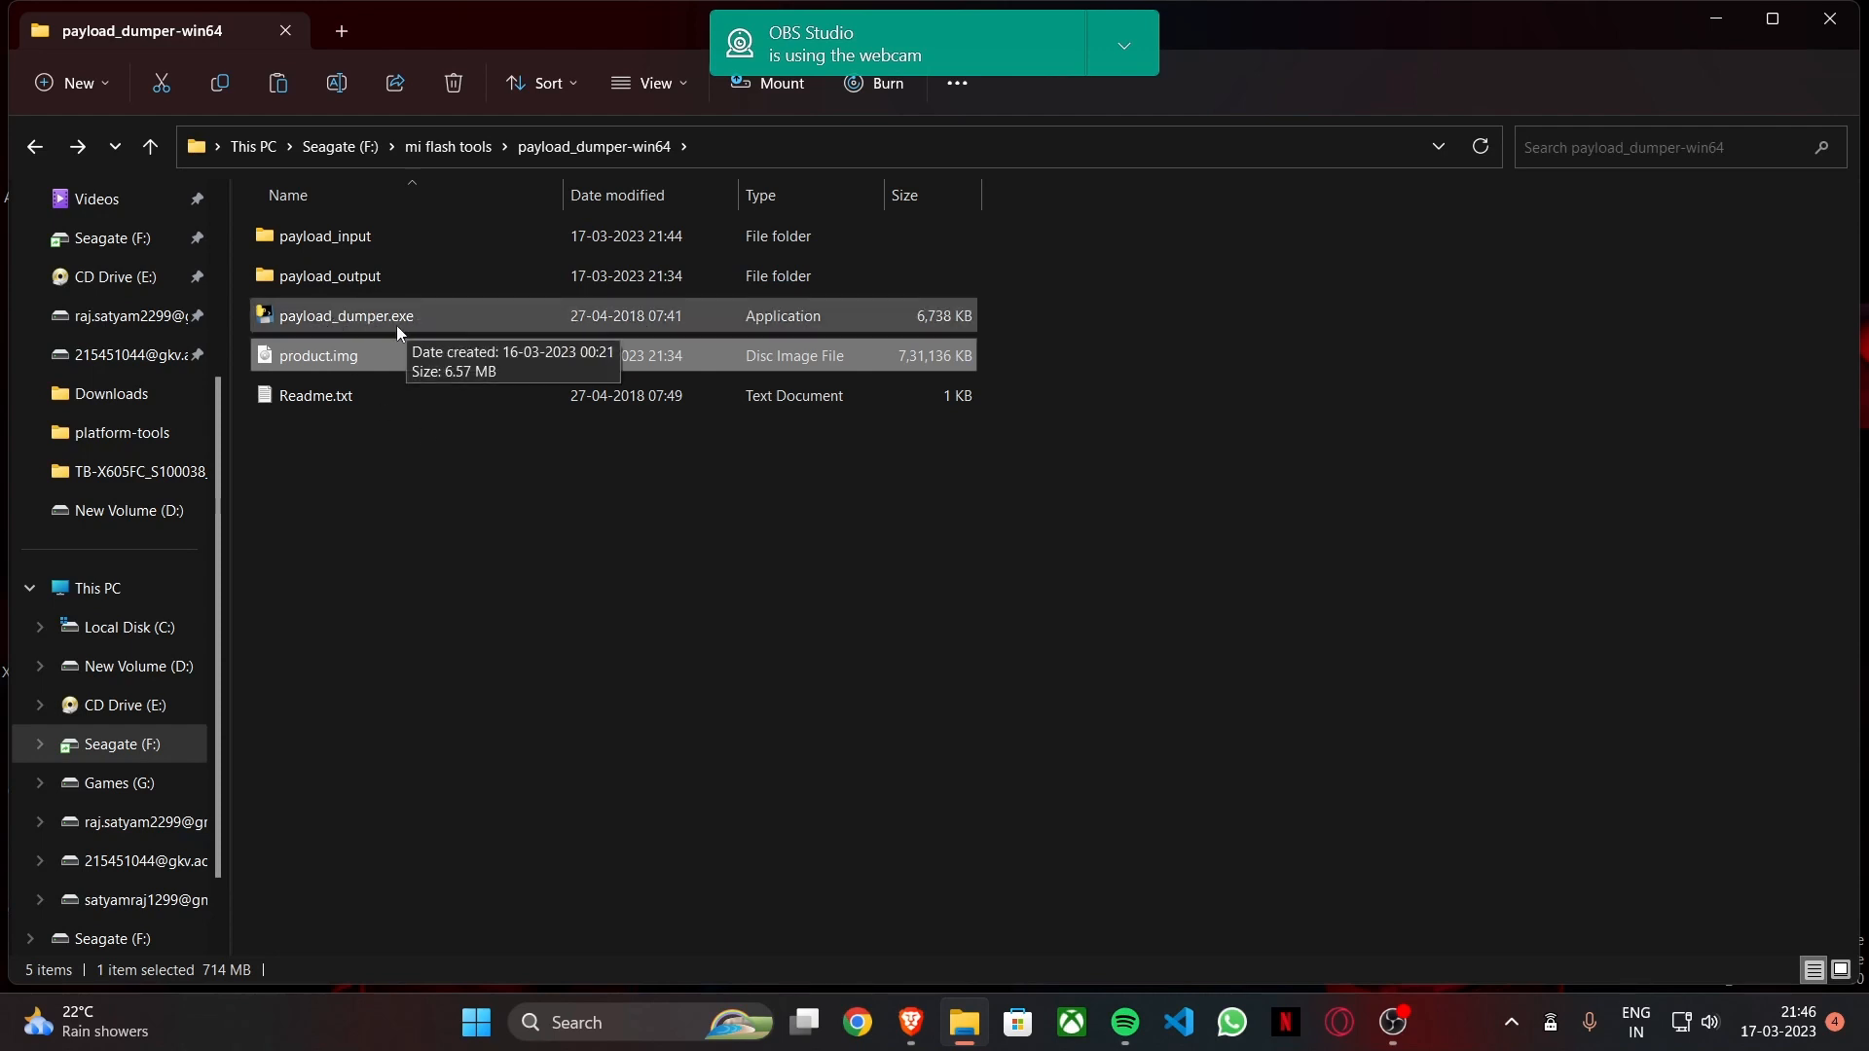
Check that payload_output is empty, then launch payload_dumper.exe to extract the partition images
click(346, 315)
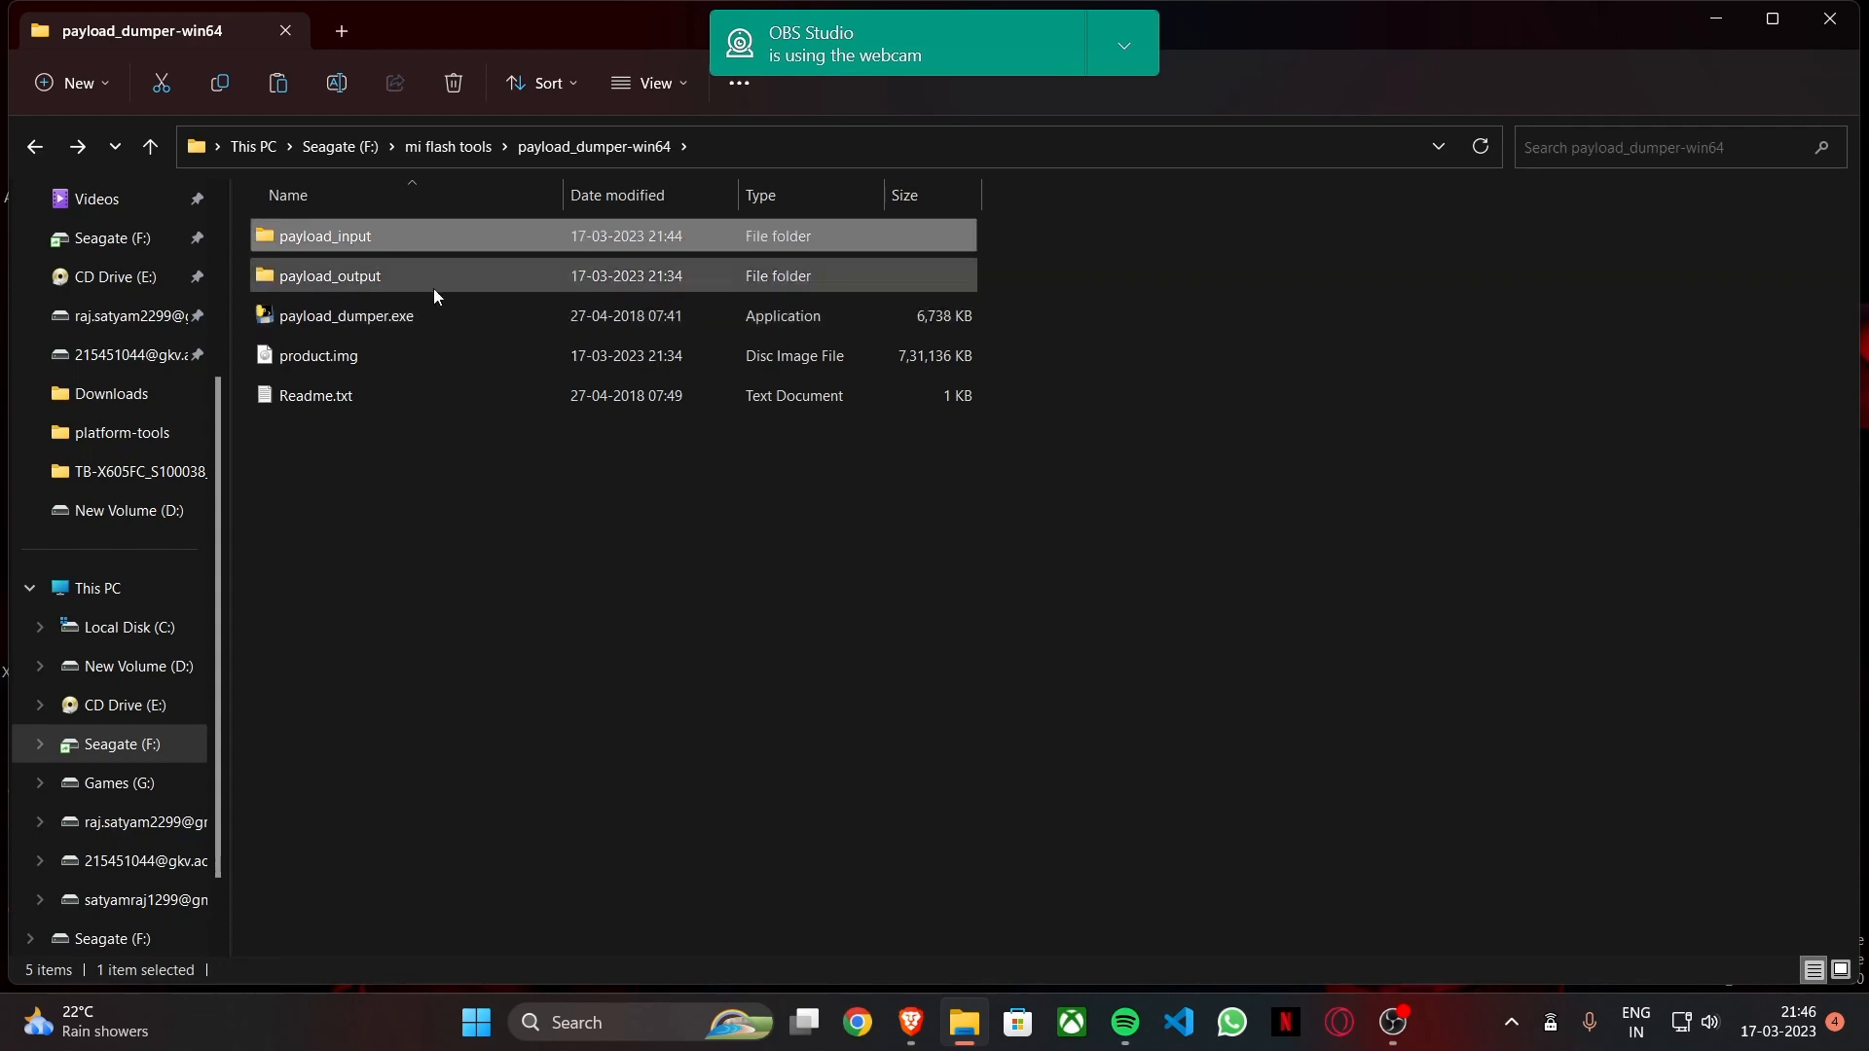
double_click(329, 276)
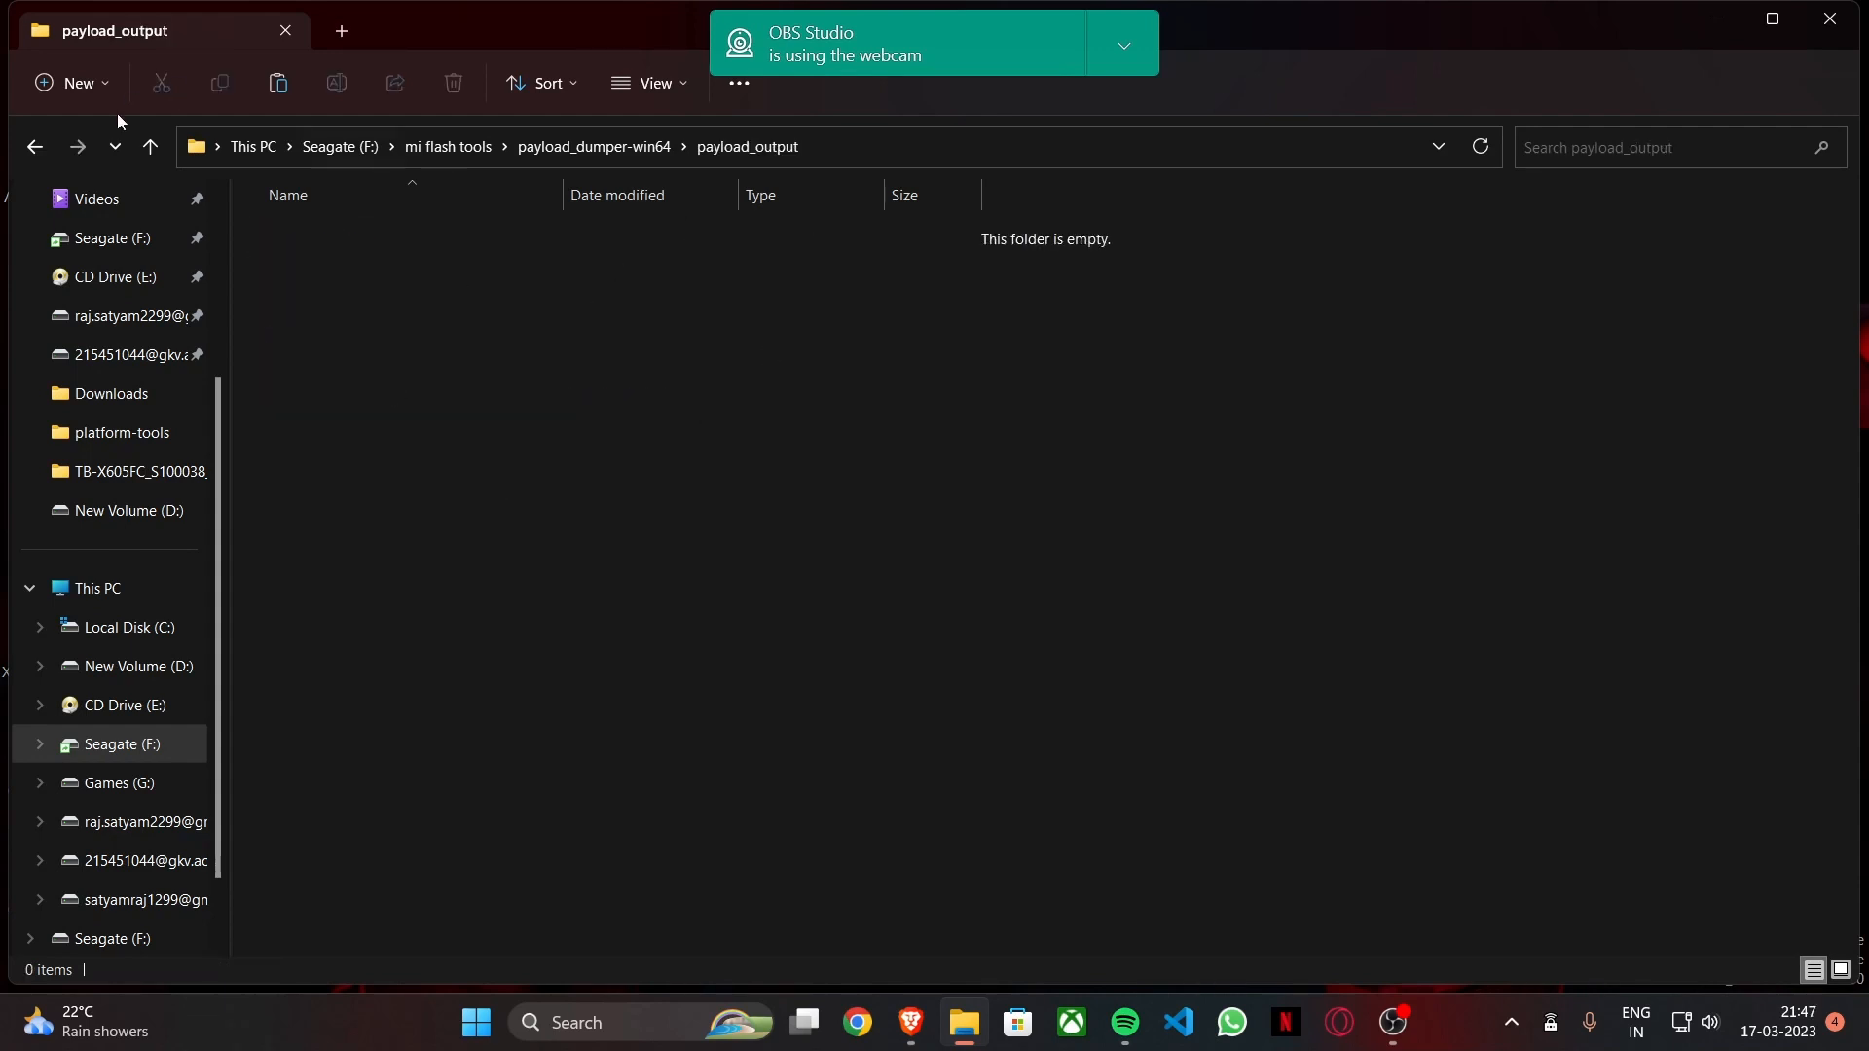
click(150, 147)
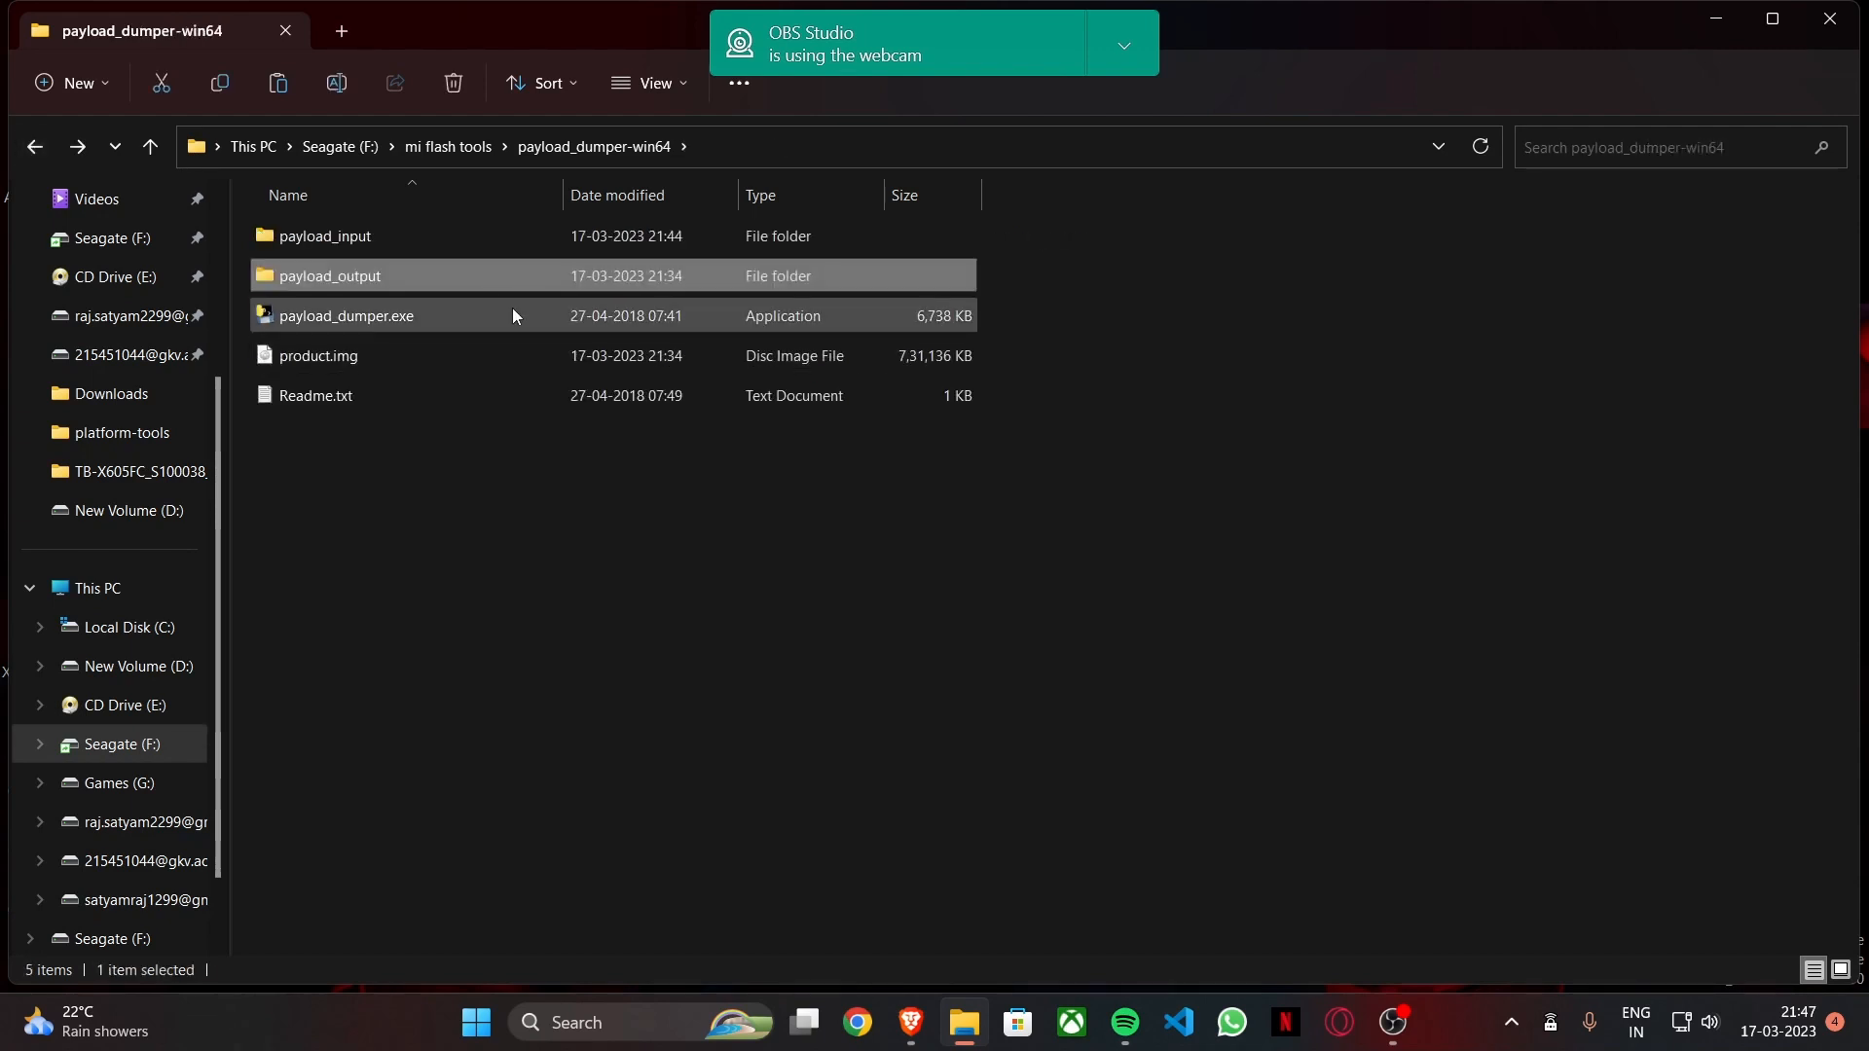
double_click(347, 315)
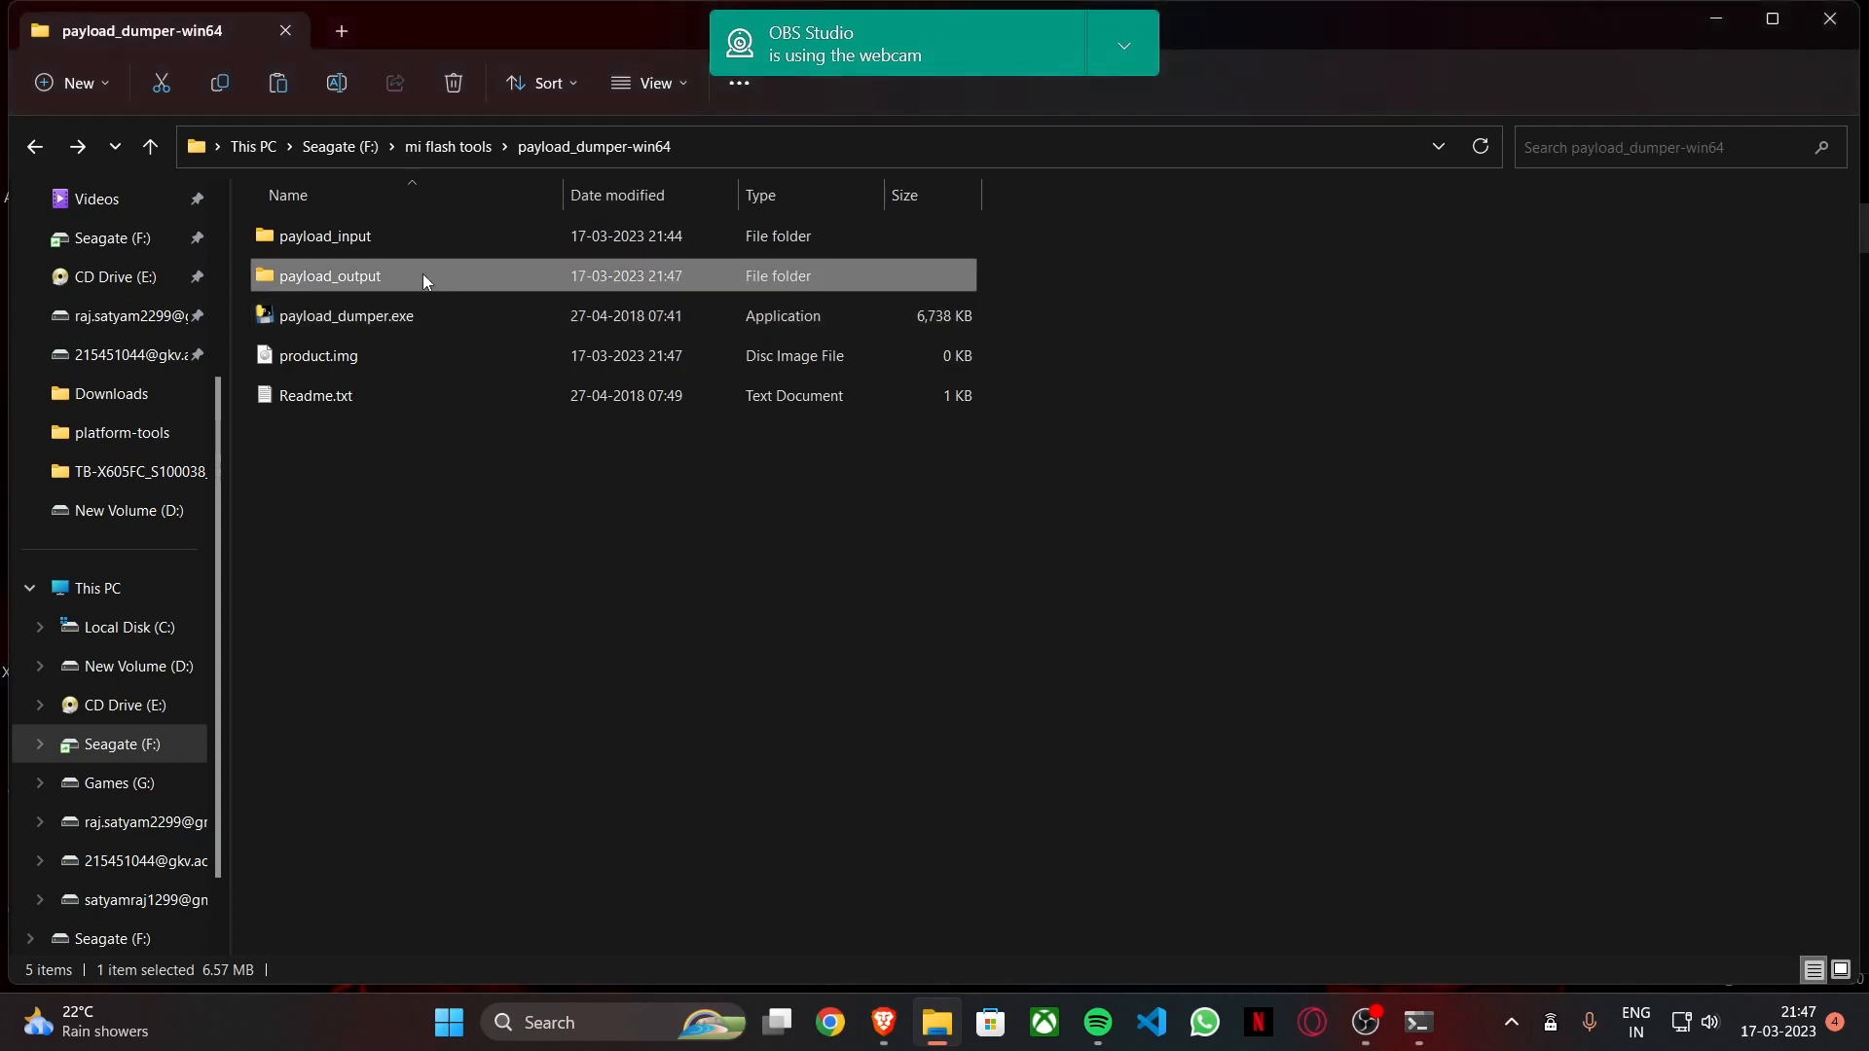
double_click(329, 275)
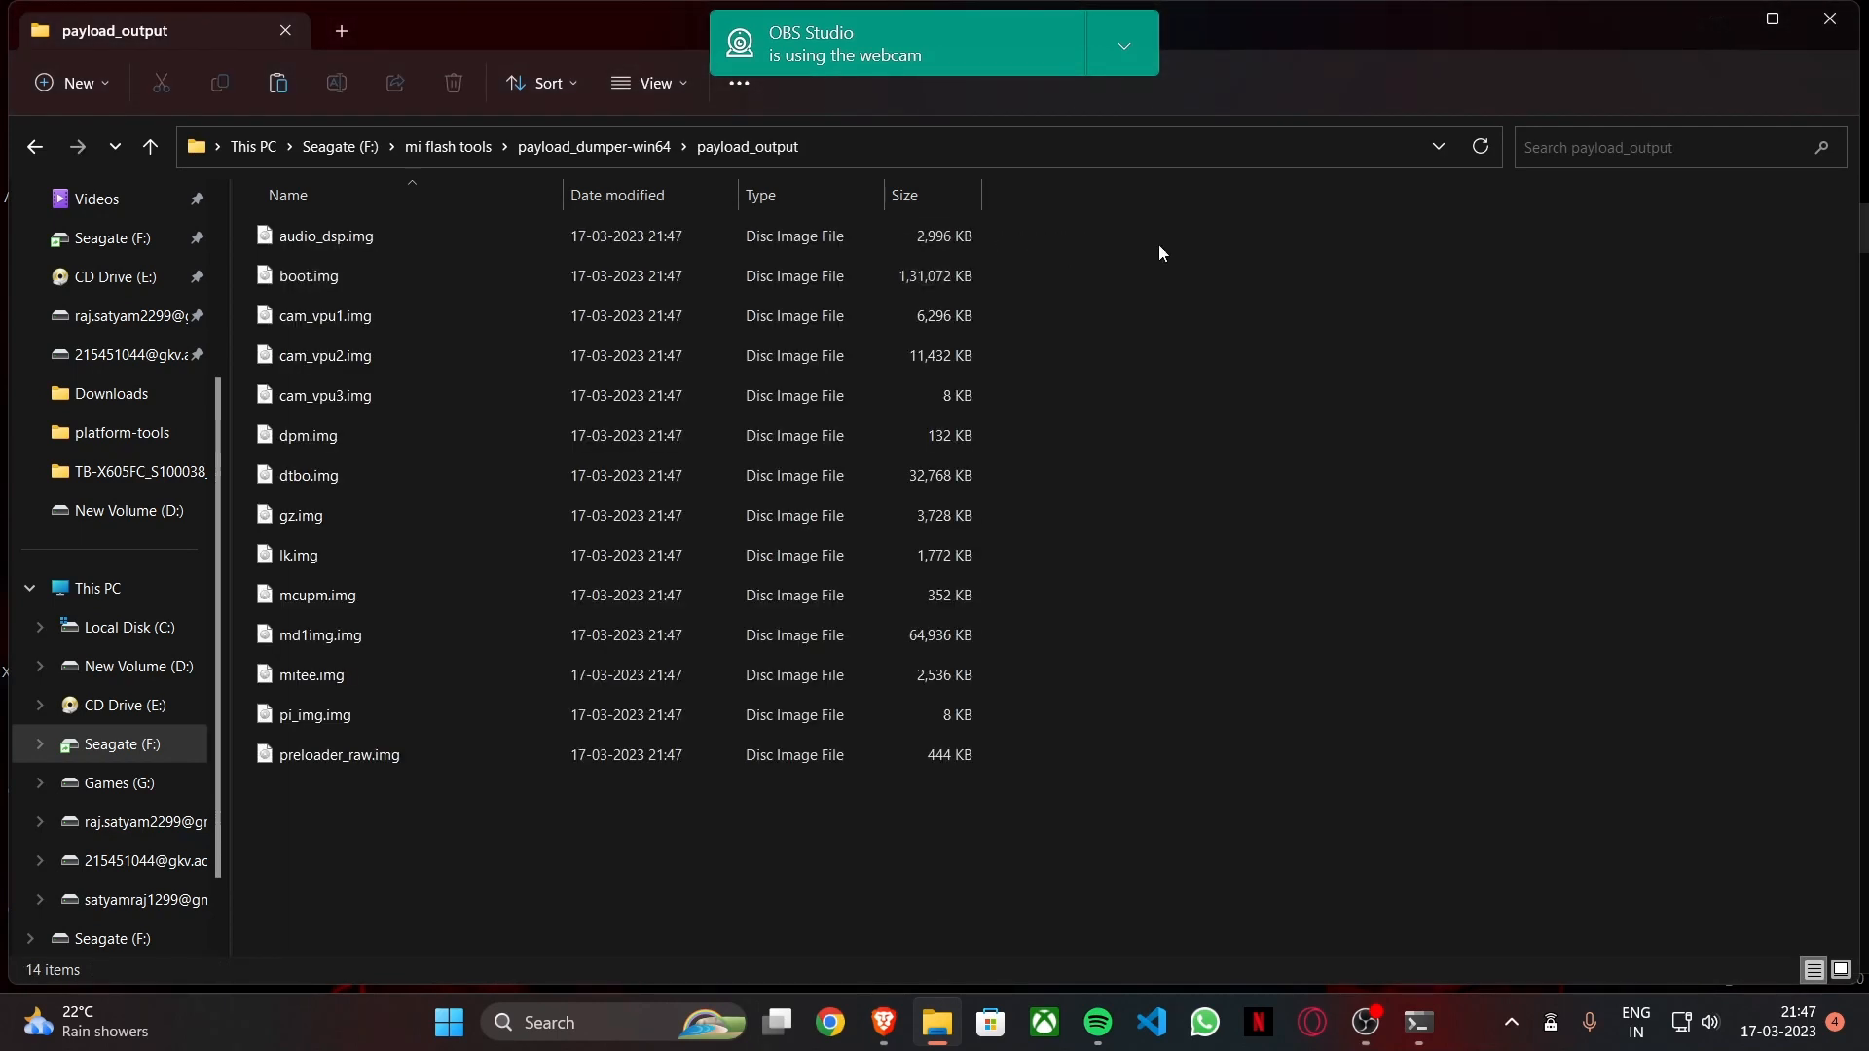
click(308, 275)
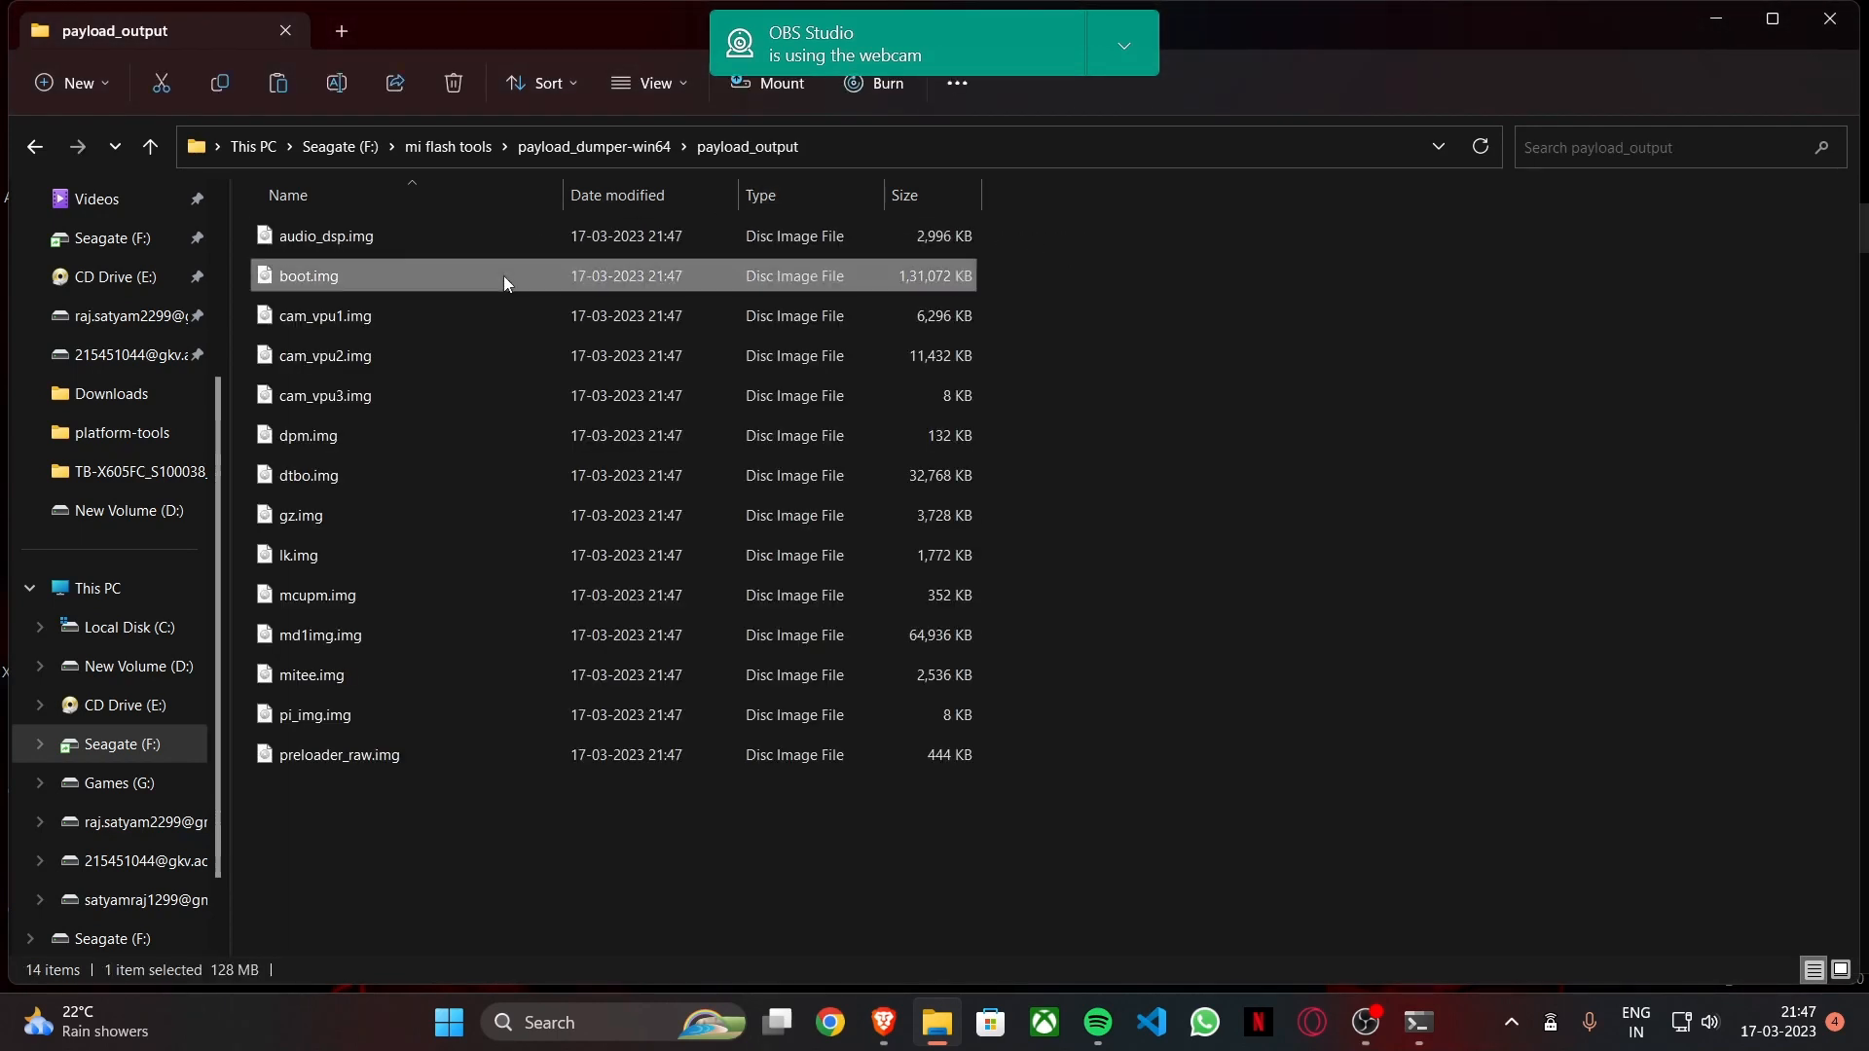
mouse_move(334, 286)
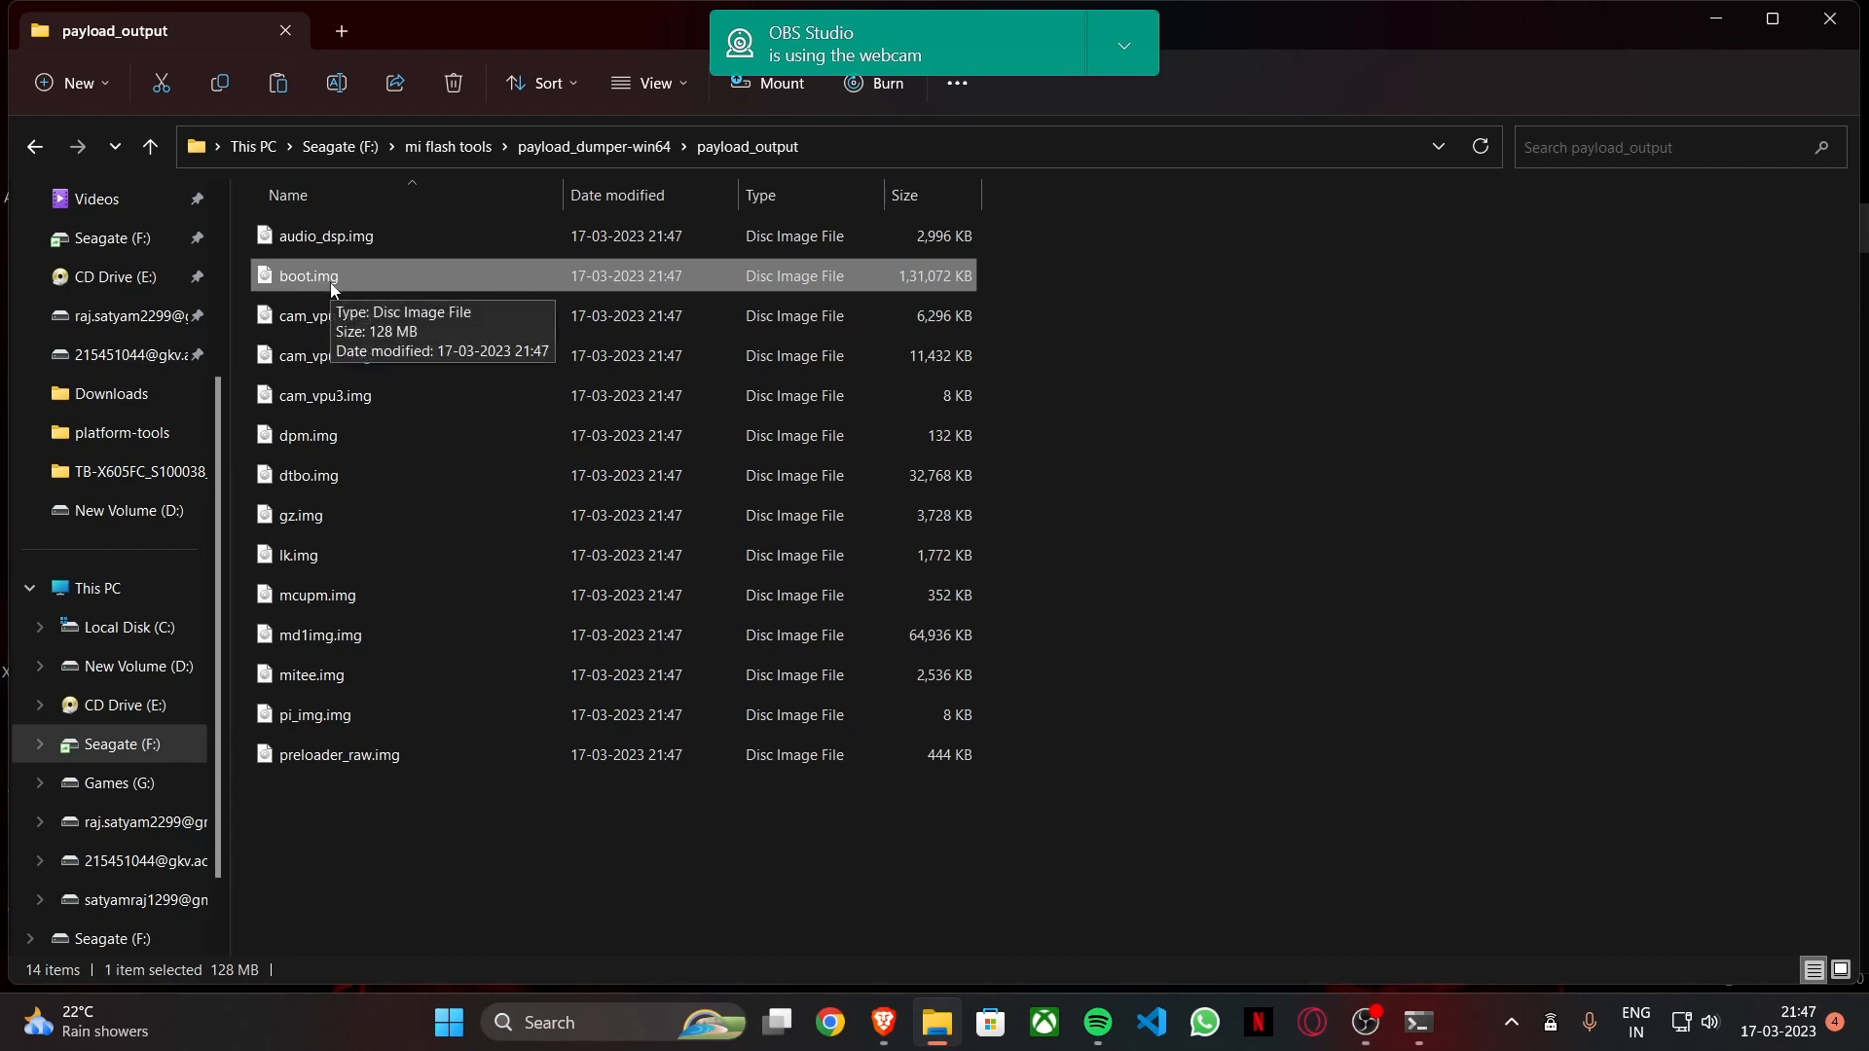
mouse_move(397, 294)
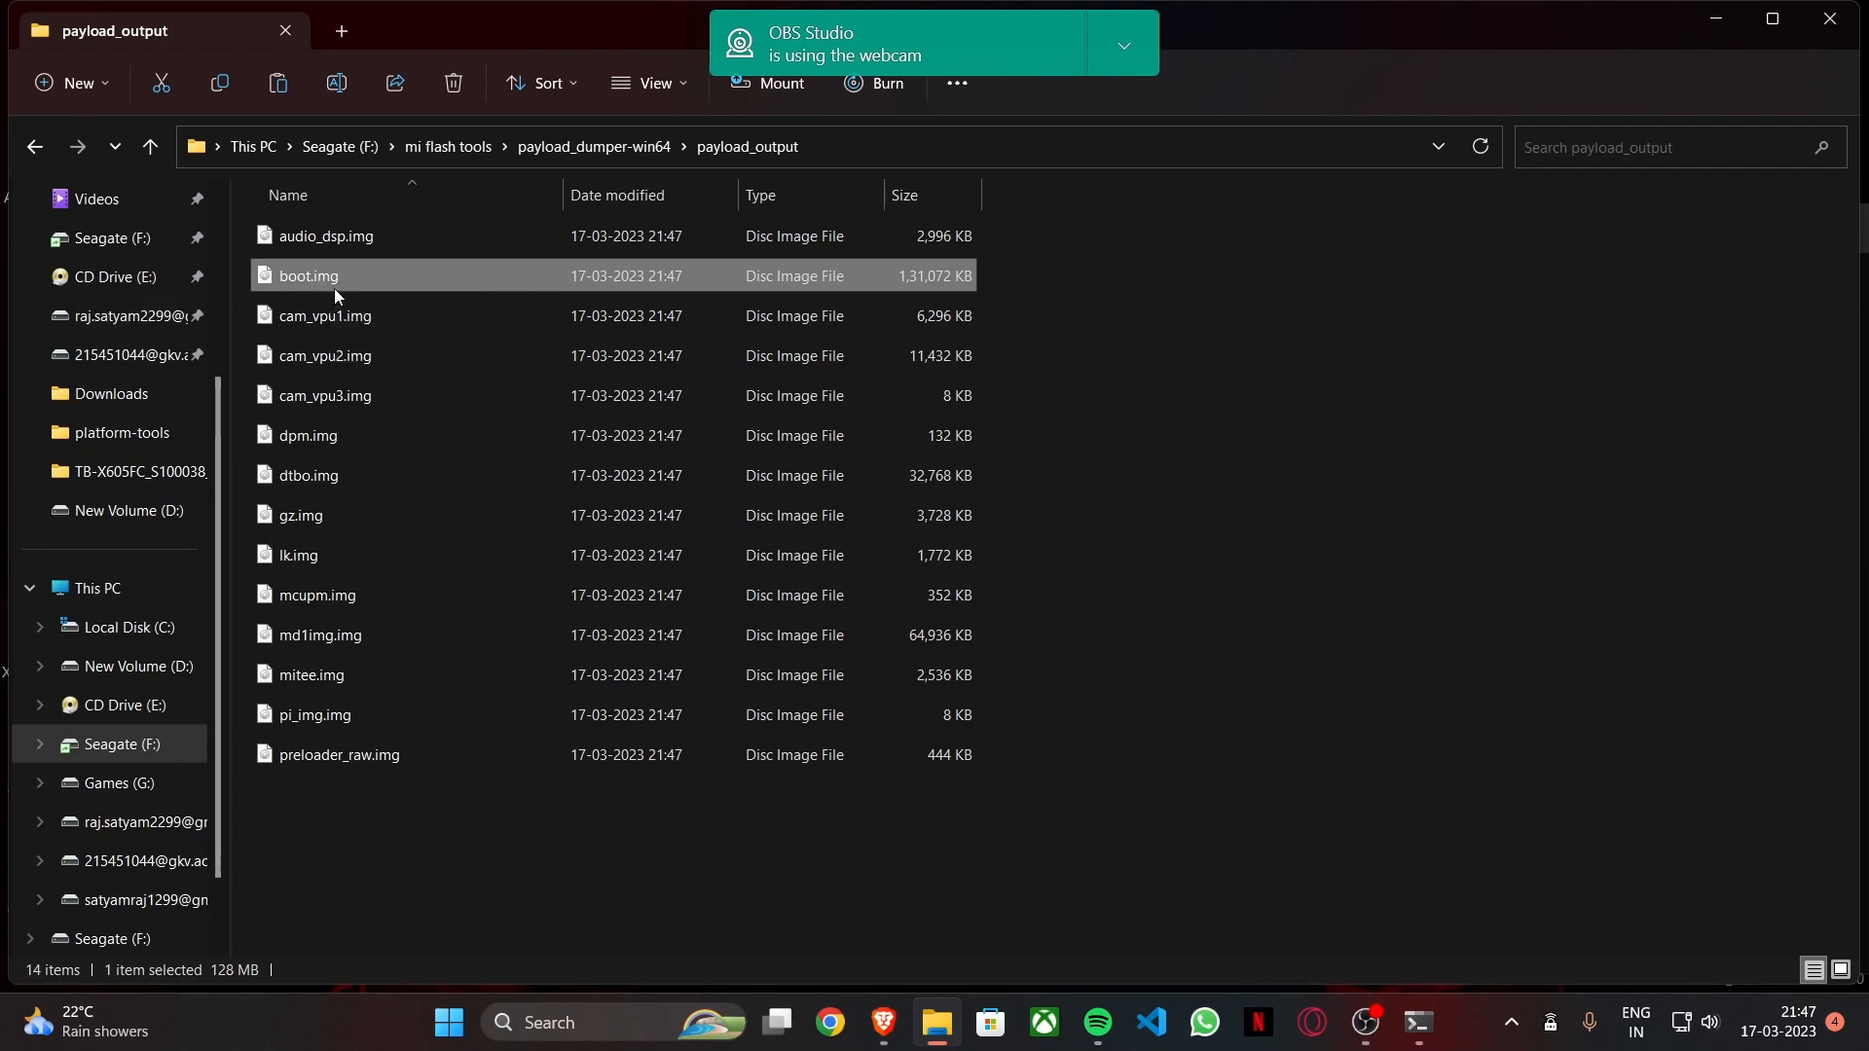
right_click(308, 275)
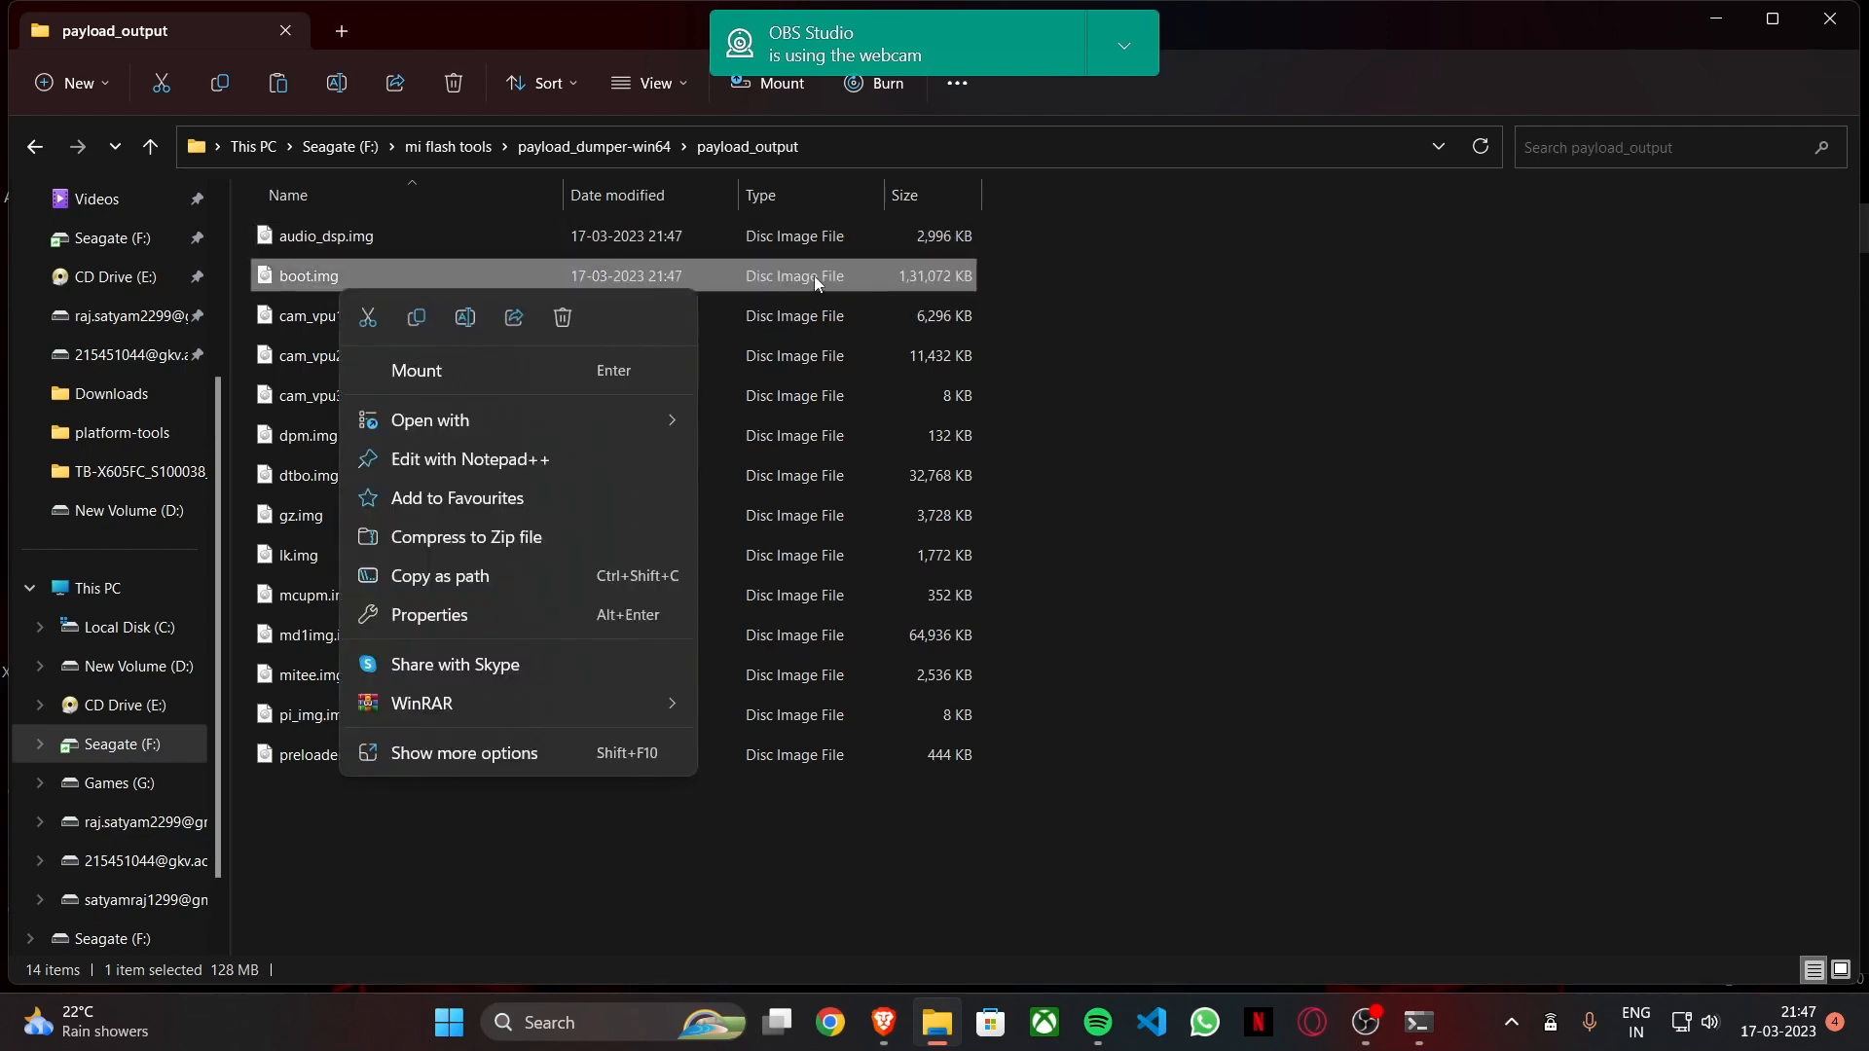
click(870, 292)
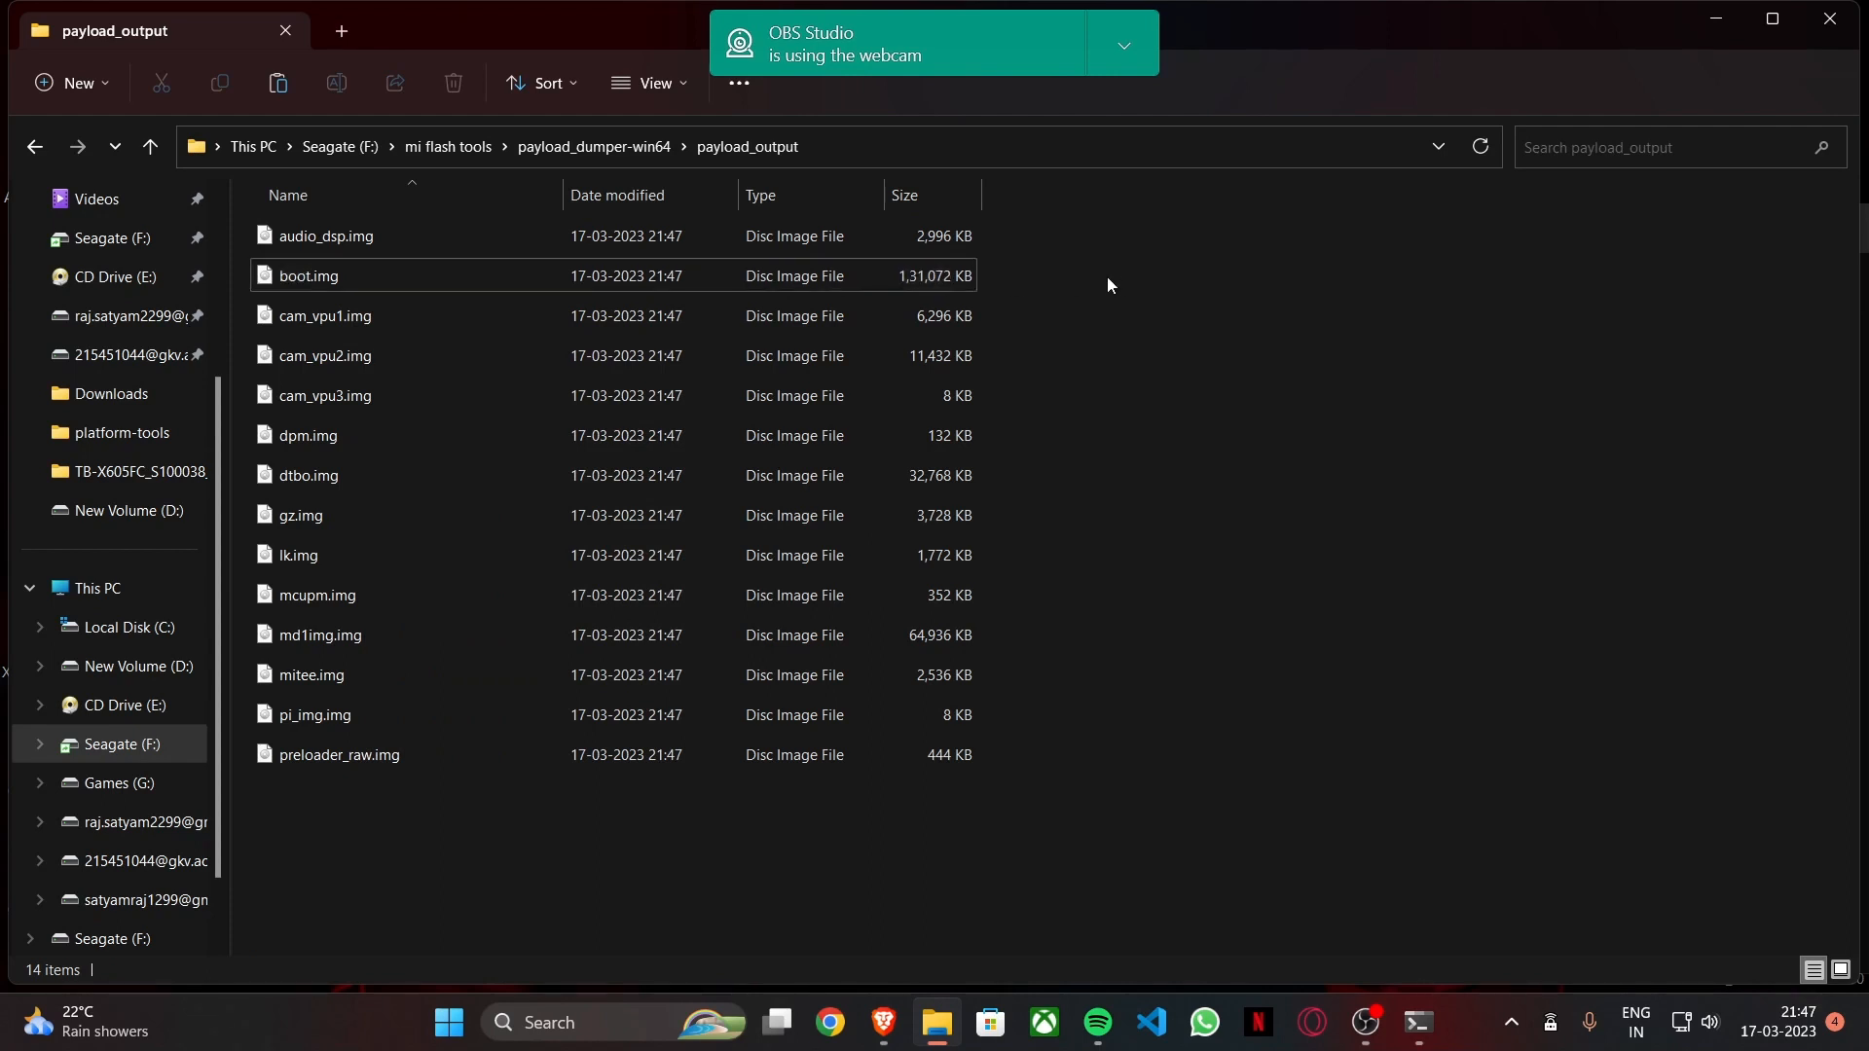
click(308, 275)
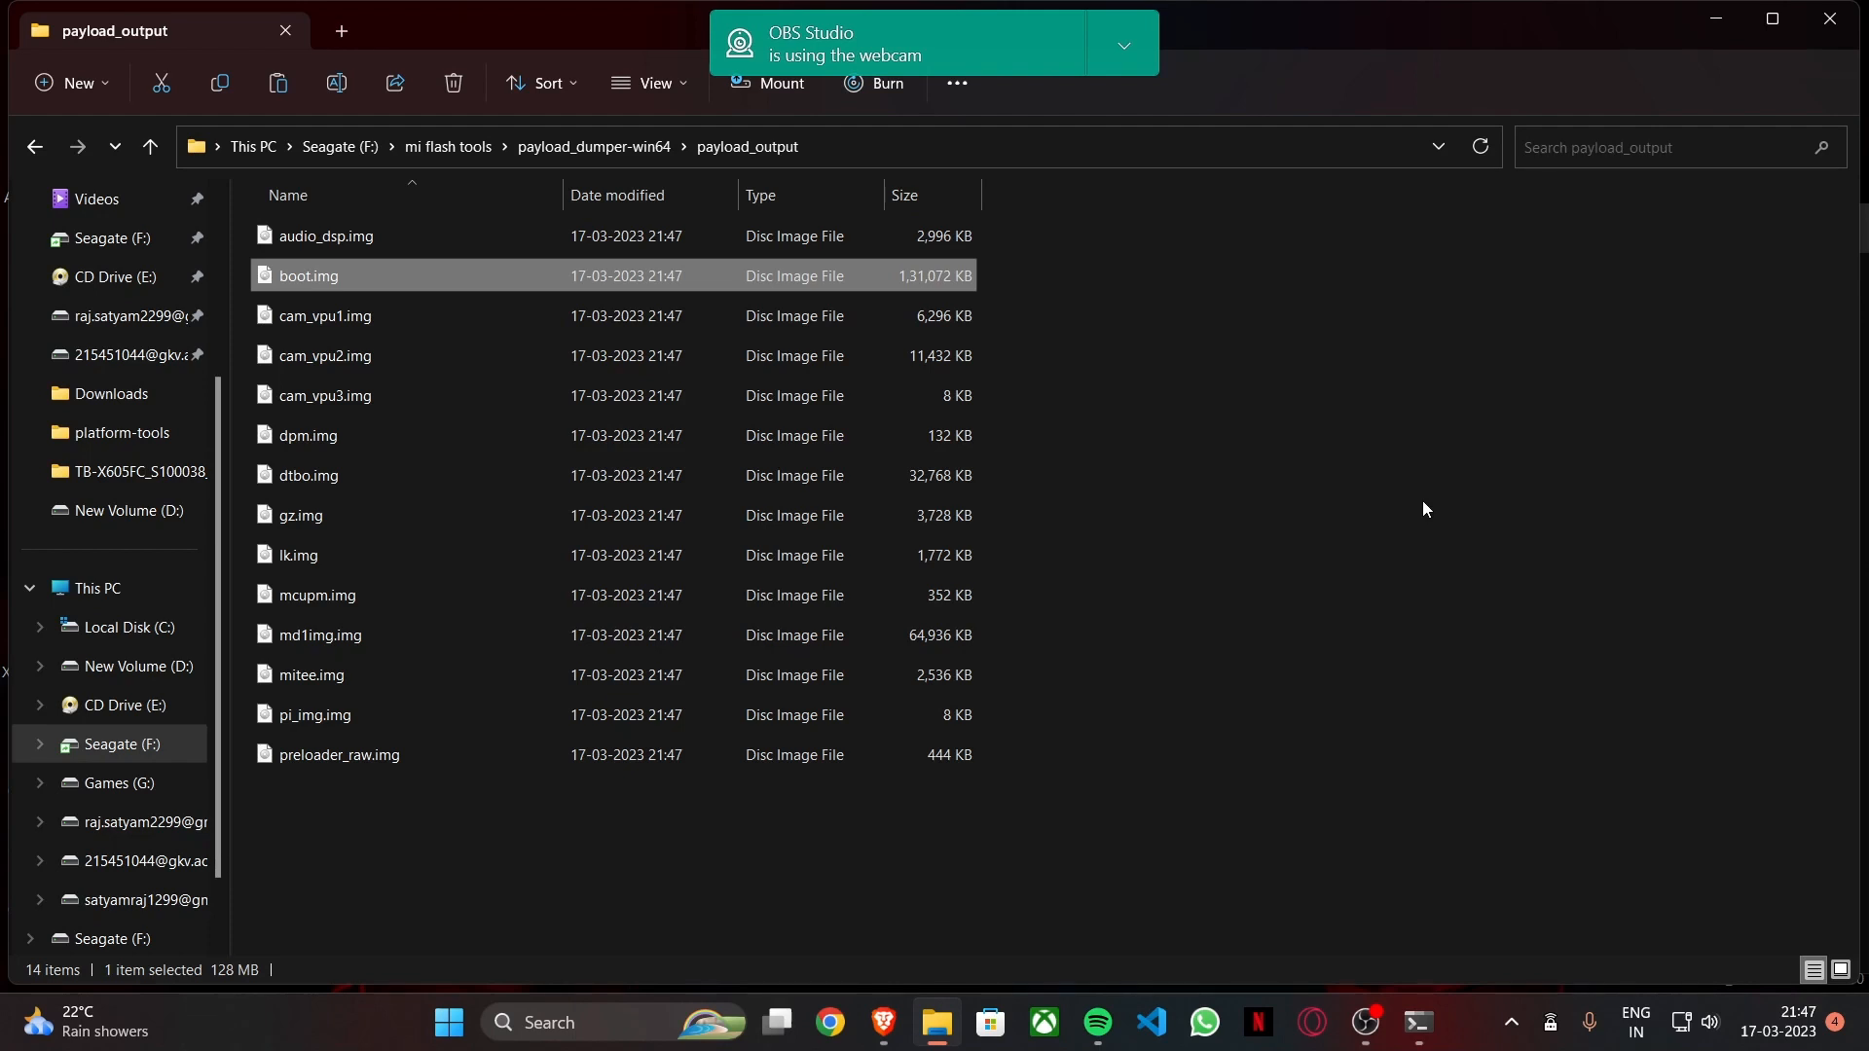
mouse_move(1422, 507)
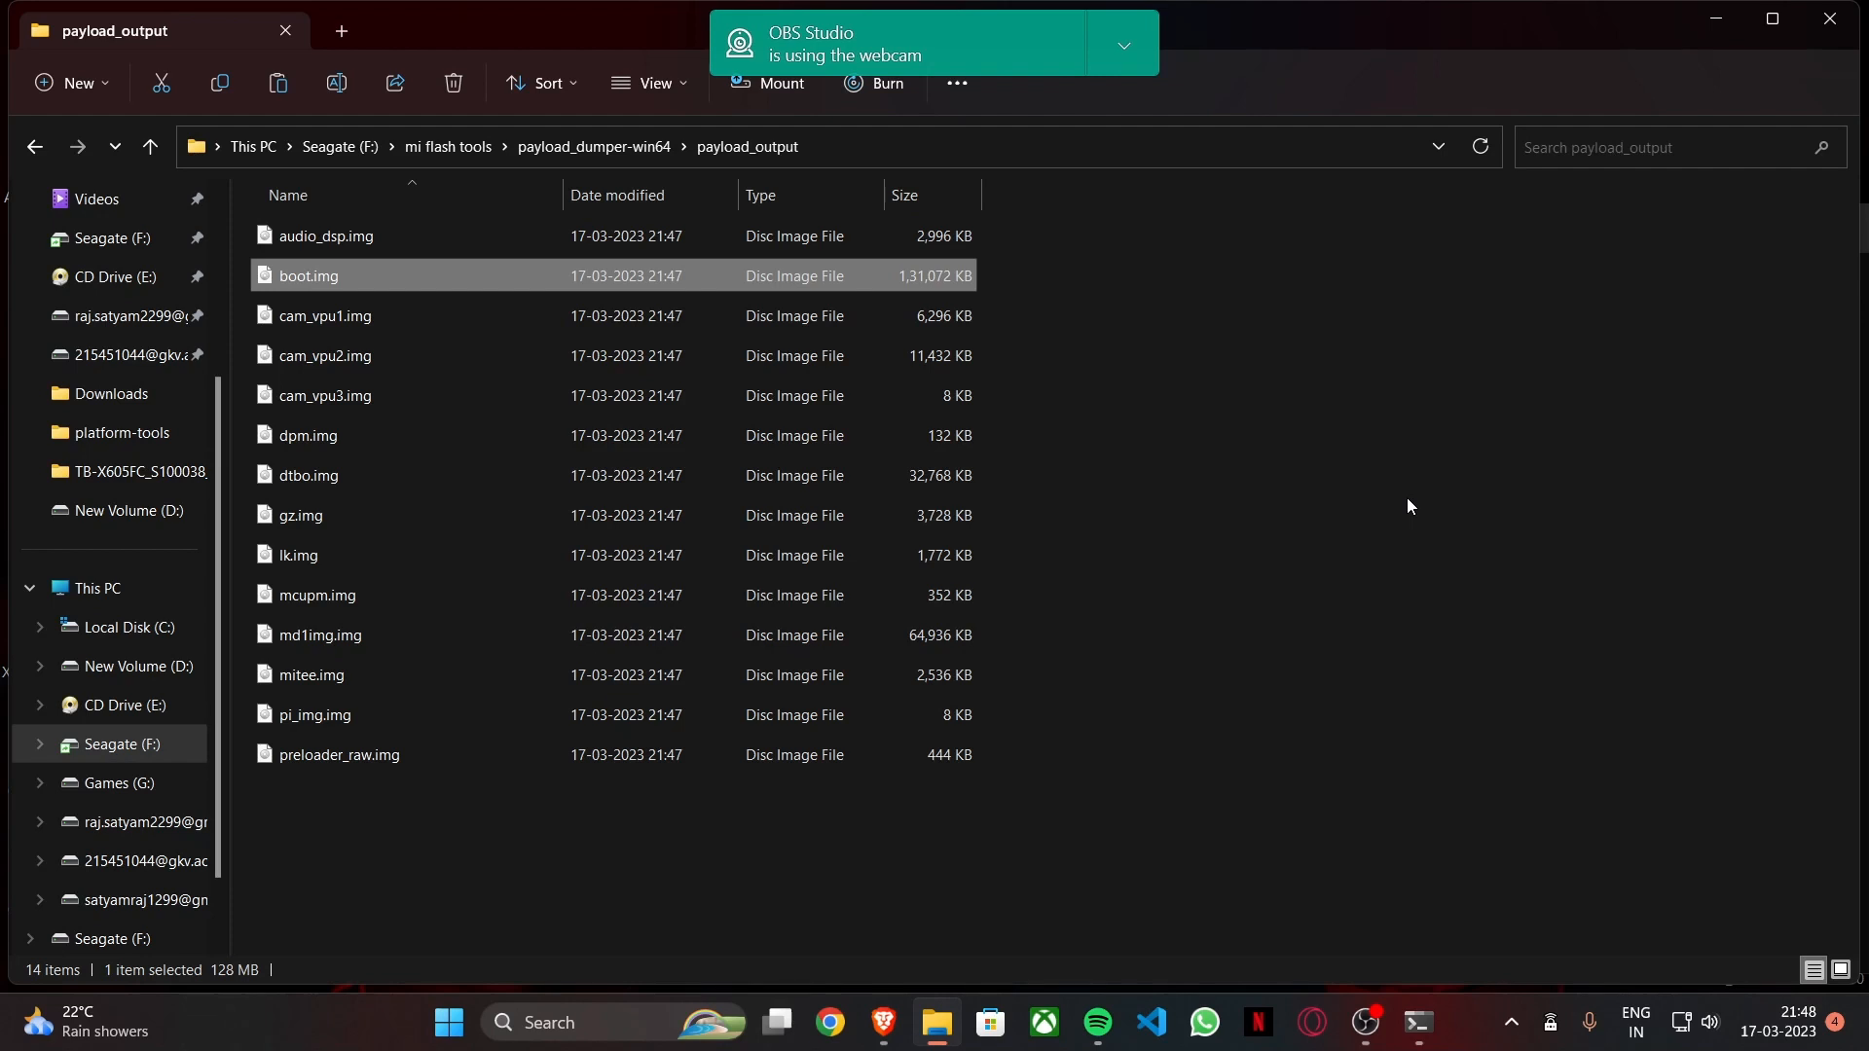
mouse_move(1435, 869)
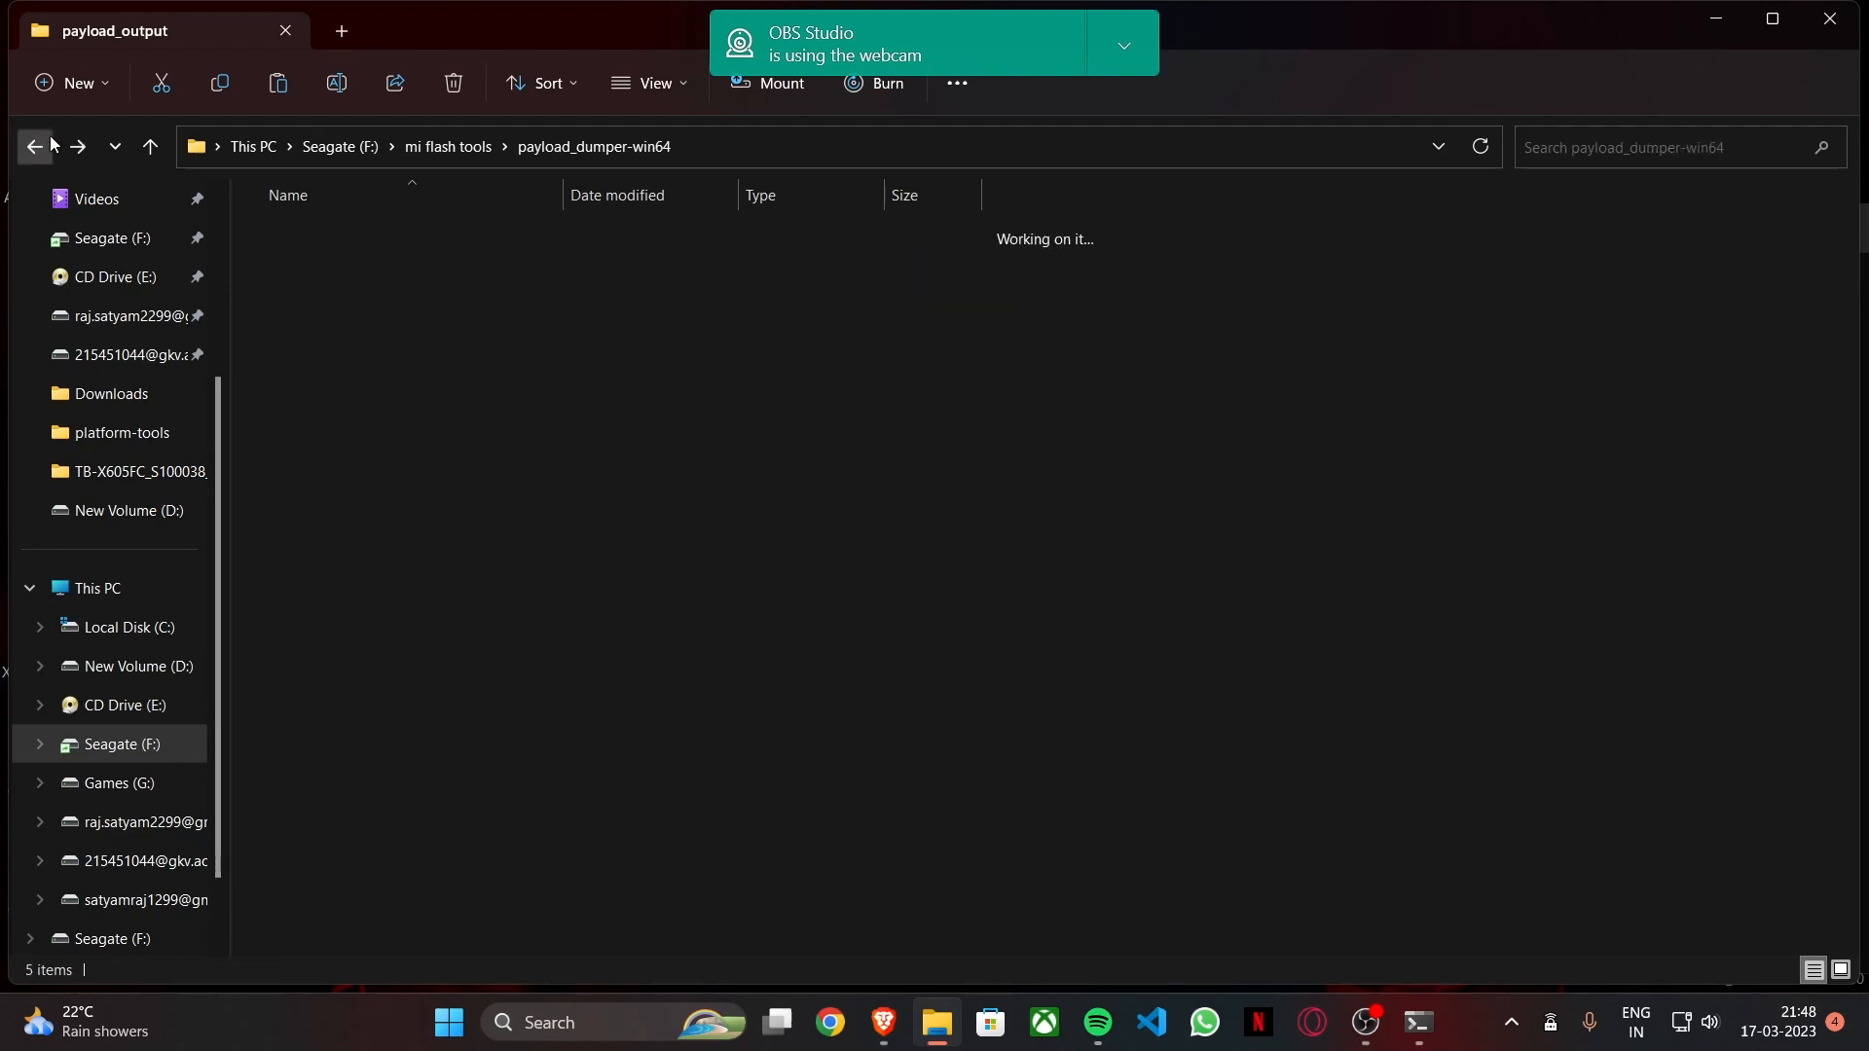
click(33, 147)
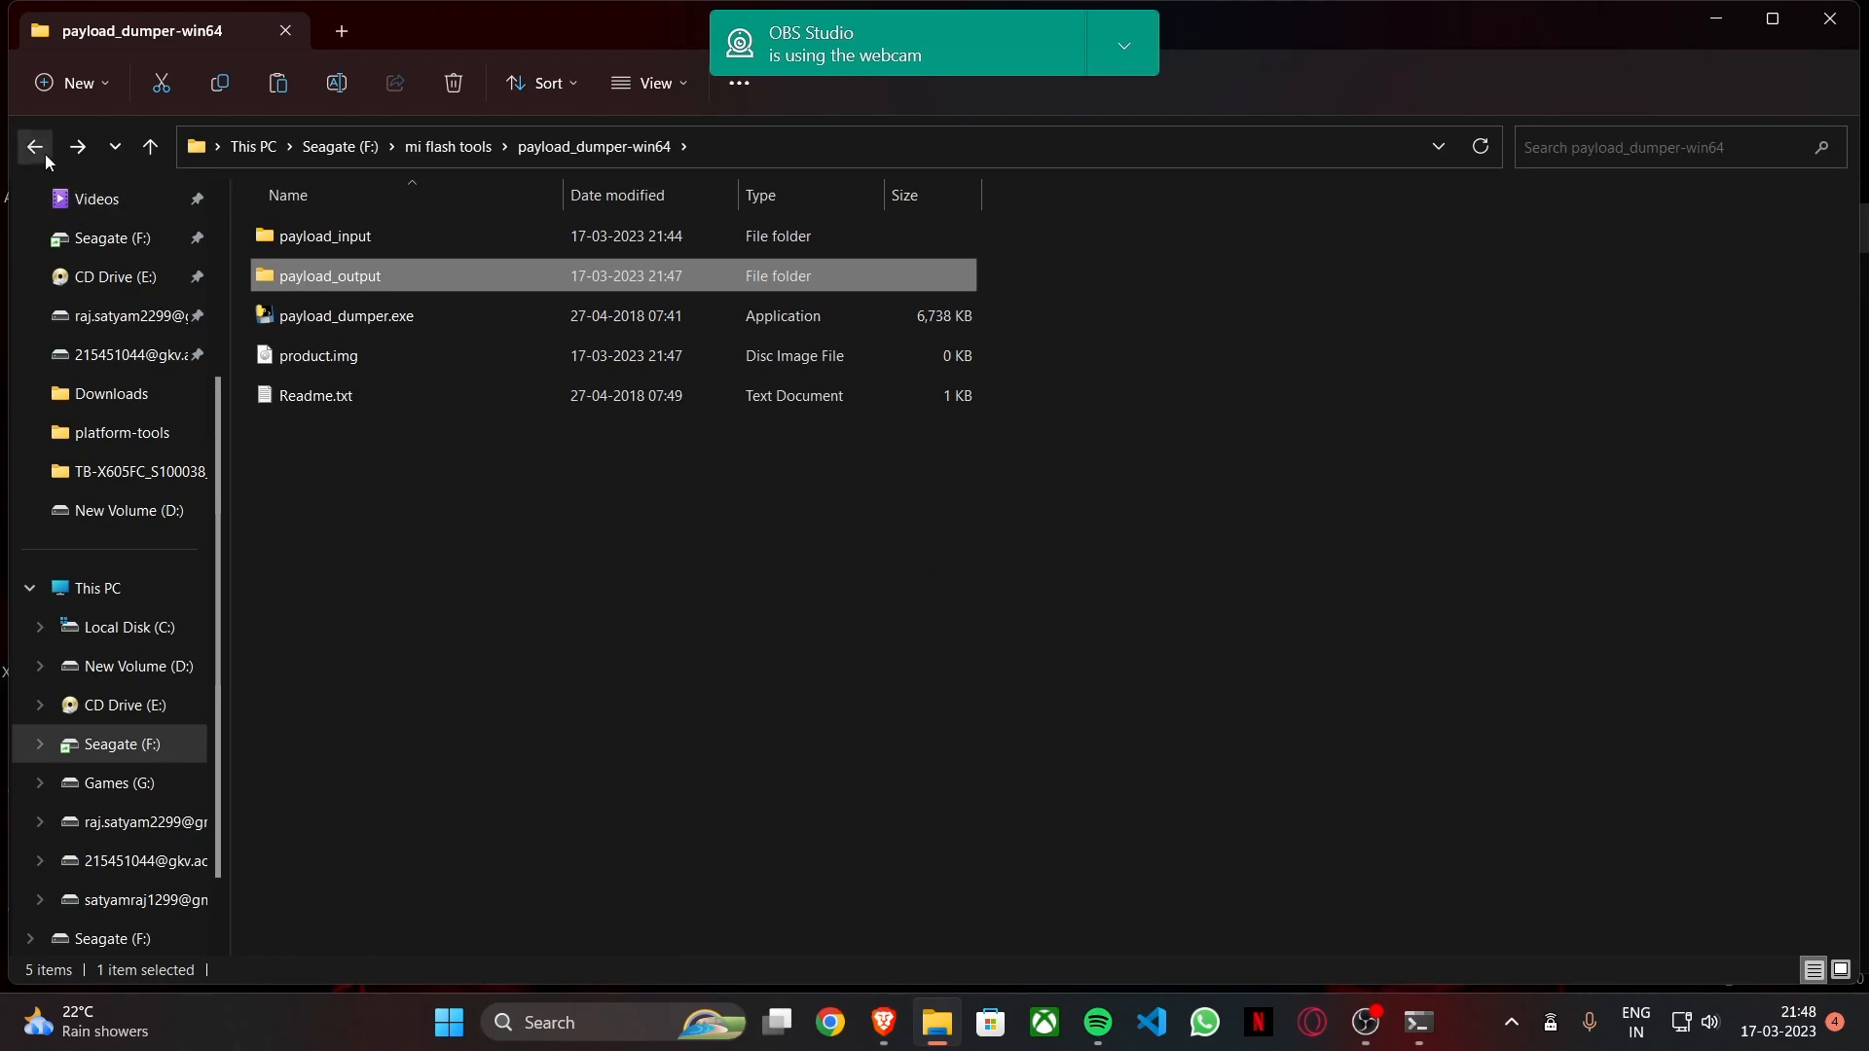
click(33, 147)
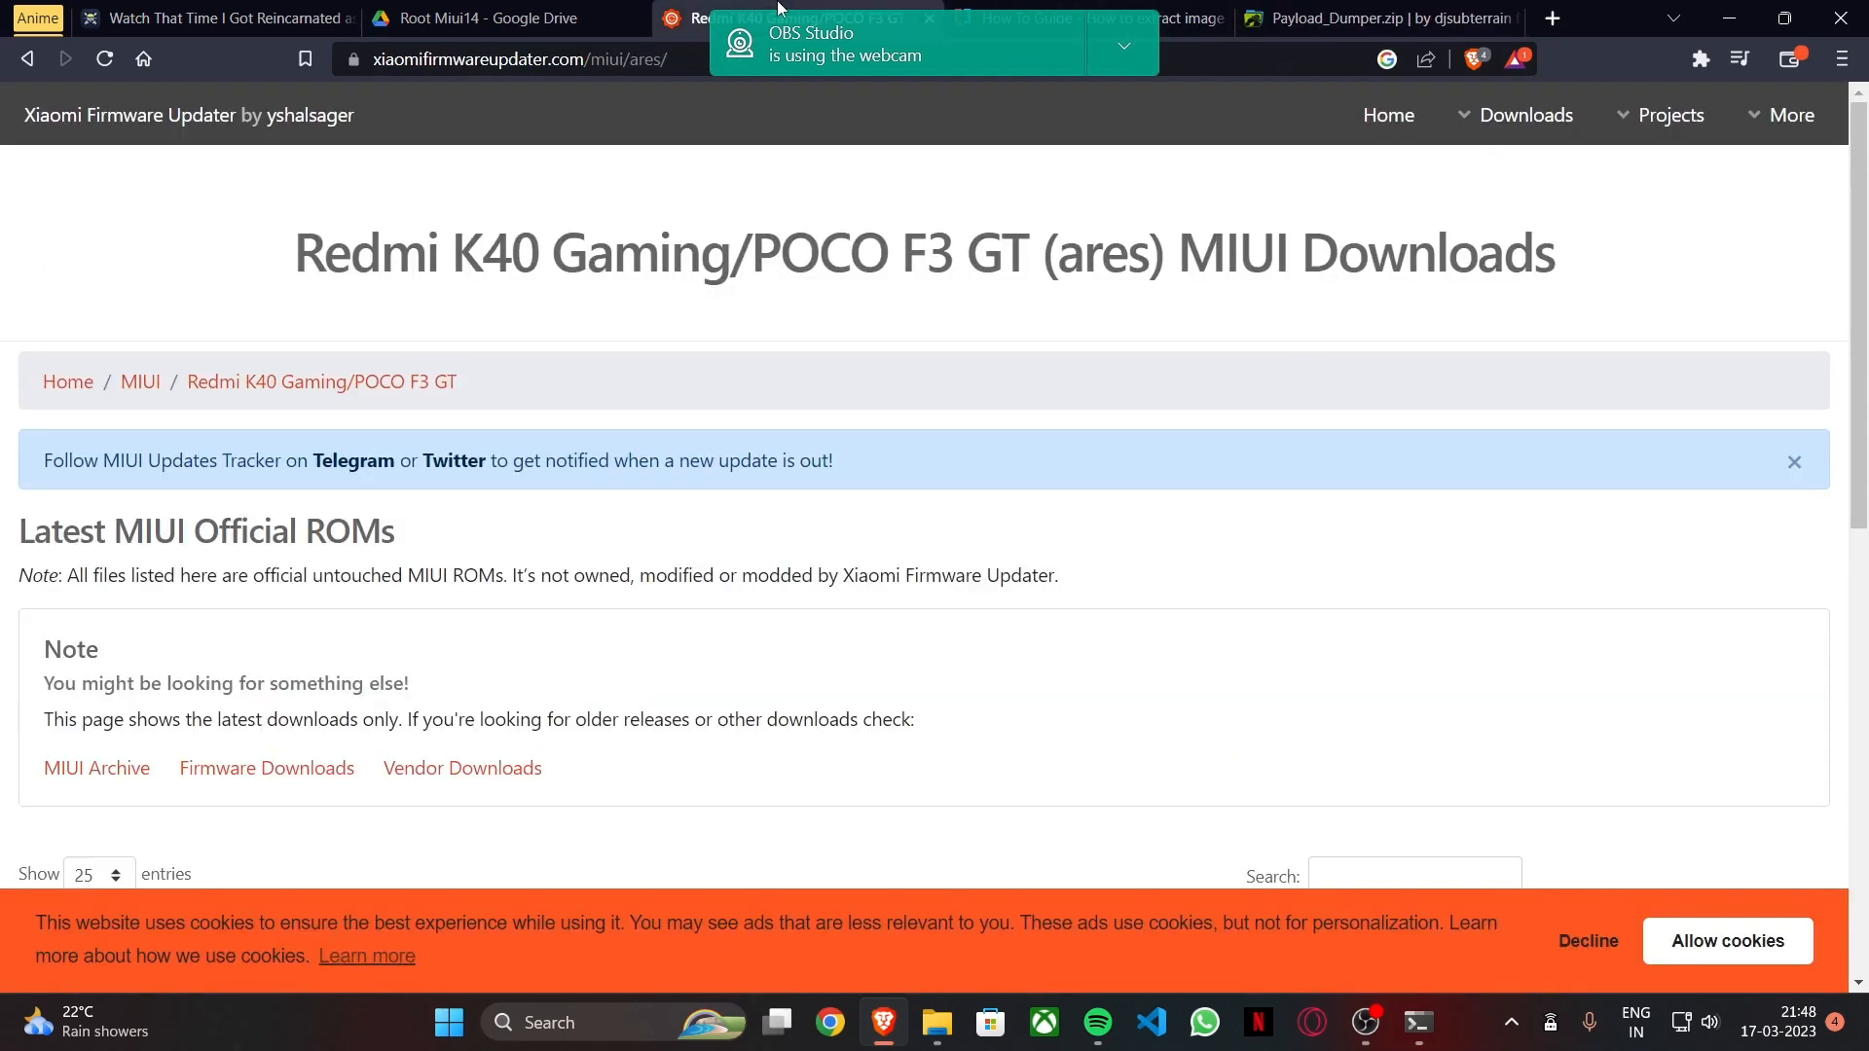
Scroll down to the table of nine Redmi K40 Gaming/POCO F3 GT ROM downloads
scroll(down, 3)
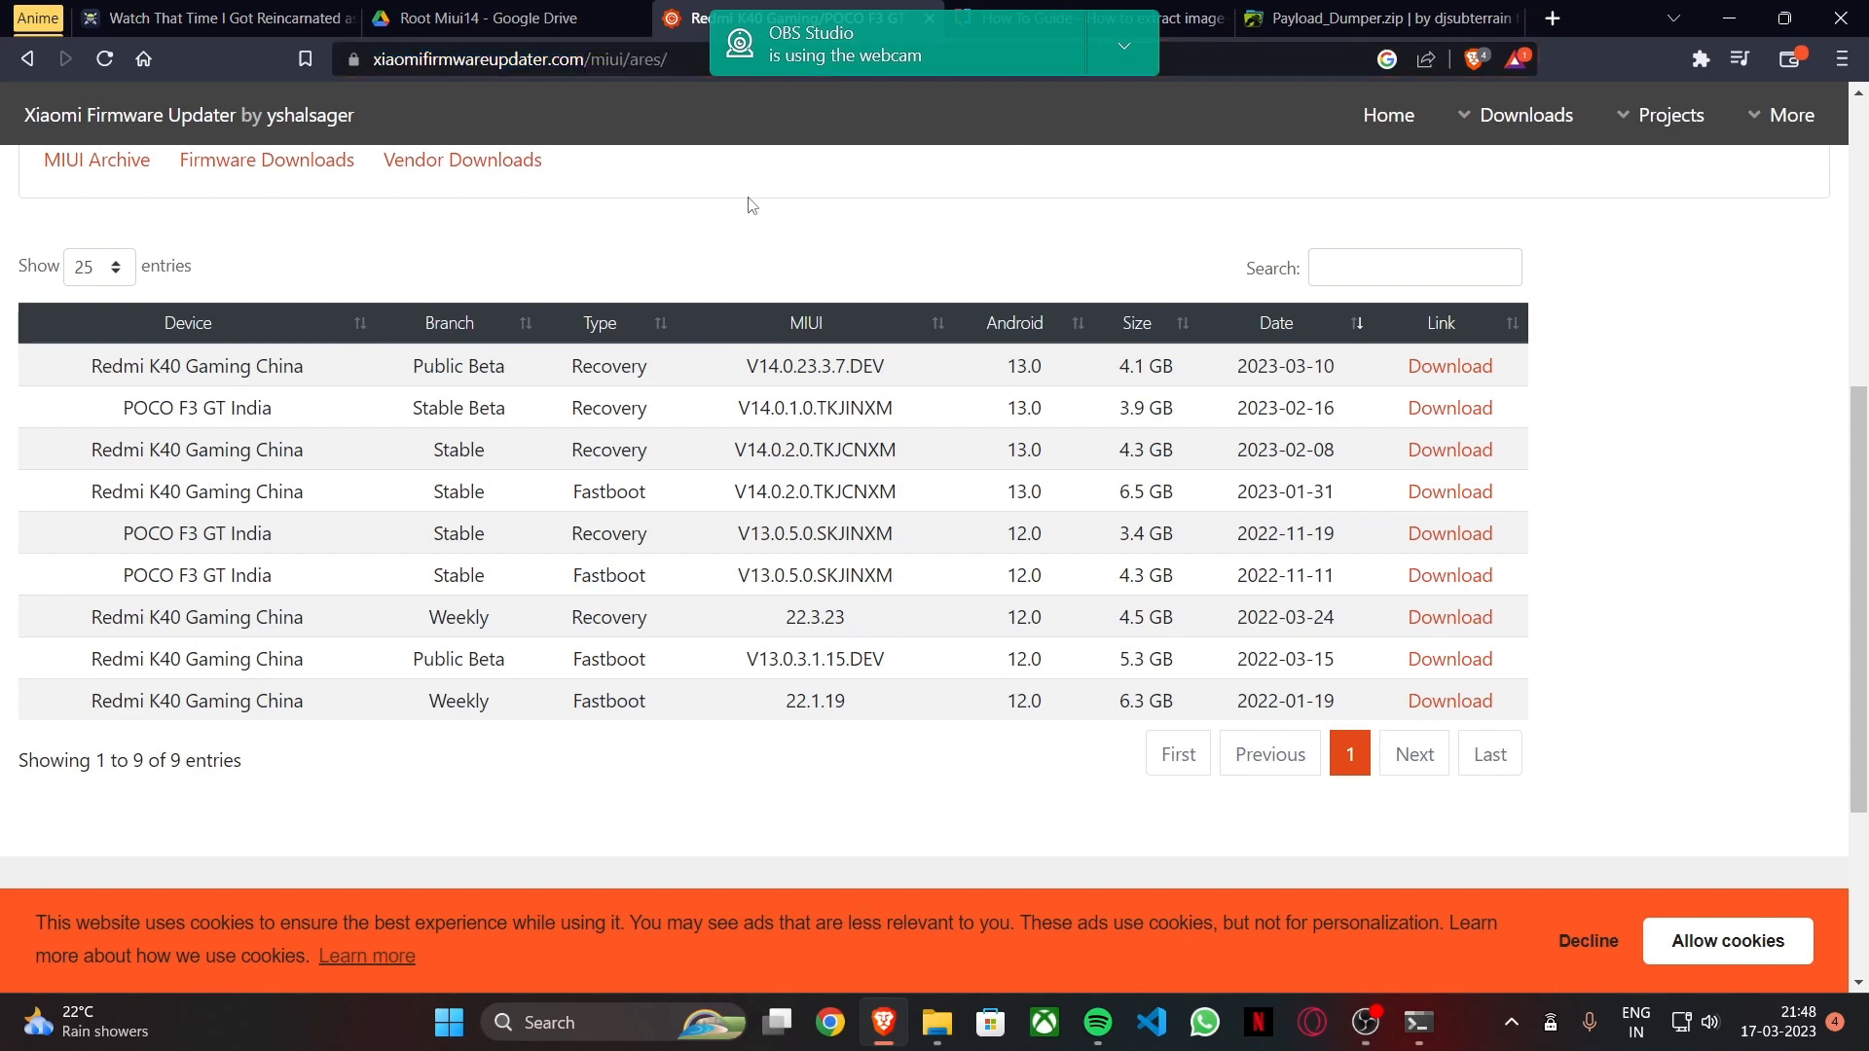
mouse_move(1260, 184)
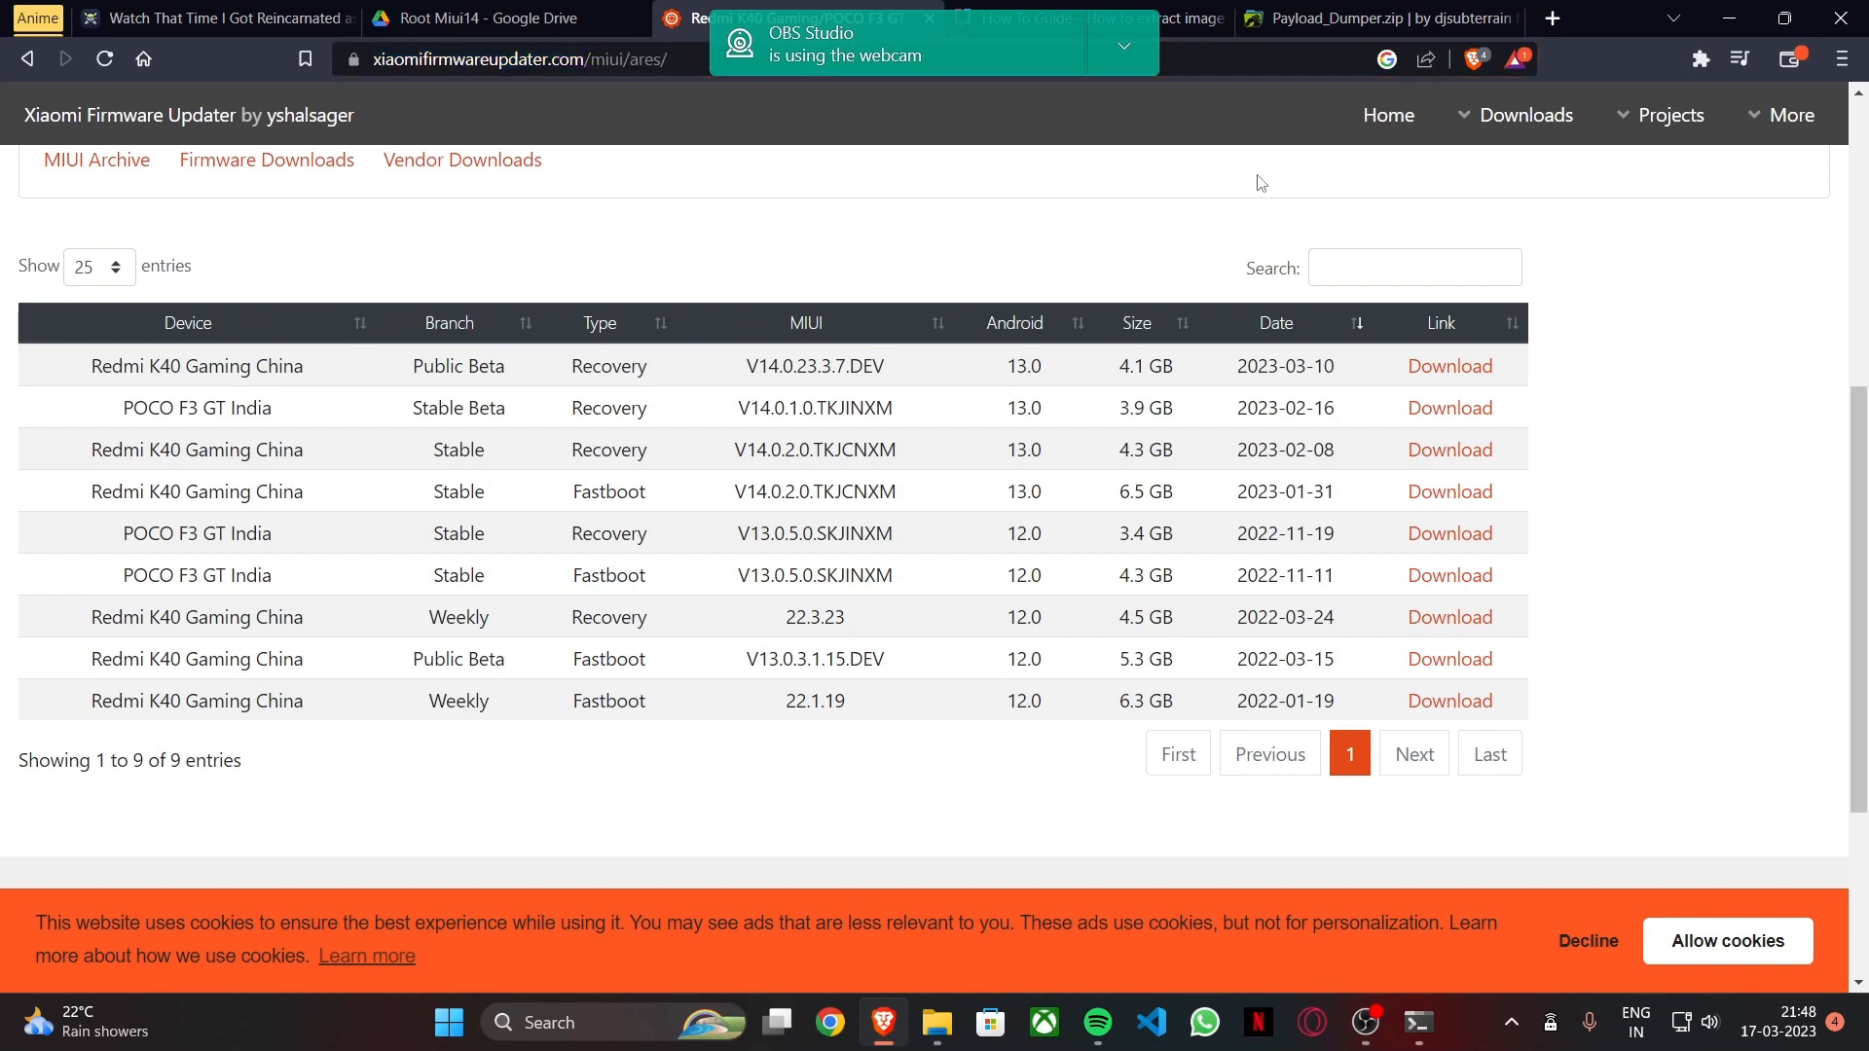
mouse_move(1730, 18)
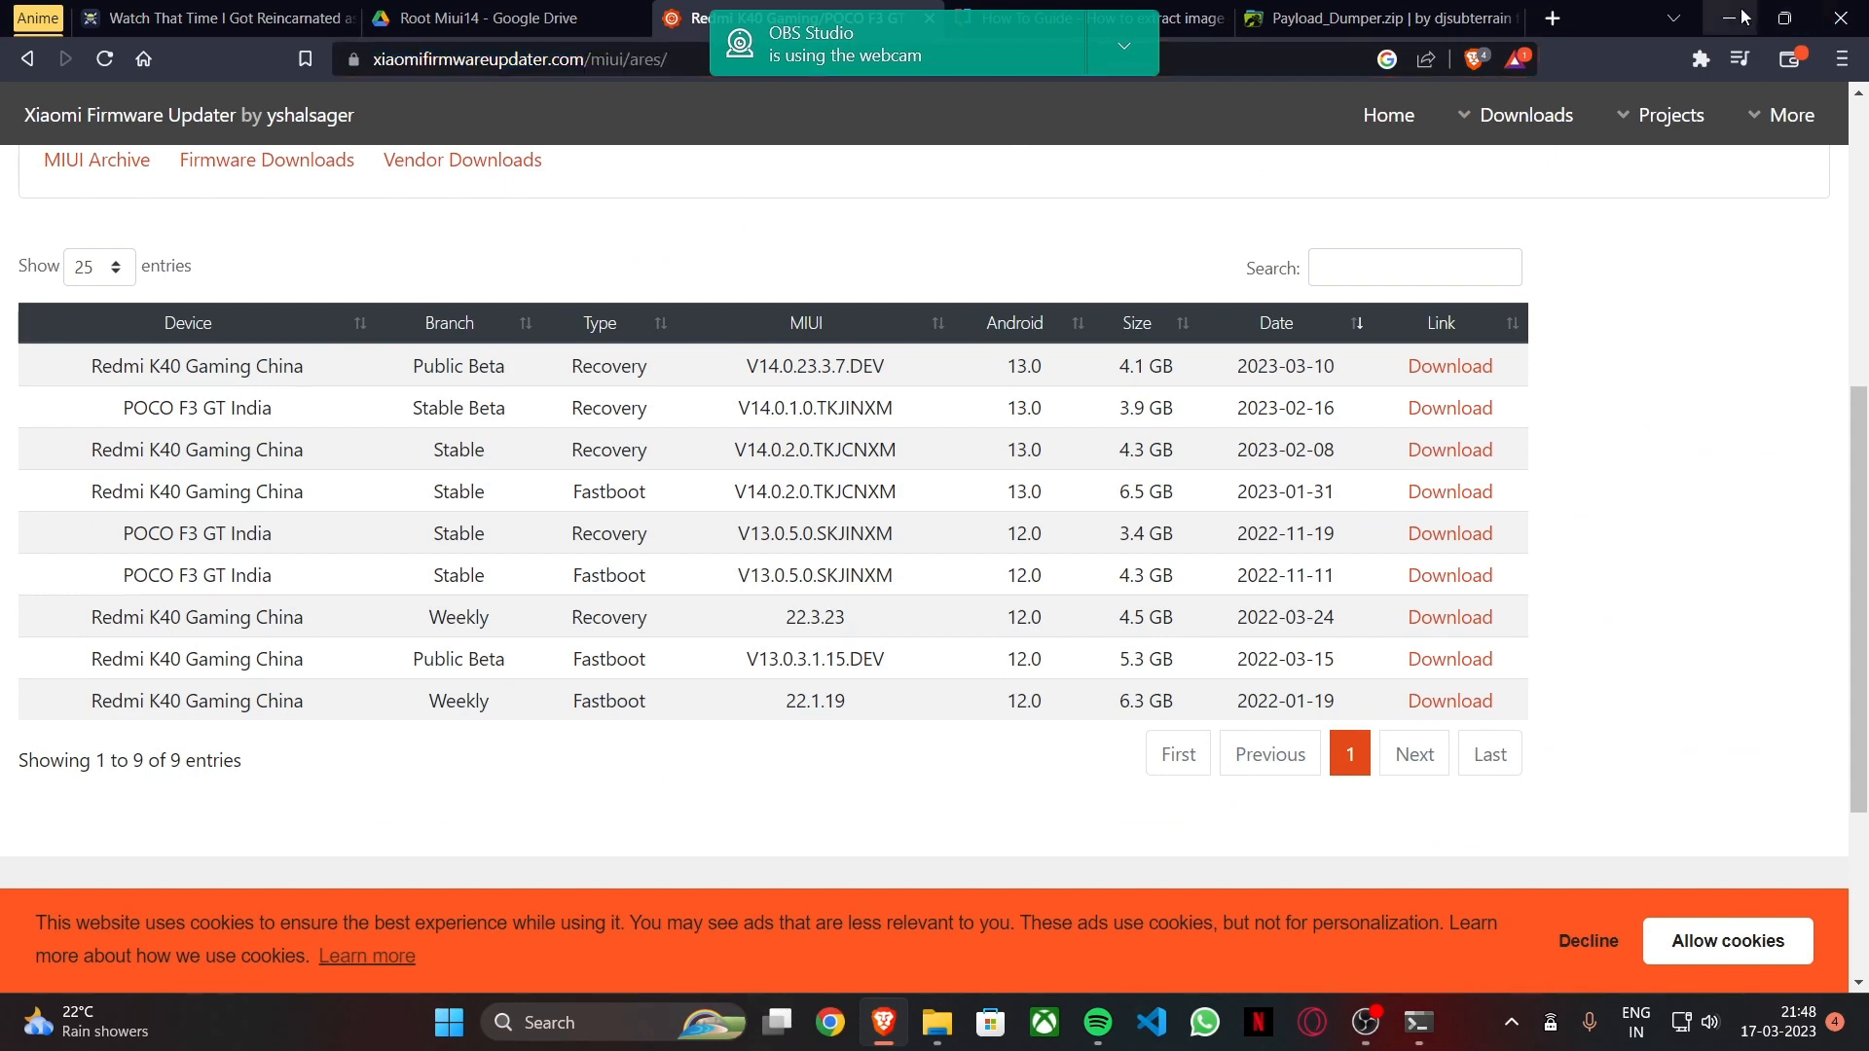
mouse_move(1730, 17)
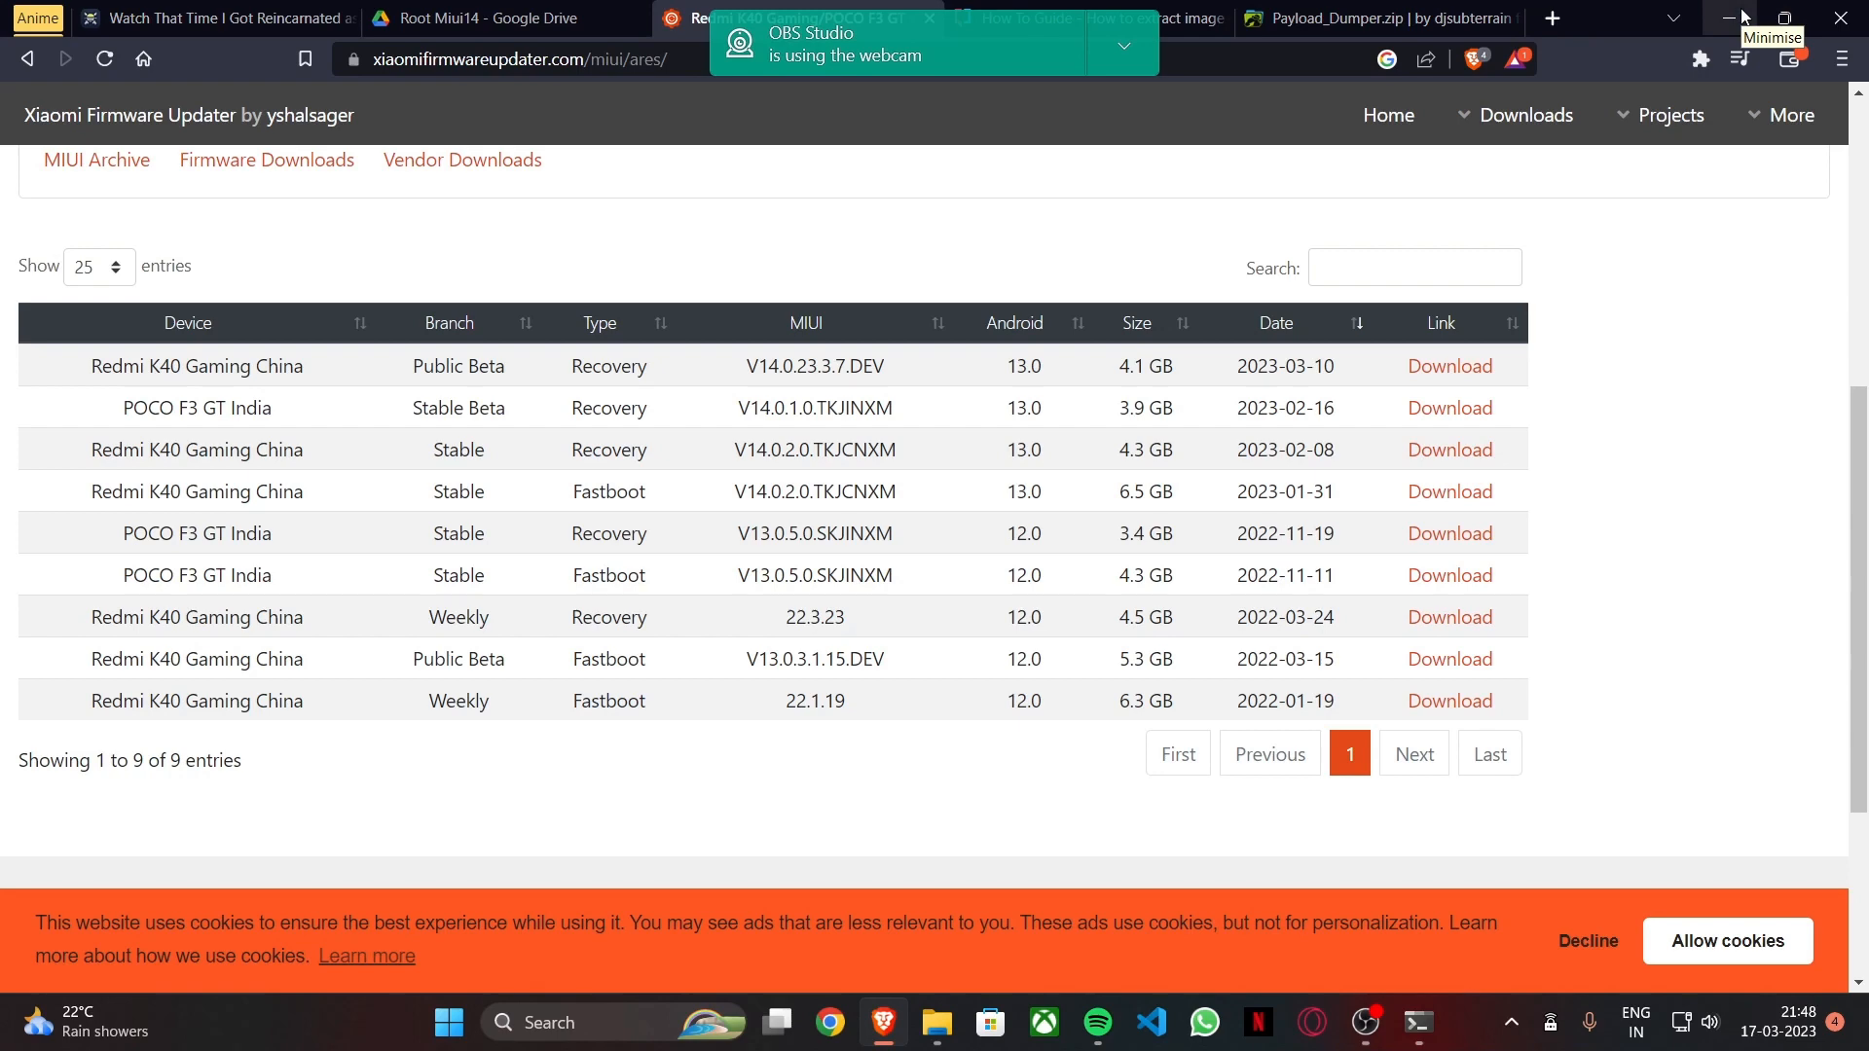